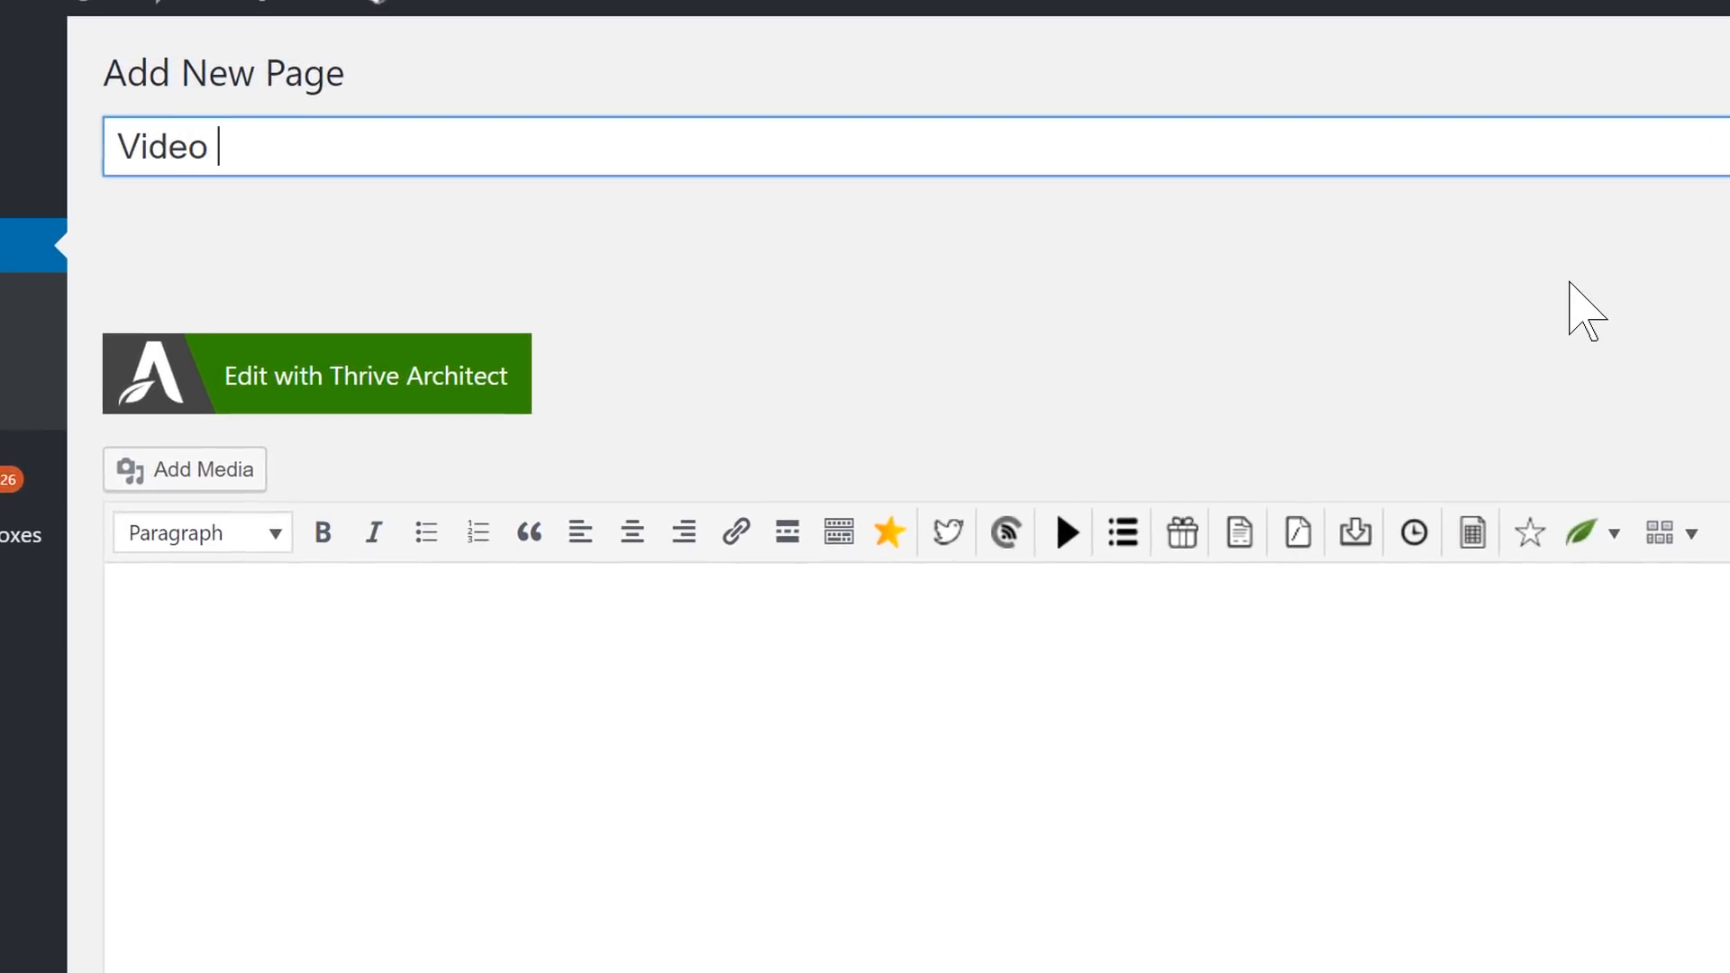
# Title the new page 'Video Tools Opt-In Page' and open it in Thrive Architect
pyautogui.write('Tools Opt-In Page')
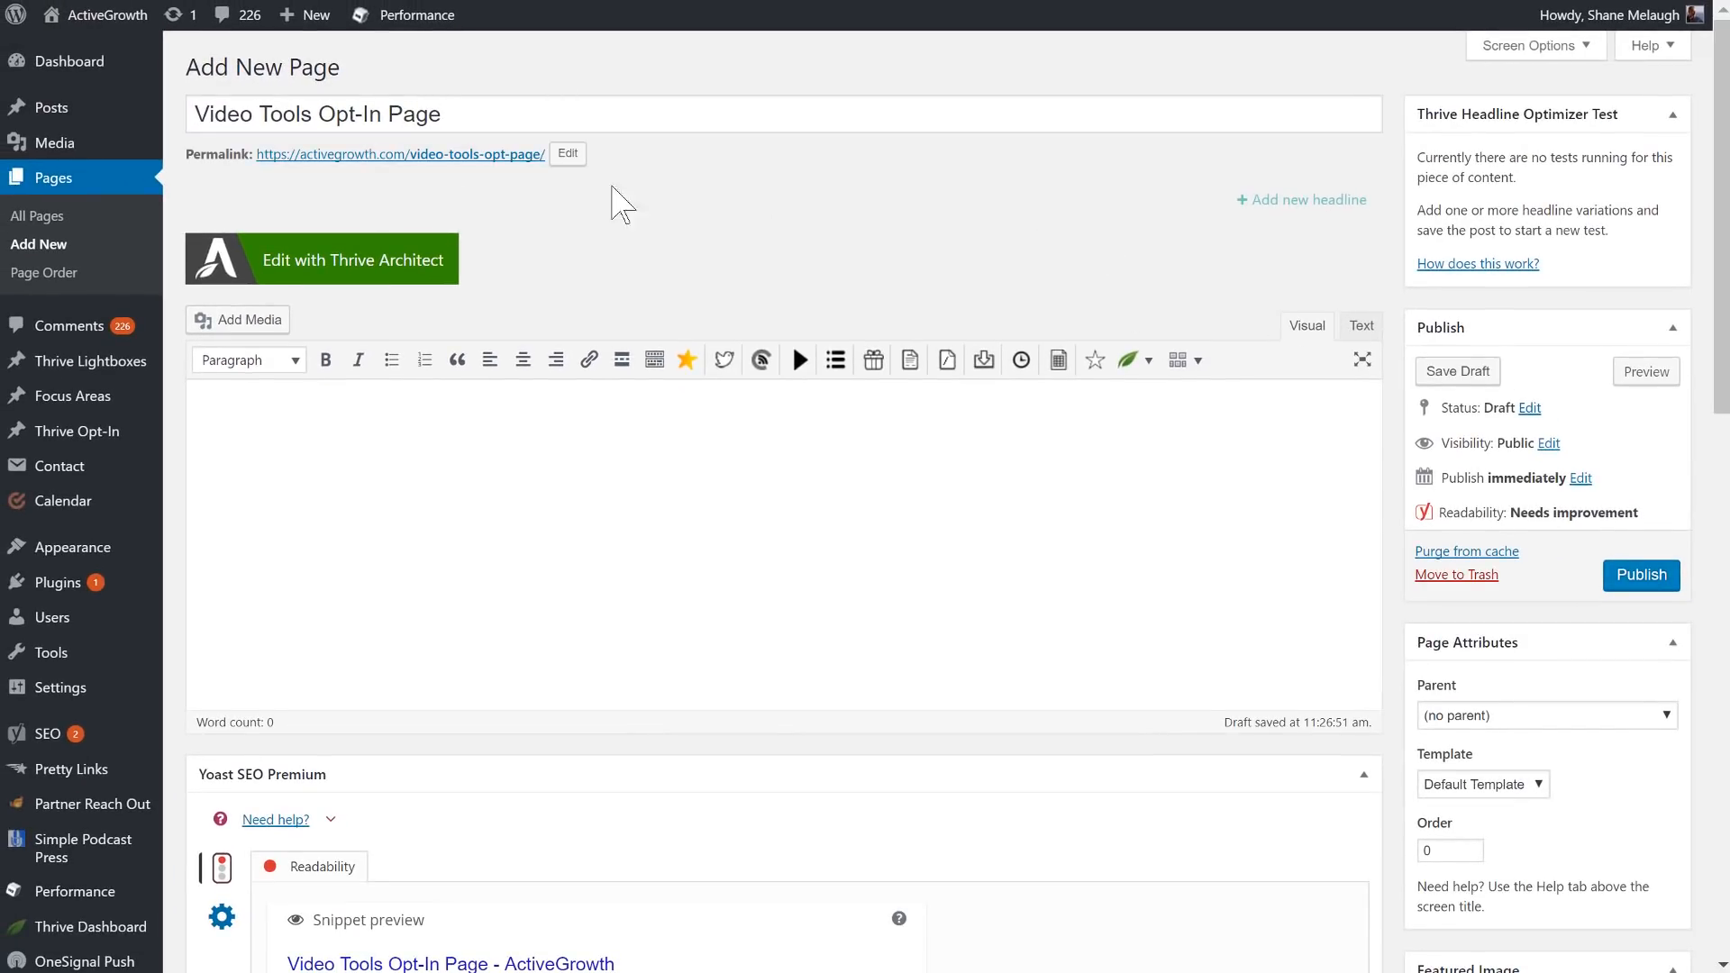
pyautogui.click(322, 259)
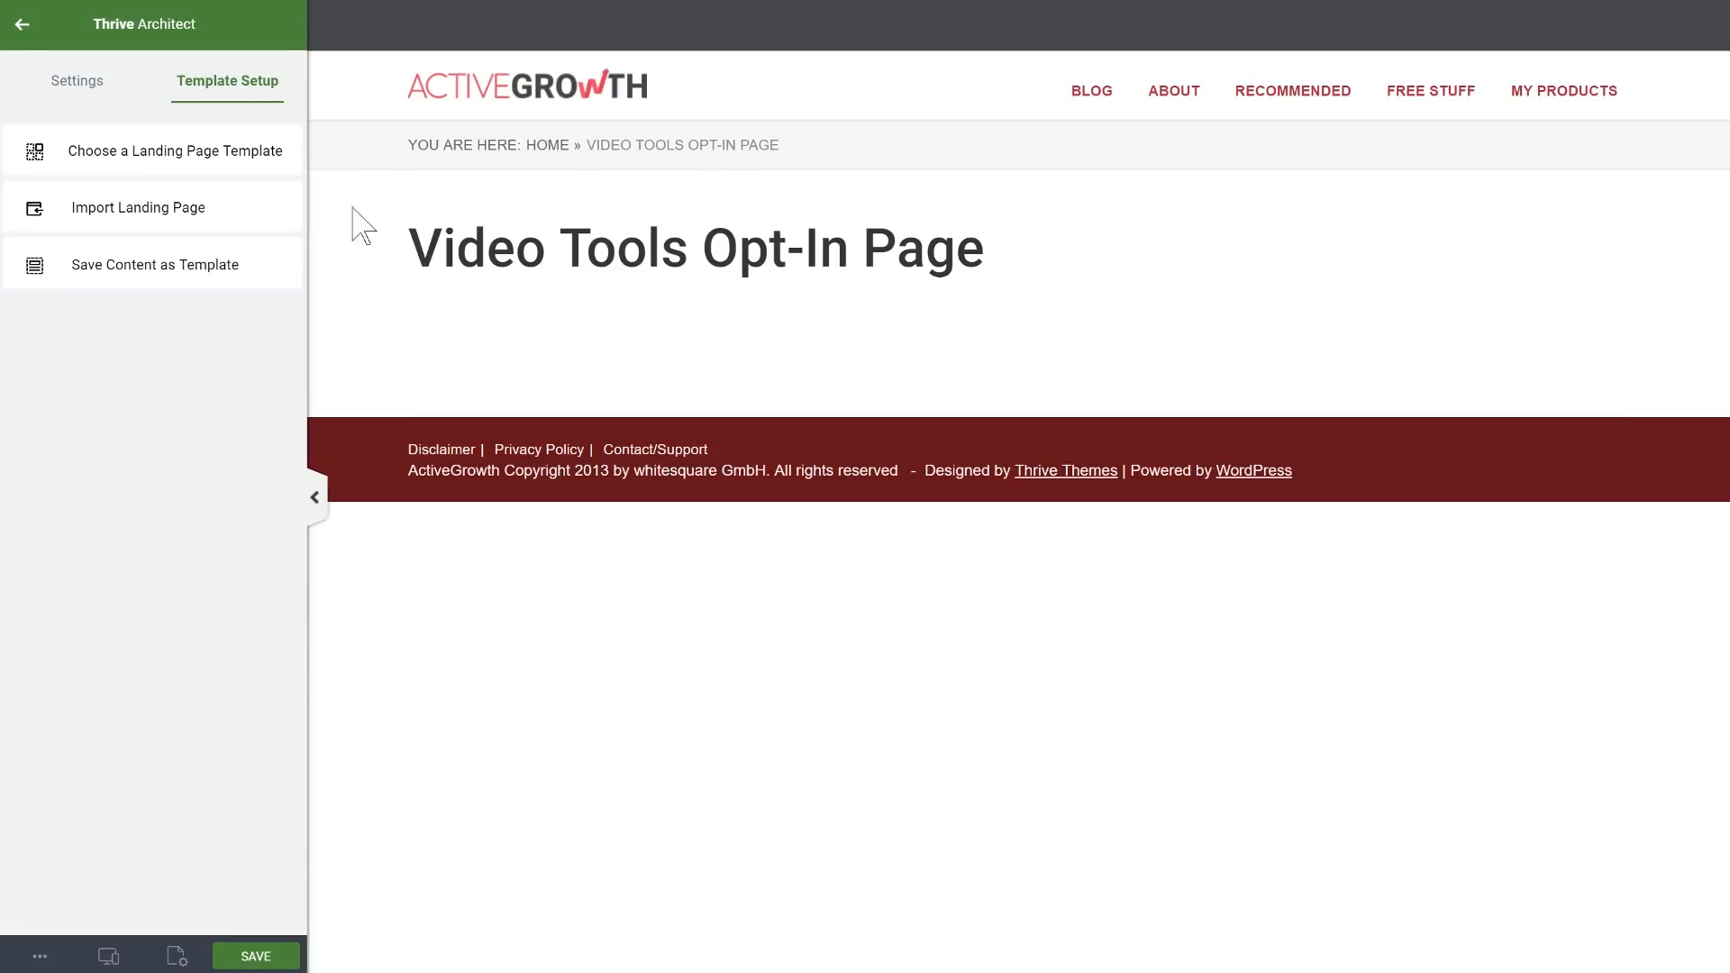
# Apply the Atomic Lead Generation Page template from the Atomic landing page set
pyautogui.click(176, 150)
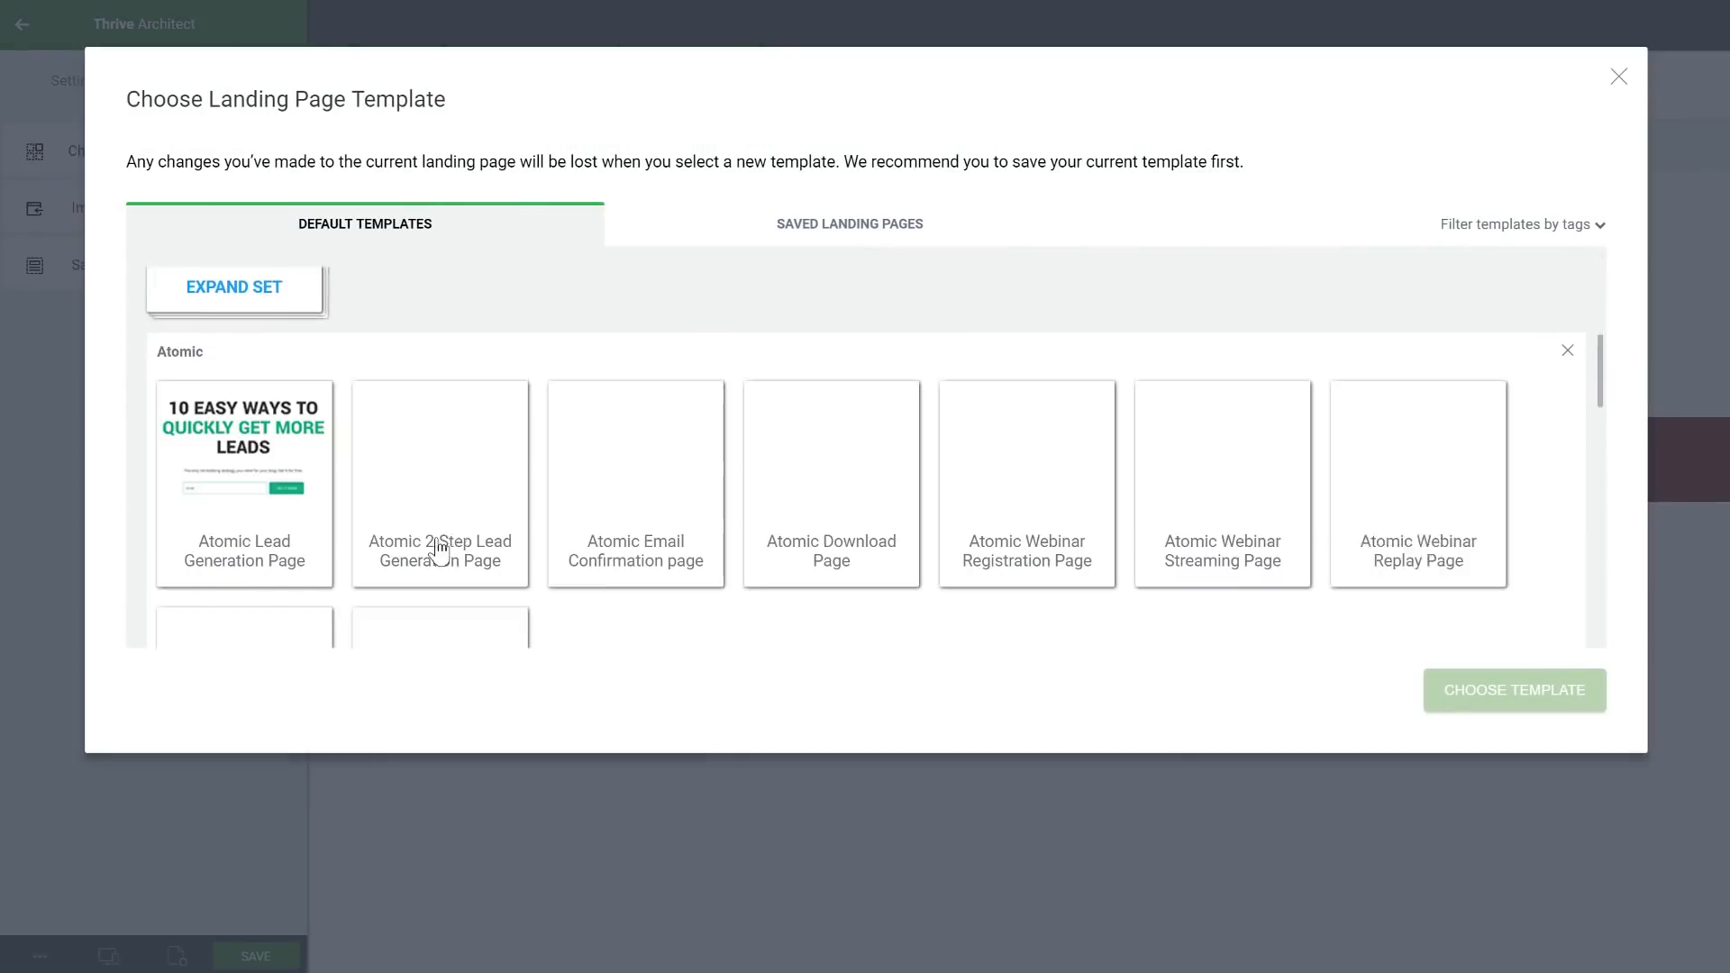
pyautogui.click(233, 286)
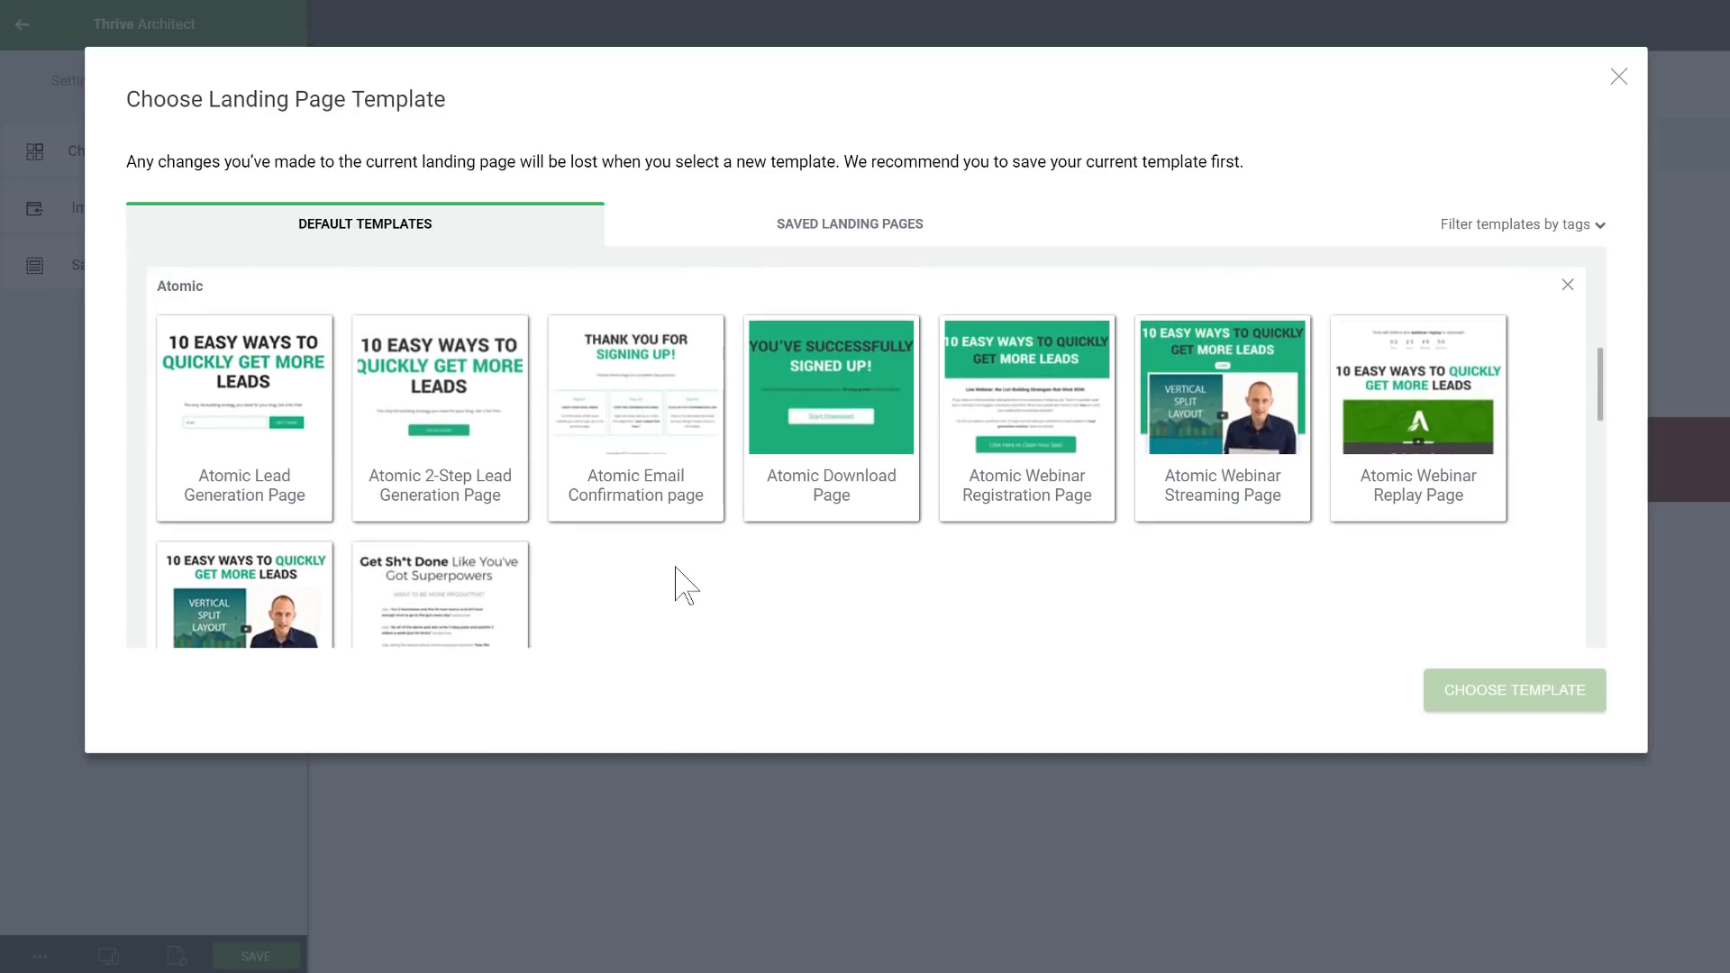
pyautogui.moveTo(188, 480)
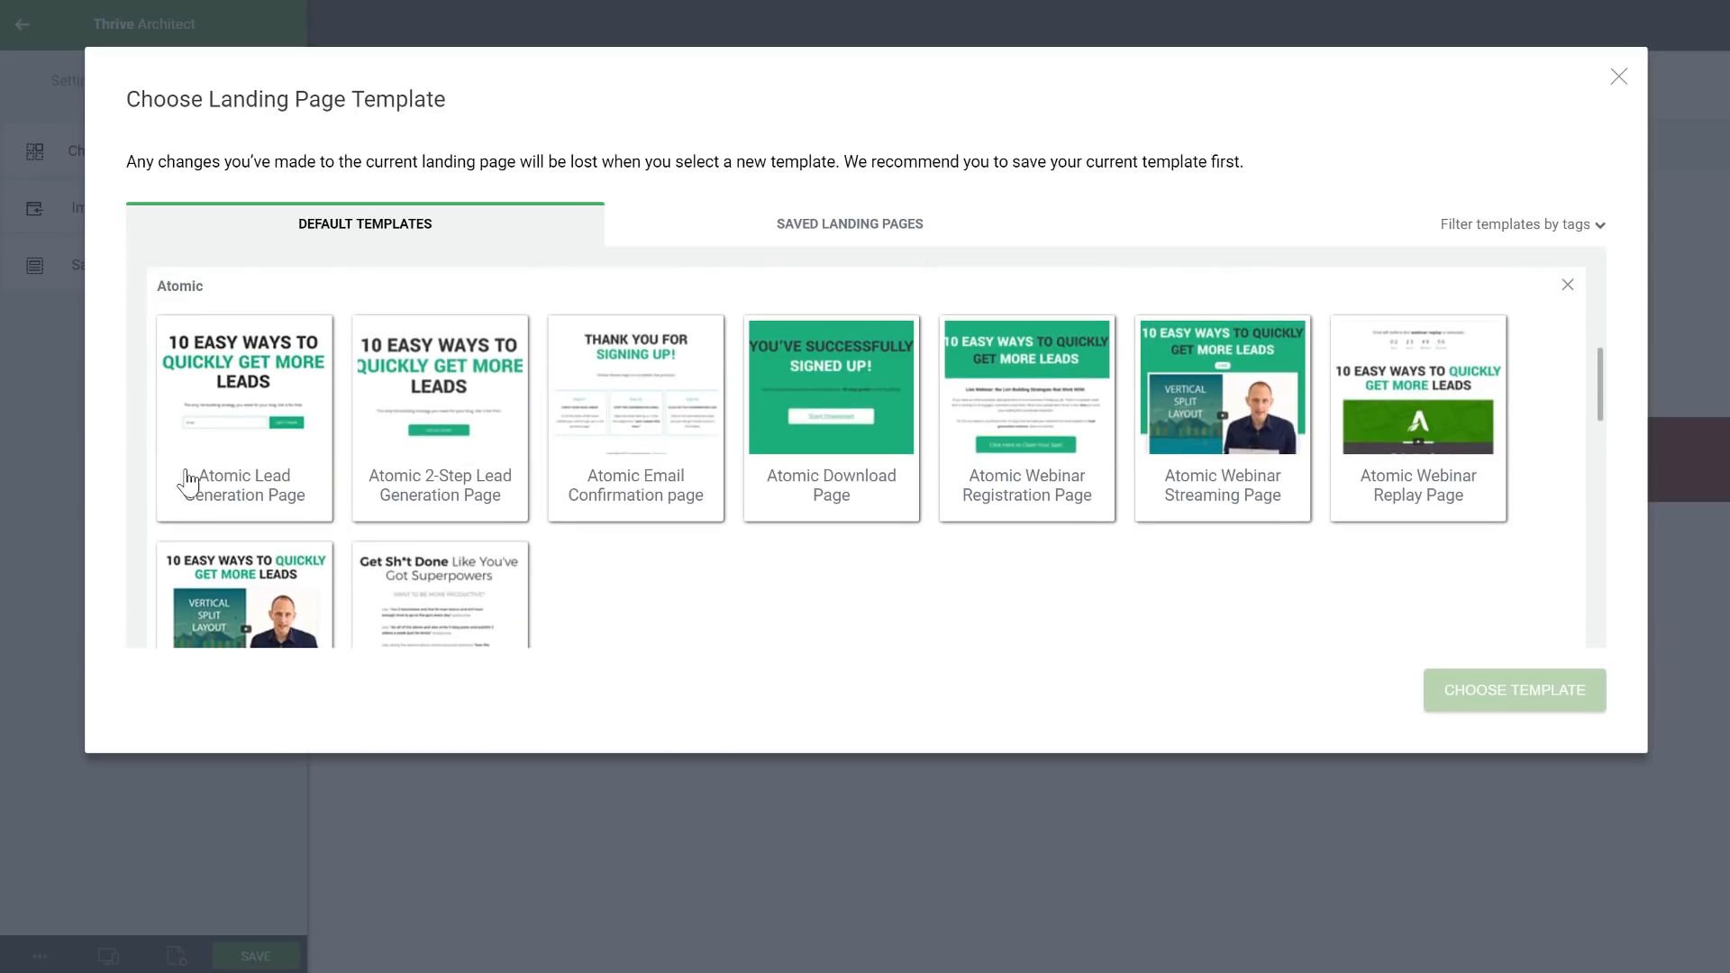
pyautogui.moveTo(239, 438)
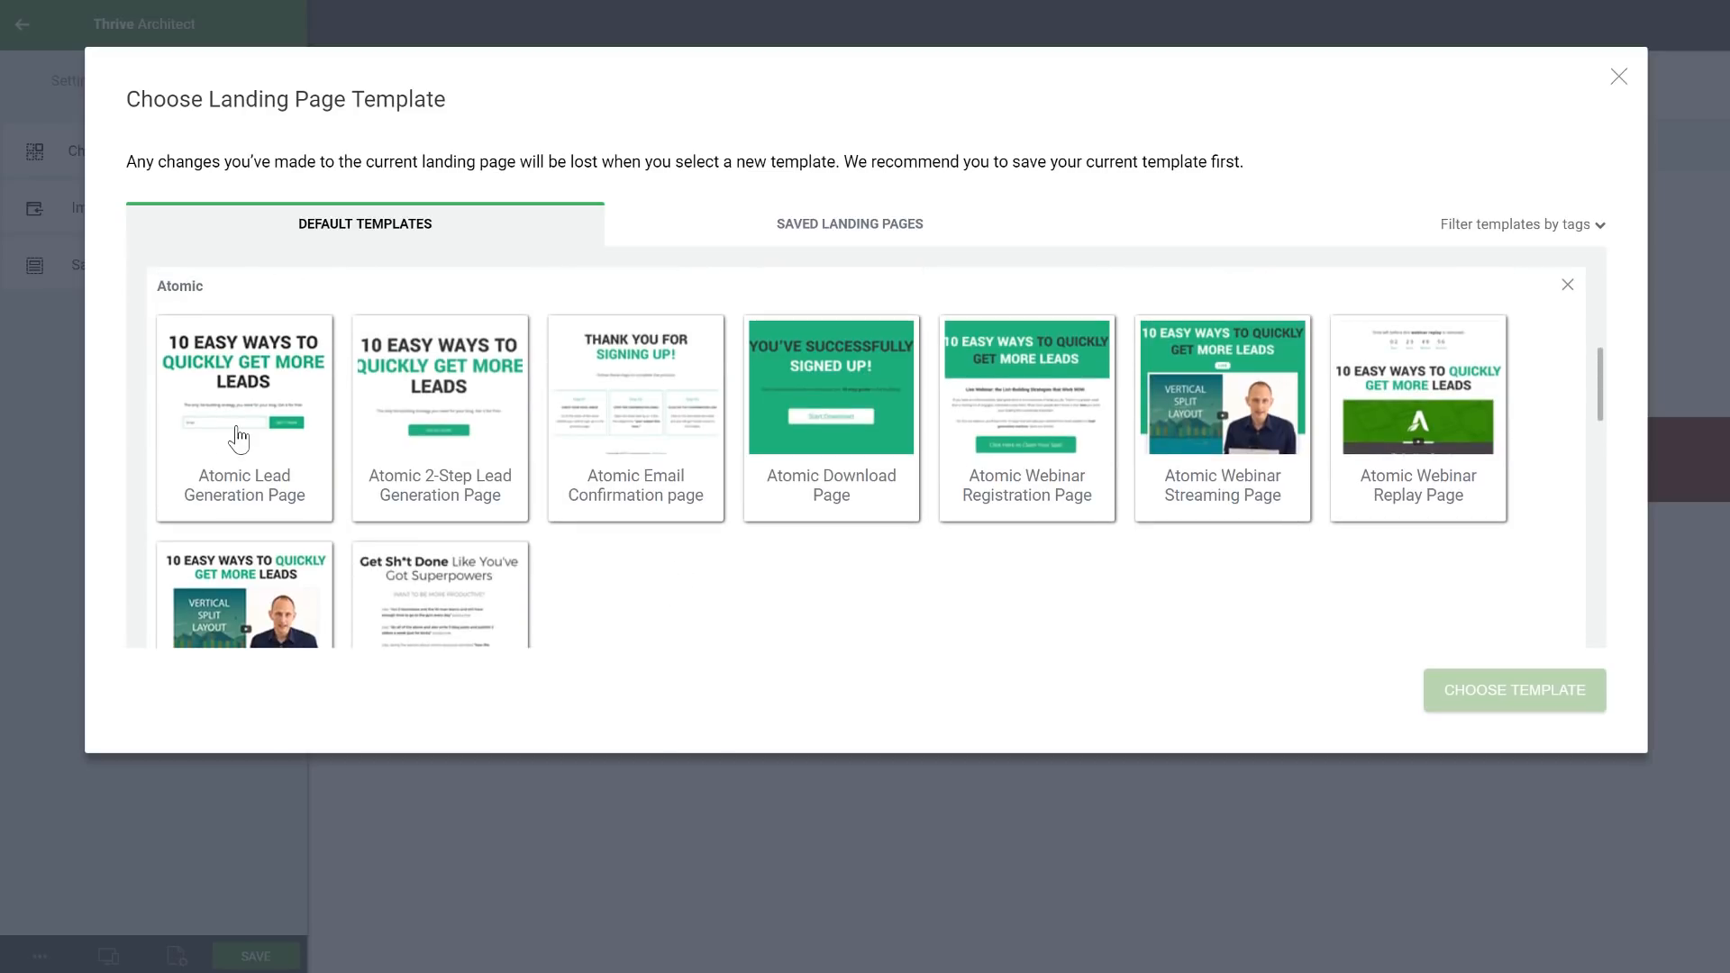
pyautogui.click(244, 419)
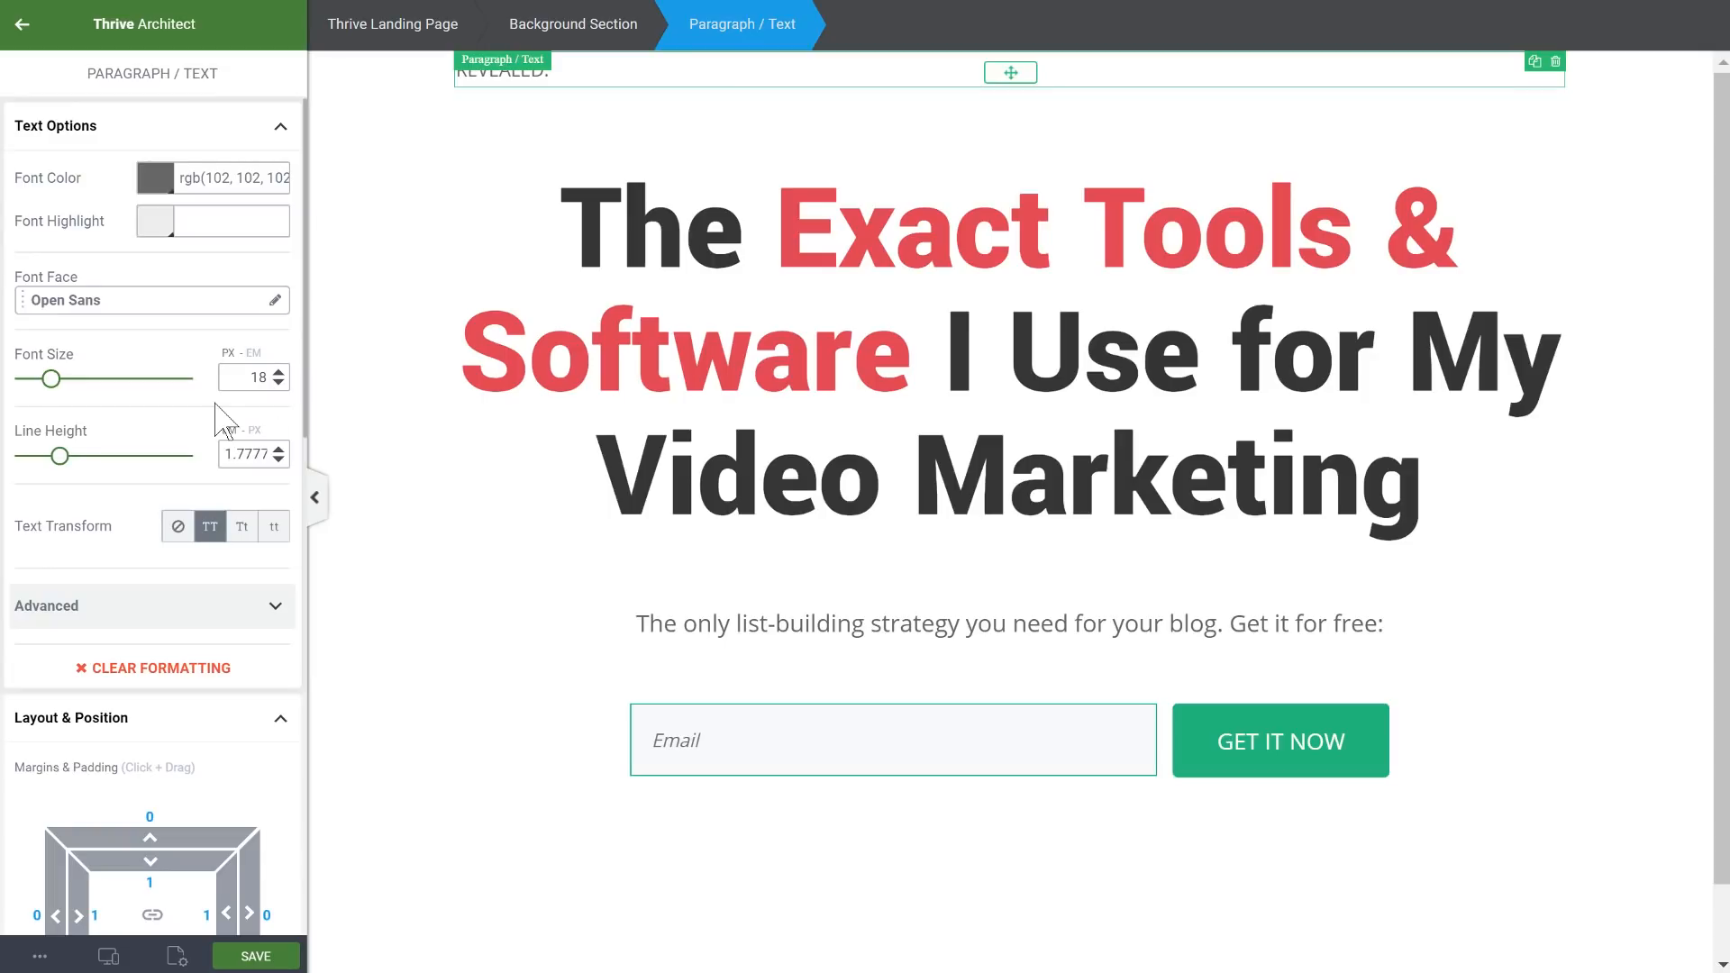
# Edit the REVEALED: tagline and adjust the spacing above the main headline
pyautogui.click(549, 73)
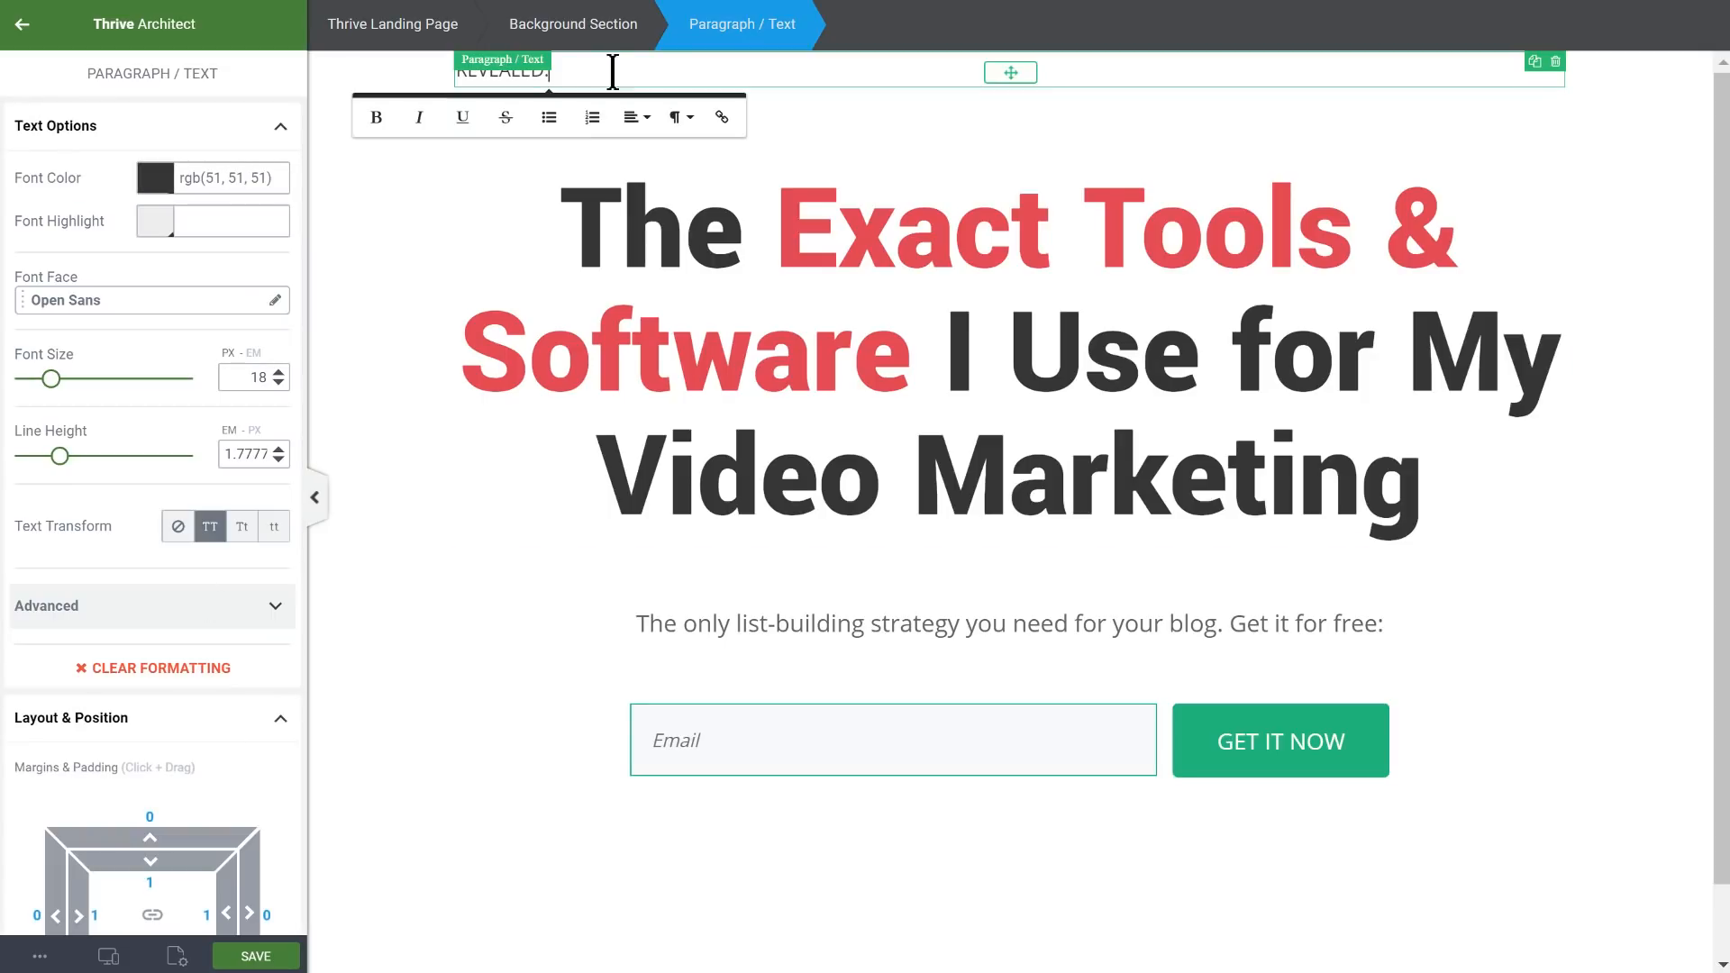
pyautogui.click(997, 352)
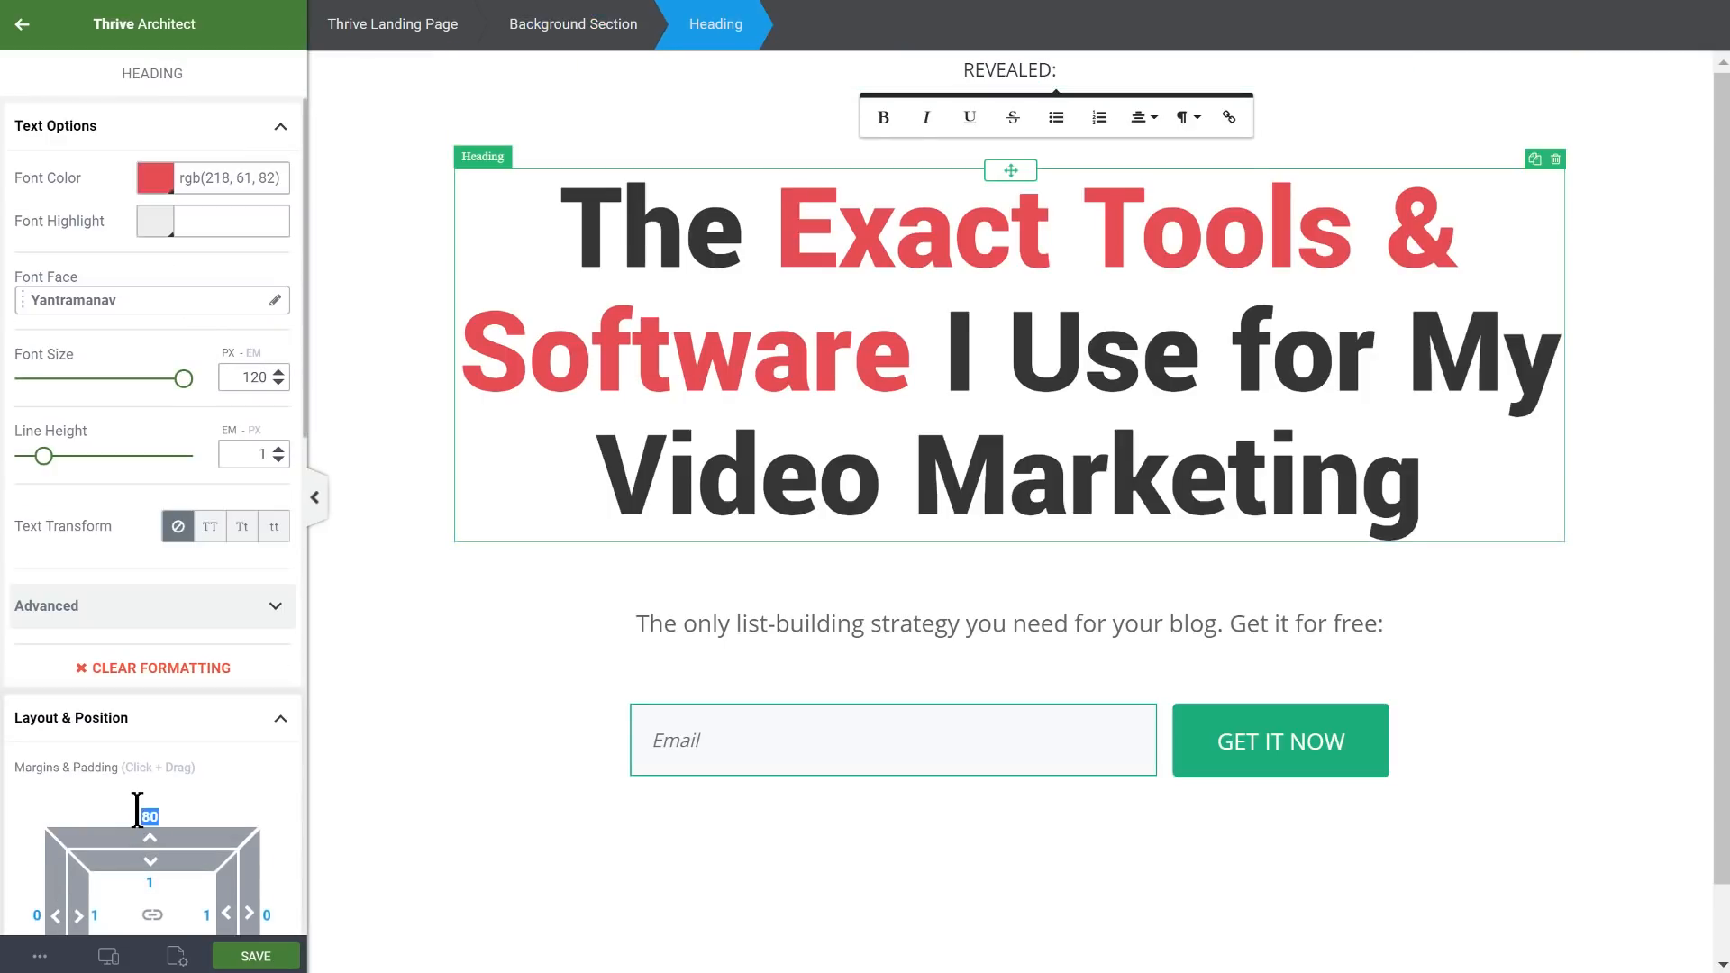
pyautogui.click(1010, 71)
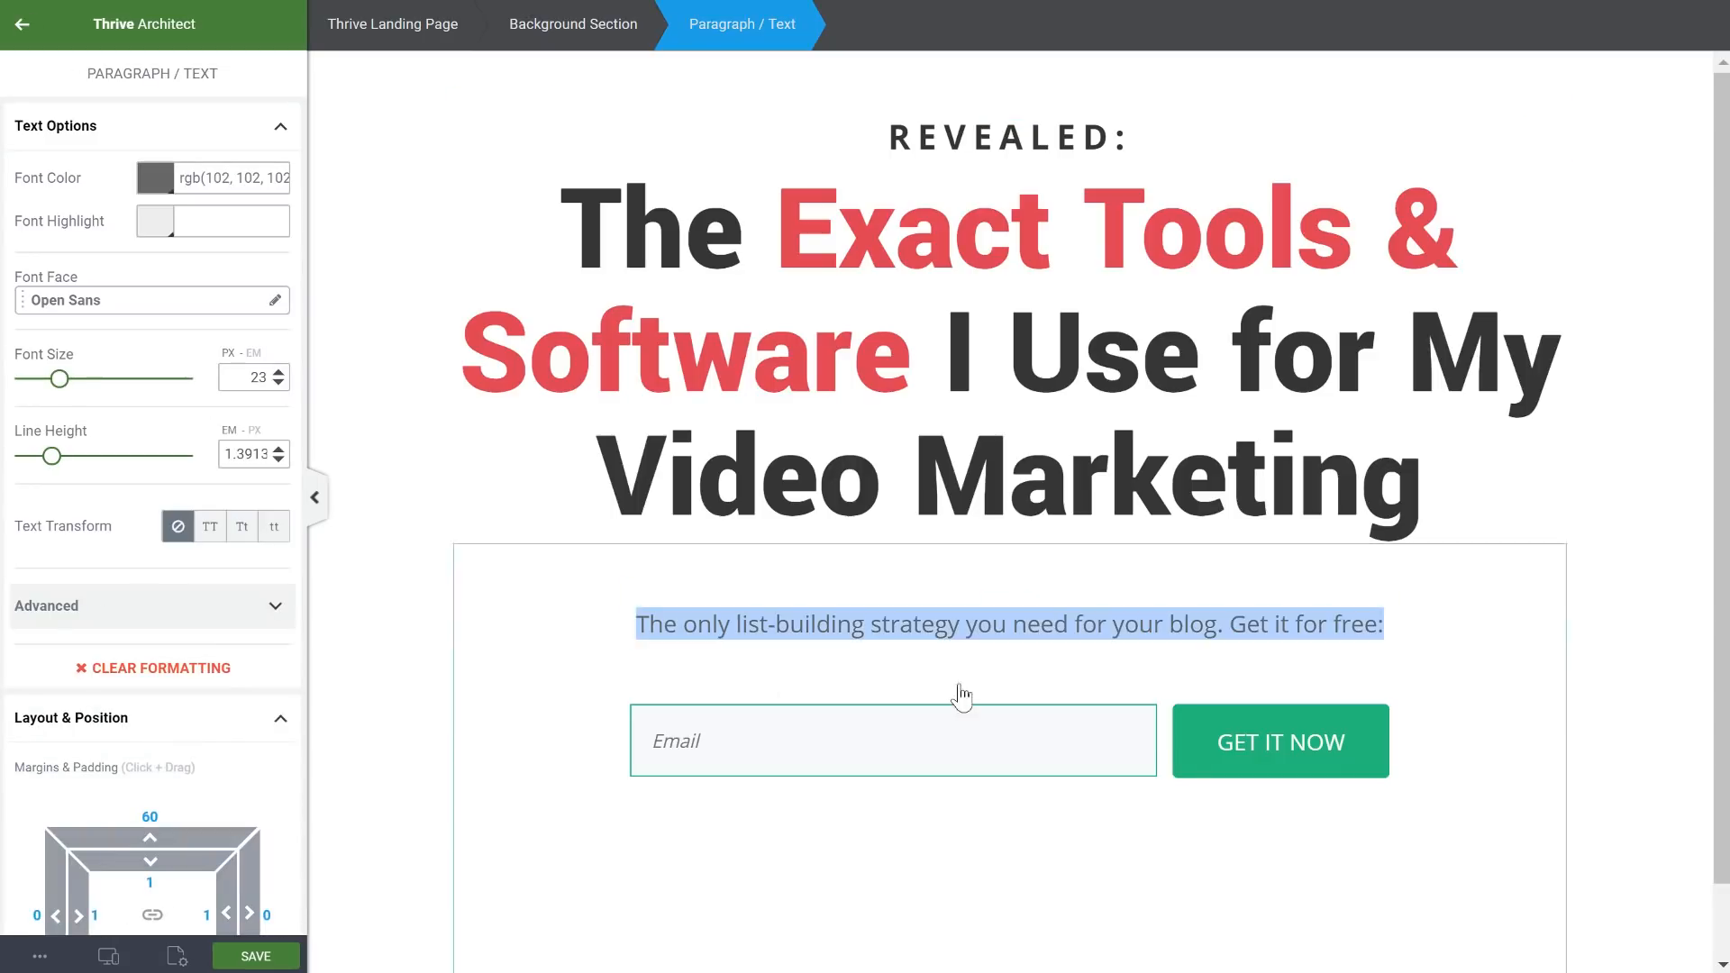
# Rewrite the subheadline to offer instant free access and give GET IT NOW a red hover colour
pyautogui.write('Sign up below to get instant access to this fre')
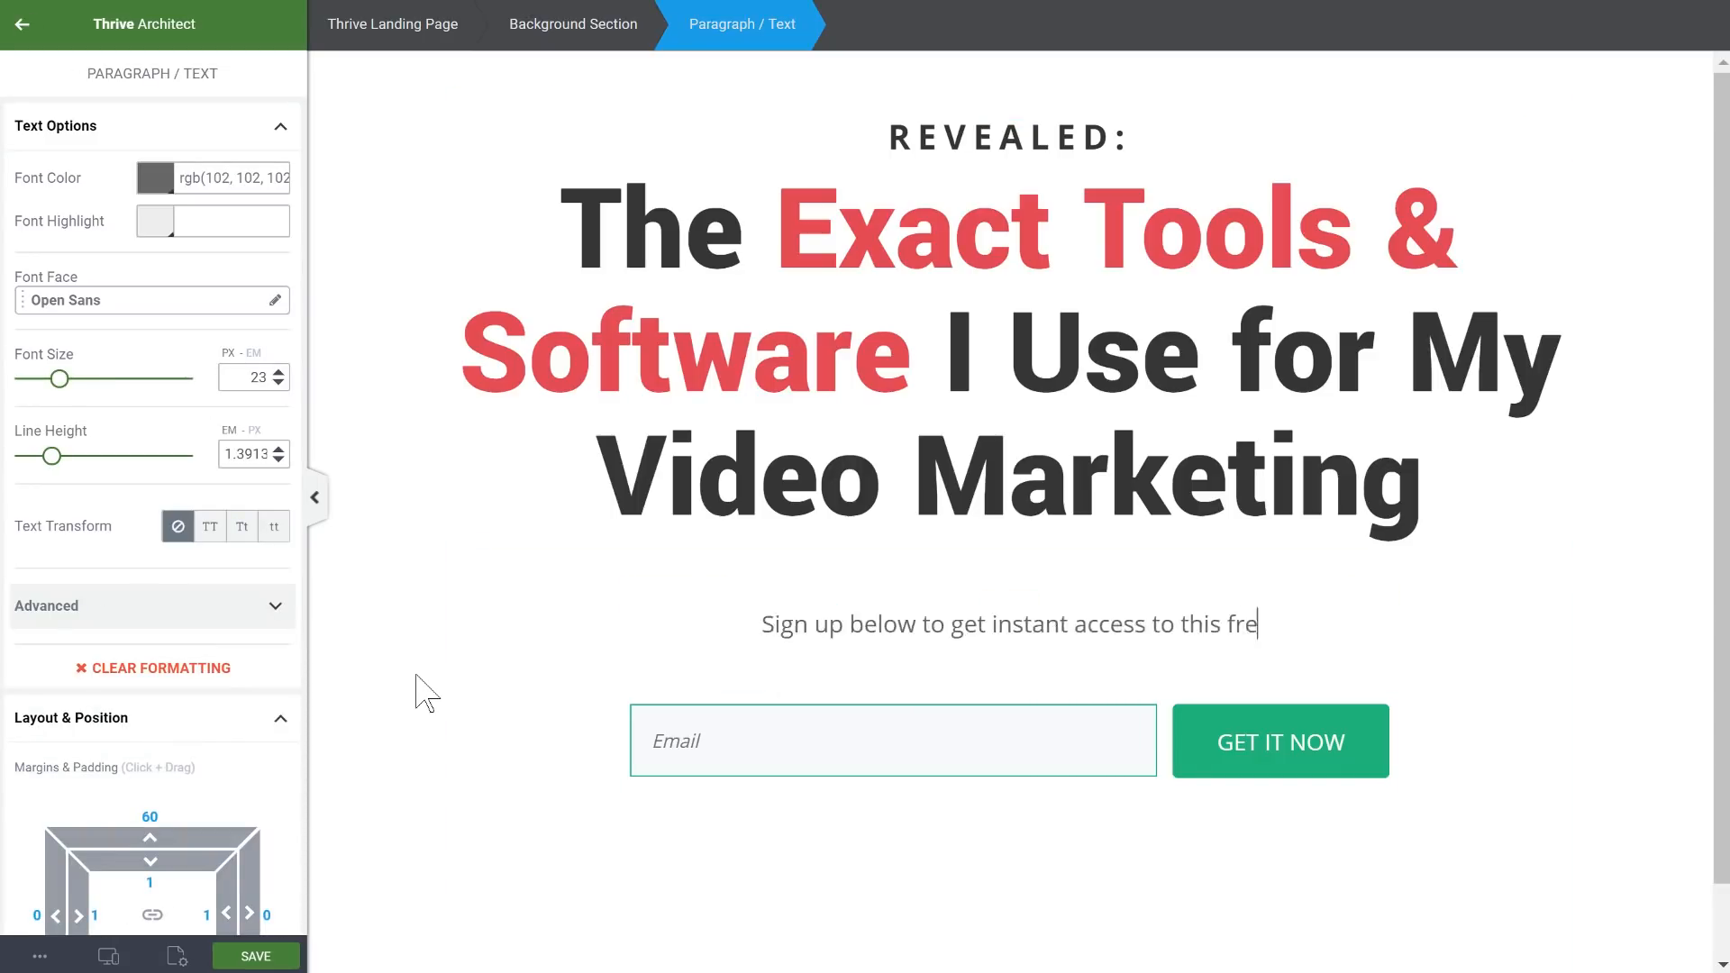
pyautogui.click(894, 741)
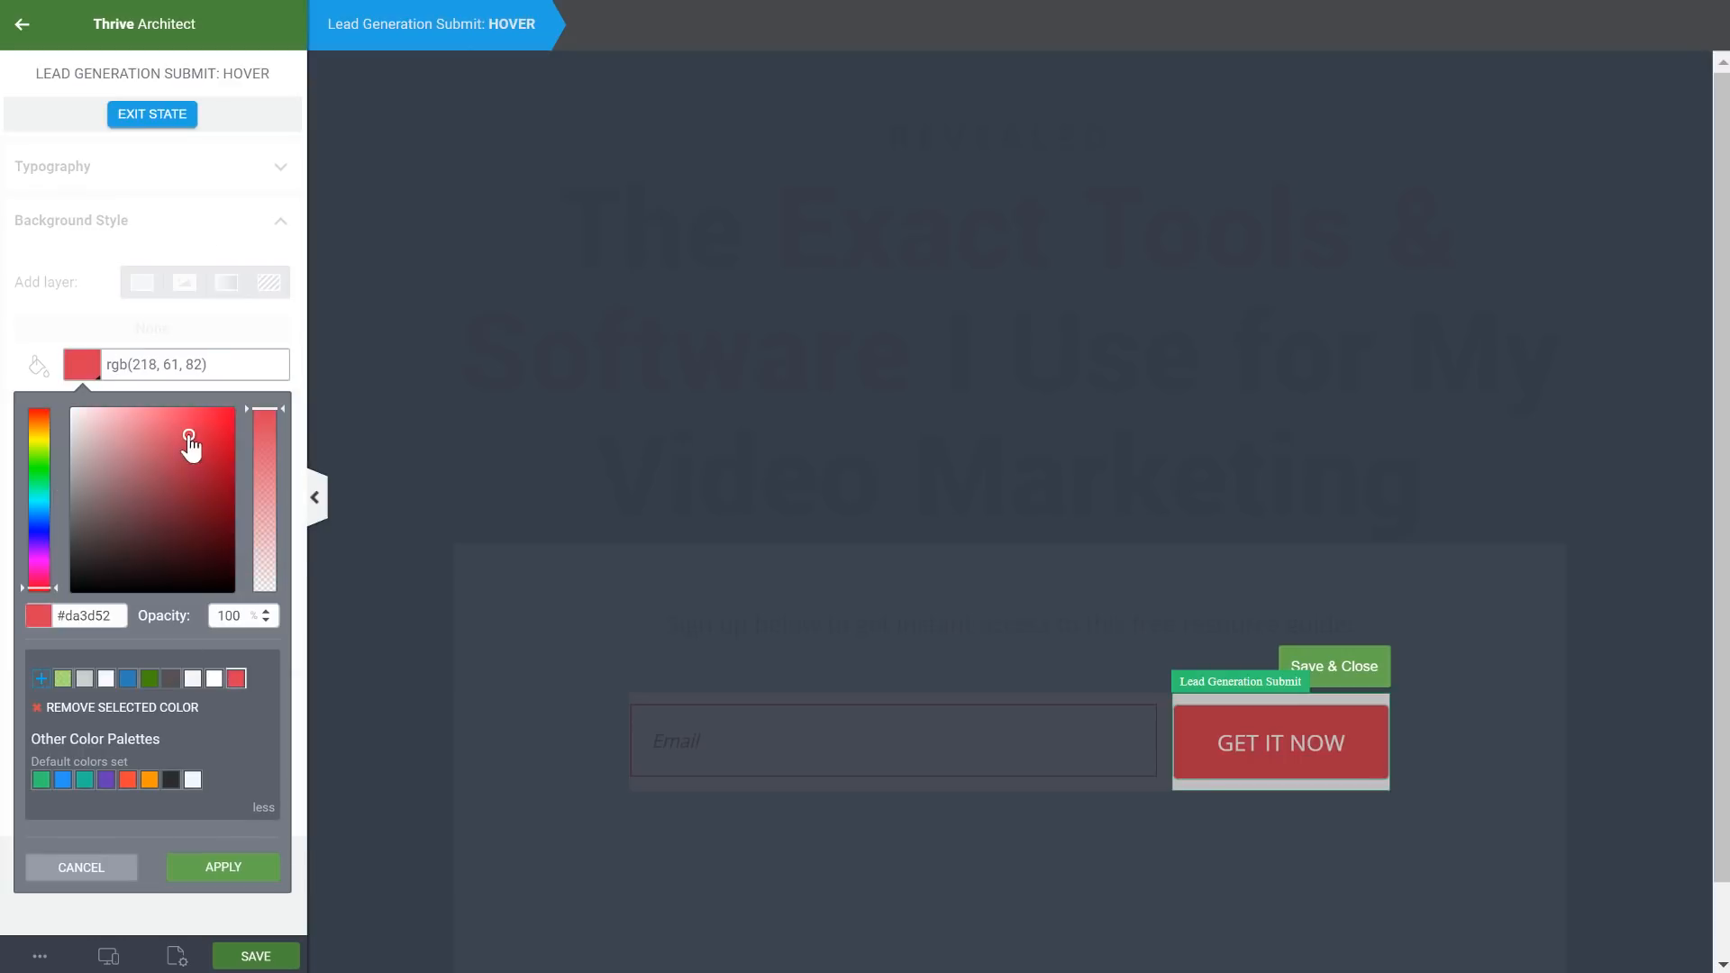
pyautogui.click(151, 114)
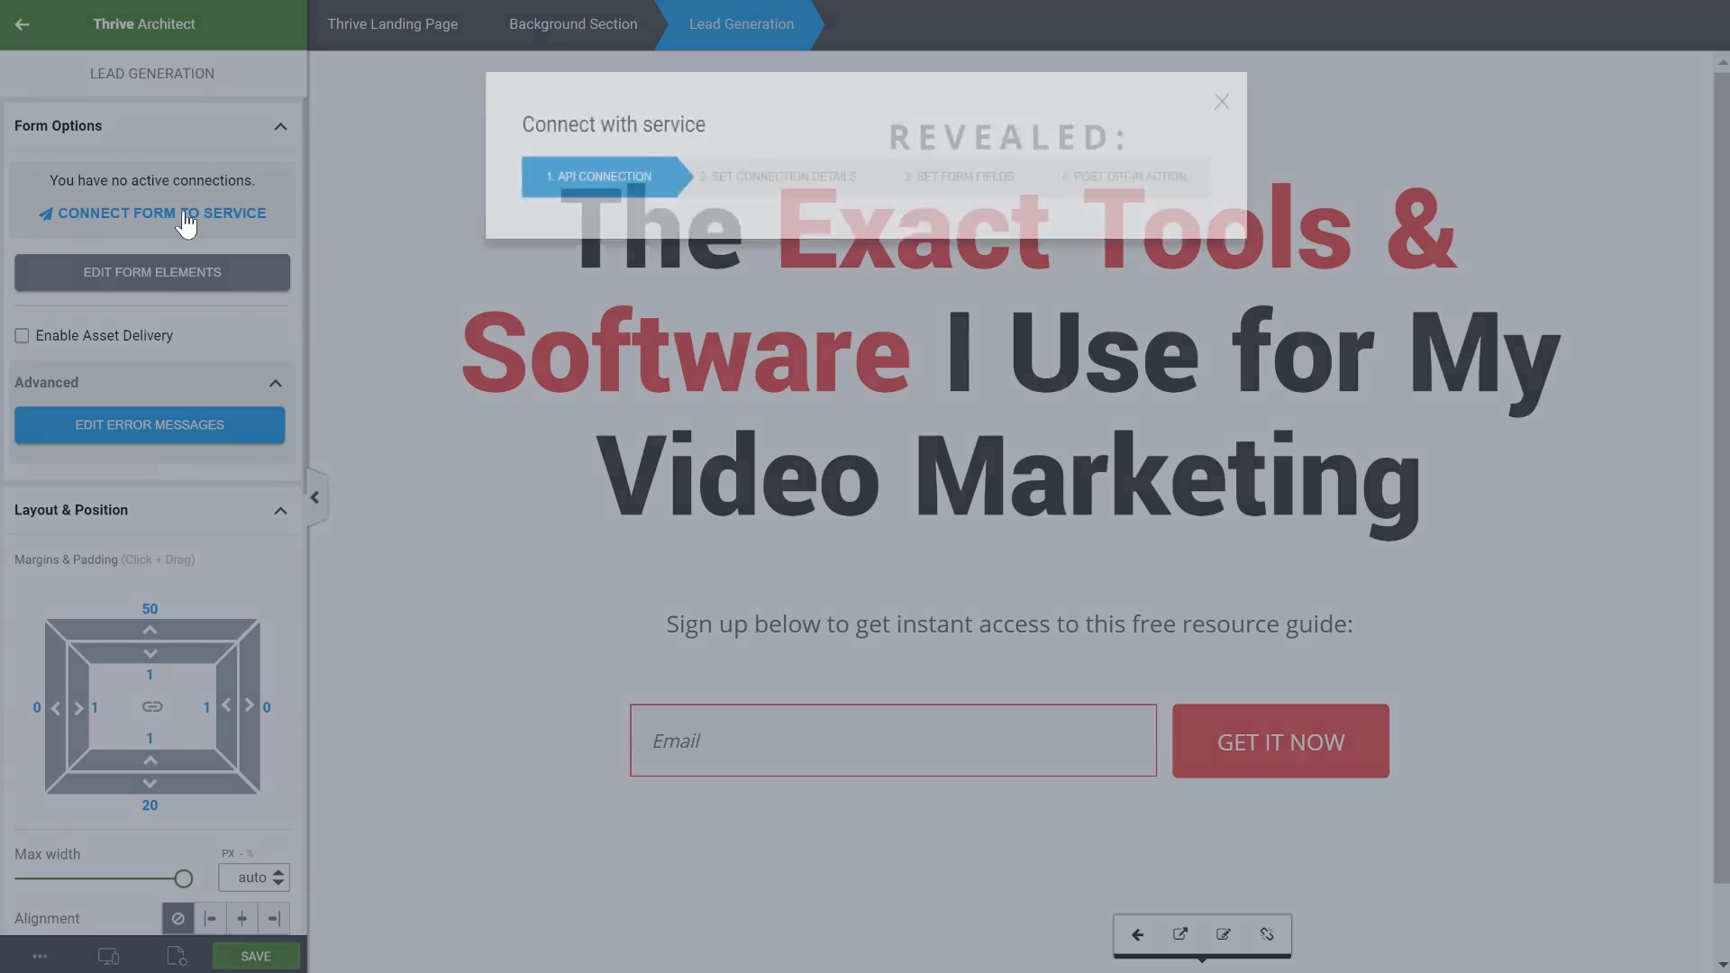
# Connect the form to ActiveCampaign's ActiveGrowth list with a 'video optin' tag
pyautogui.click(161, 213)
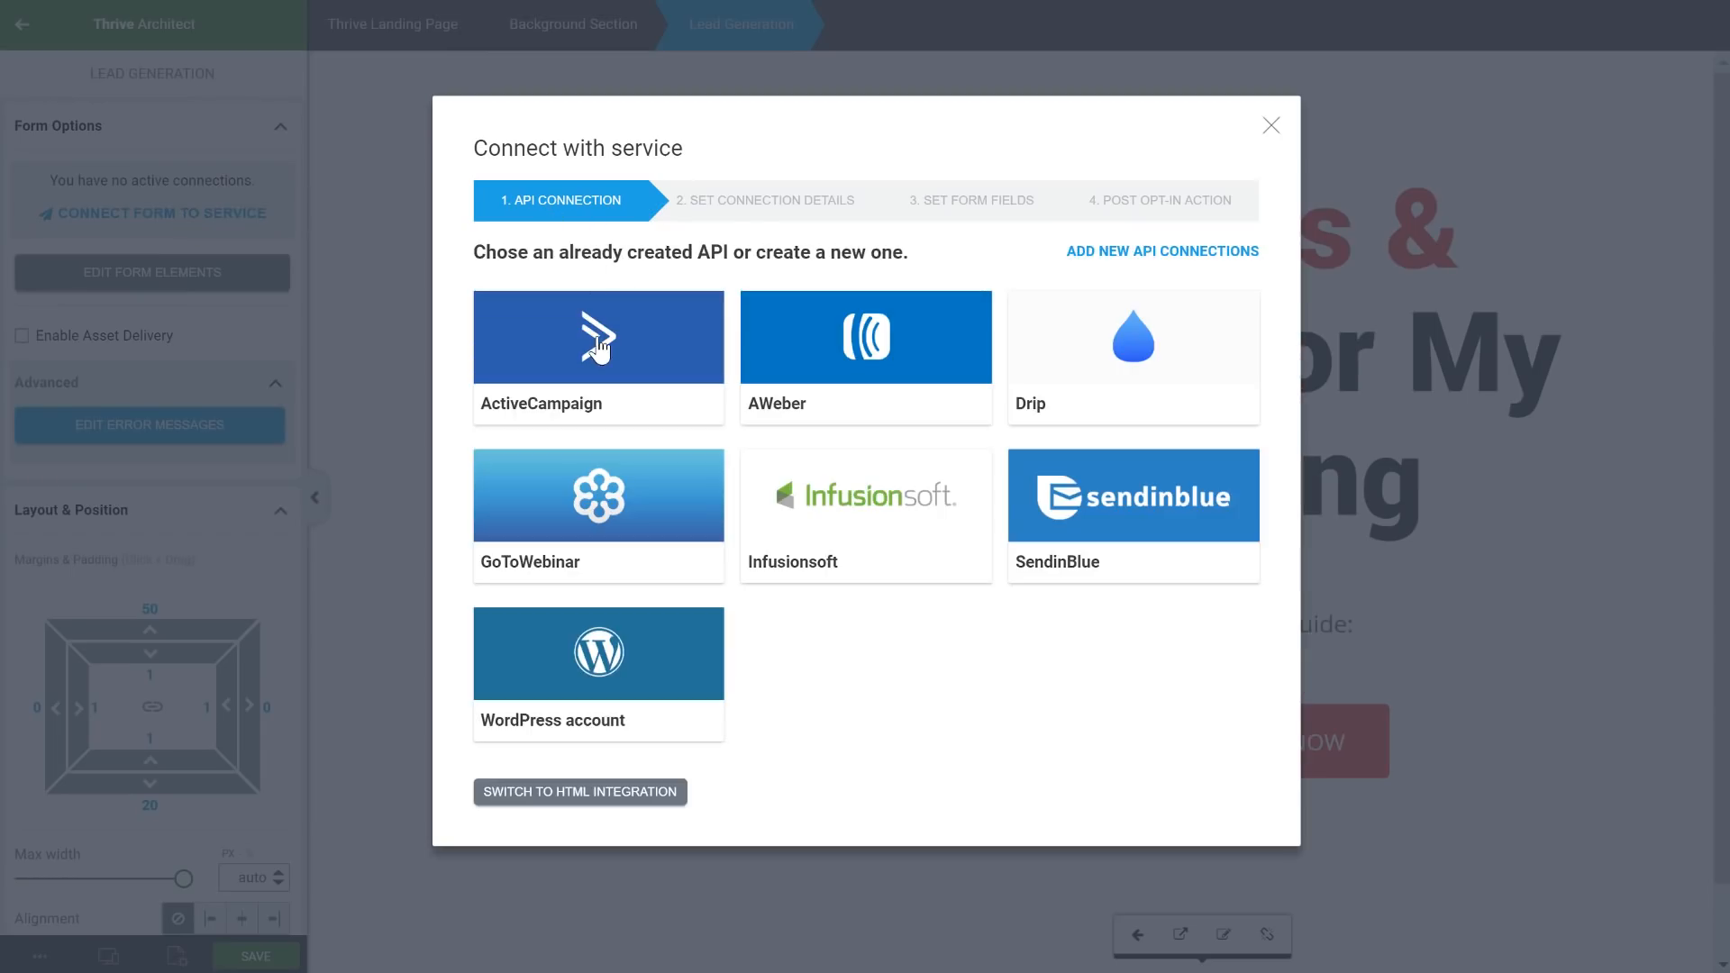
pyautogui.click(597, 338)
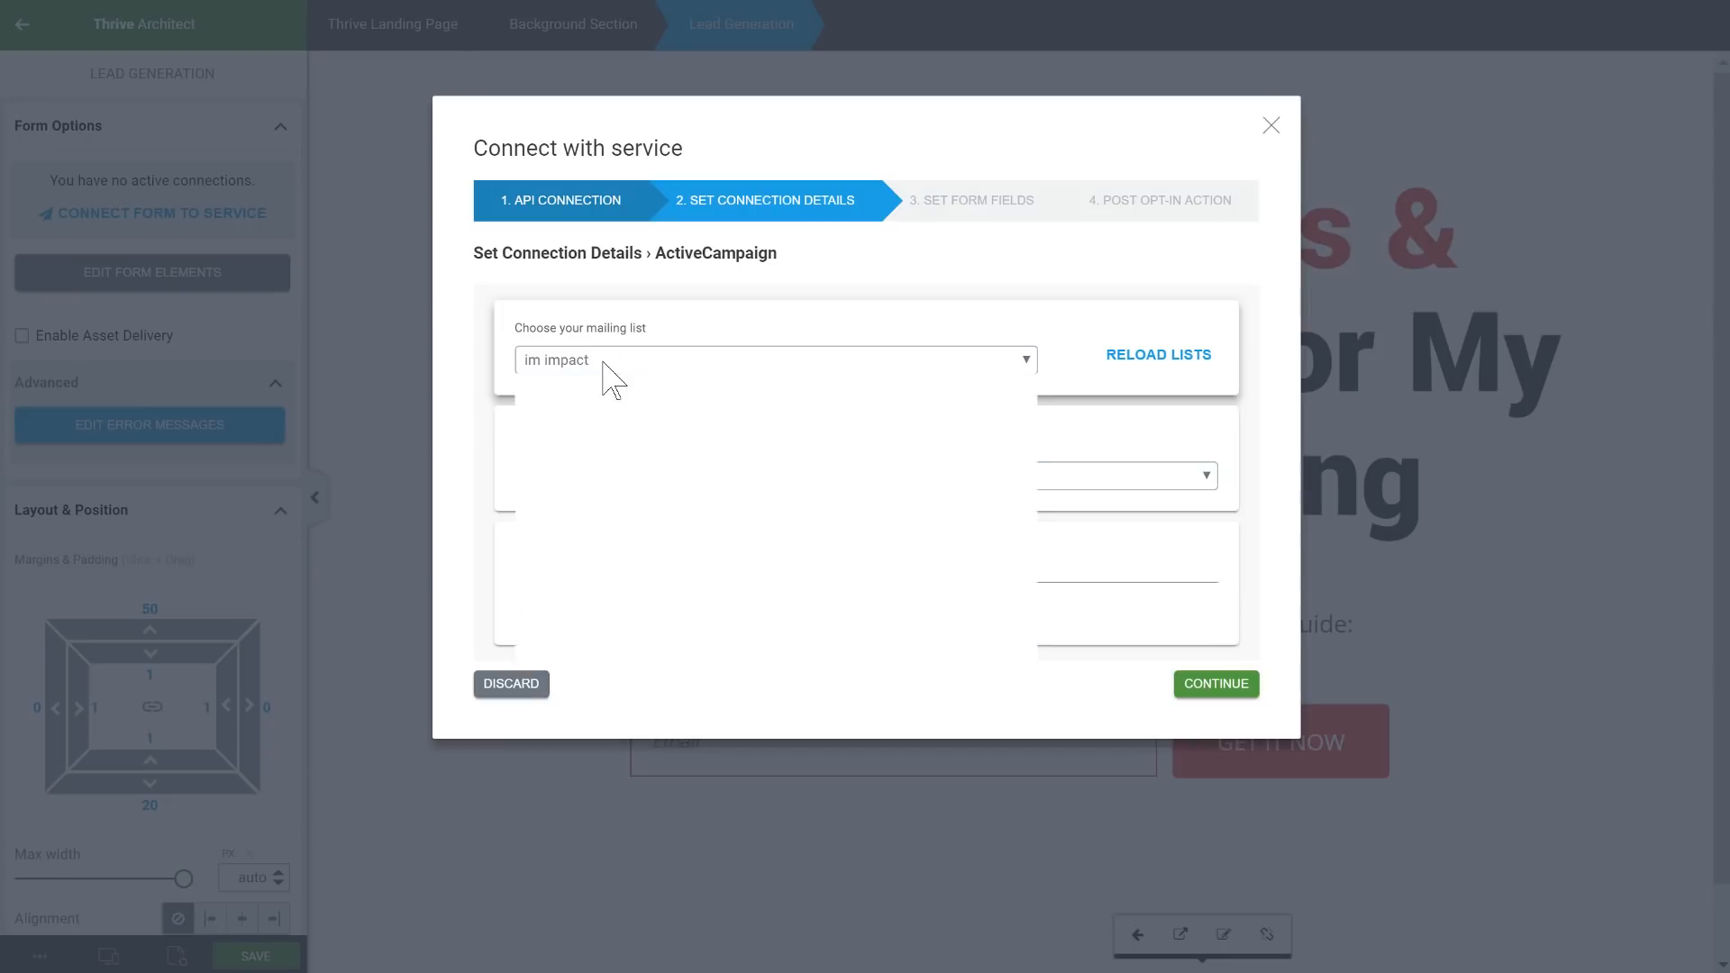
pyautogui.click(775, 359)
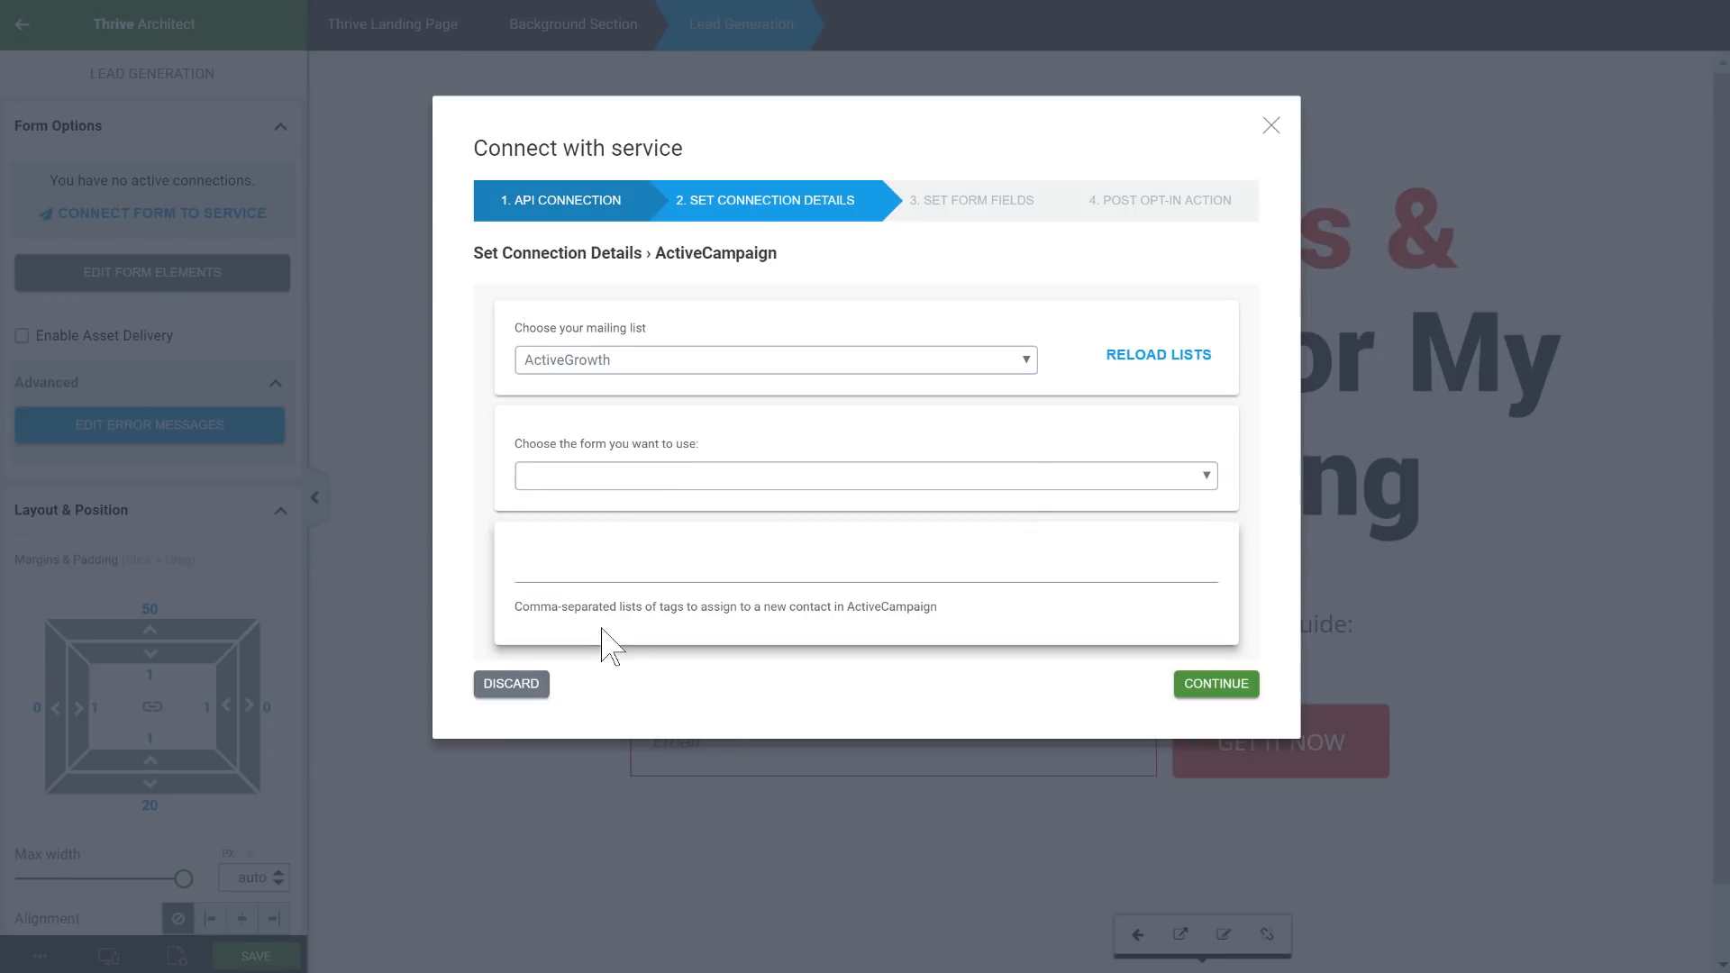
pyautogui.write('a')
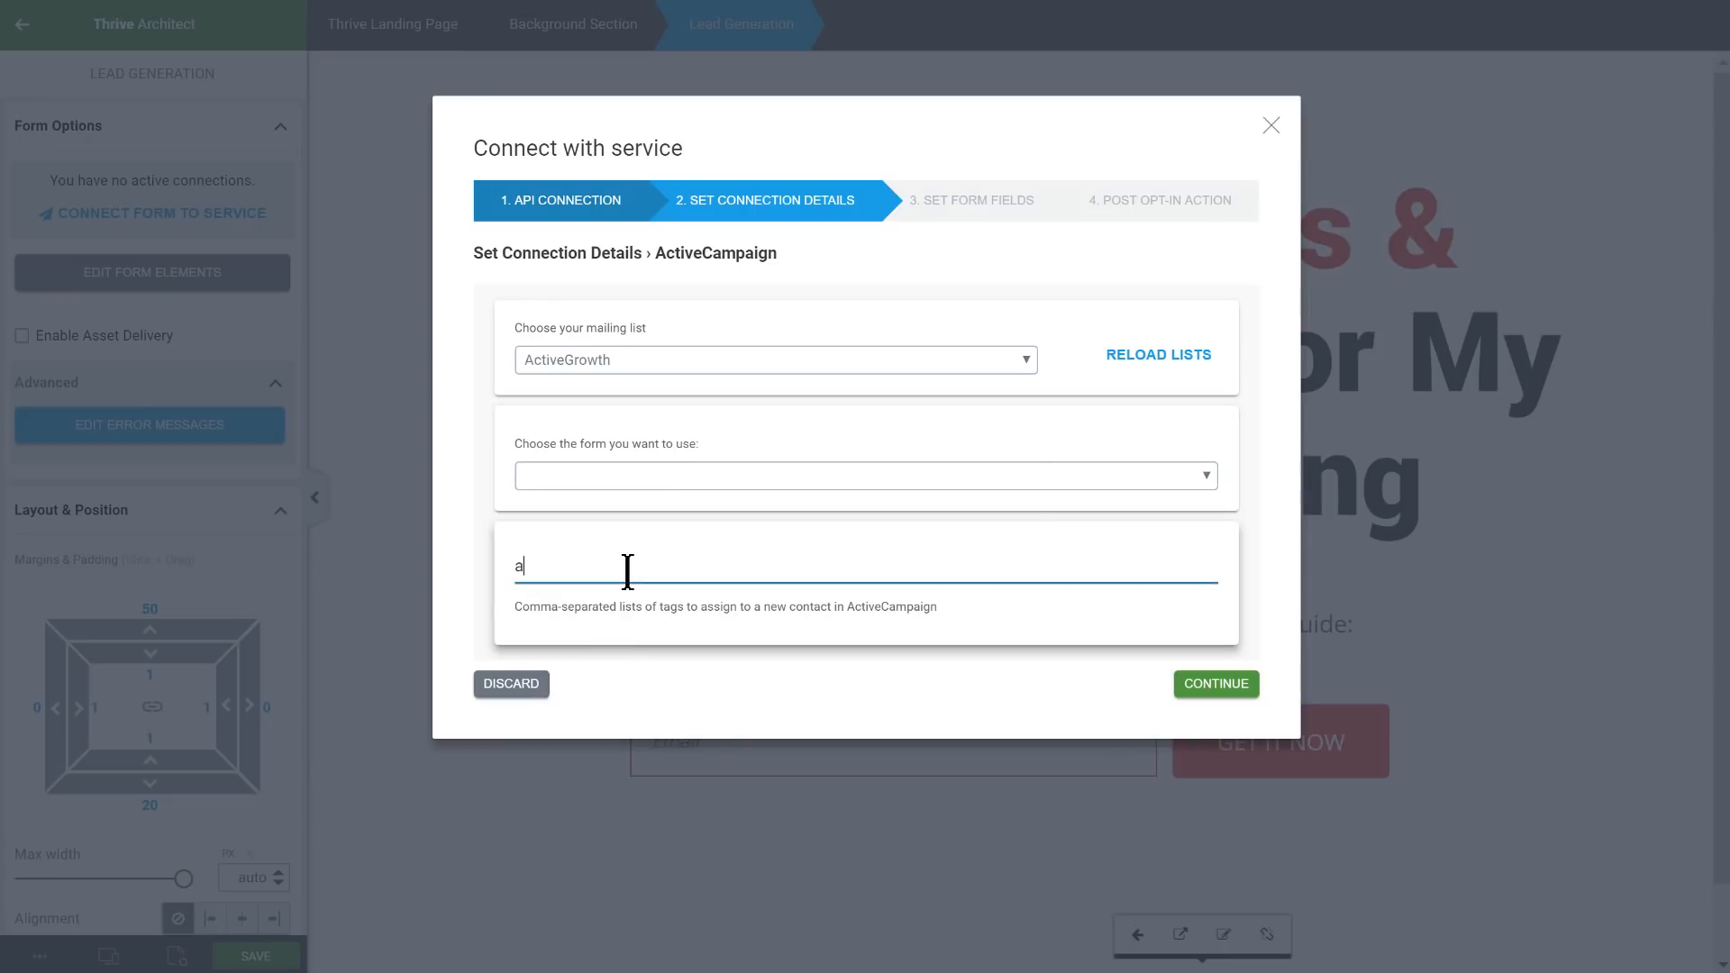
pyautogui.write('g video optin')
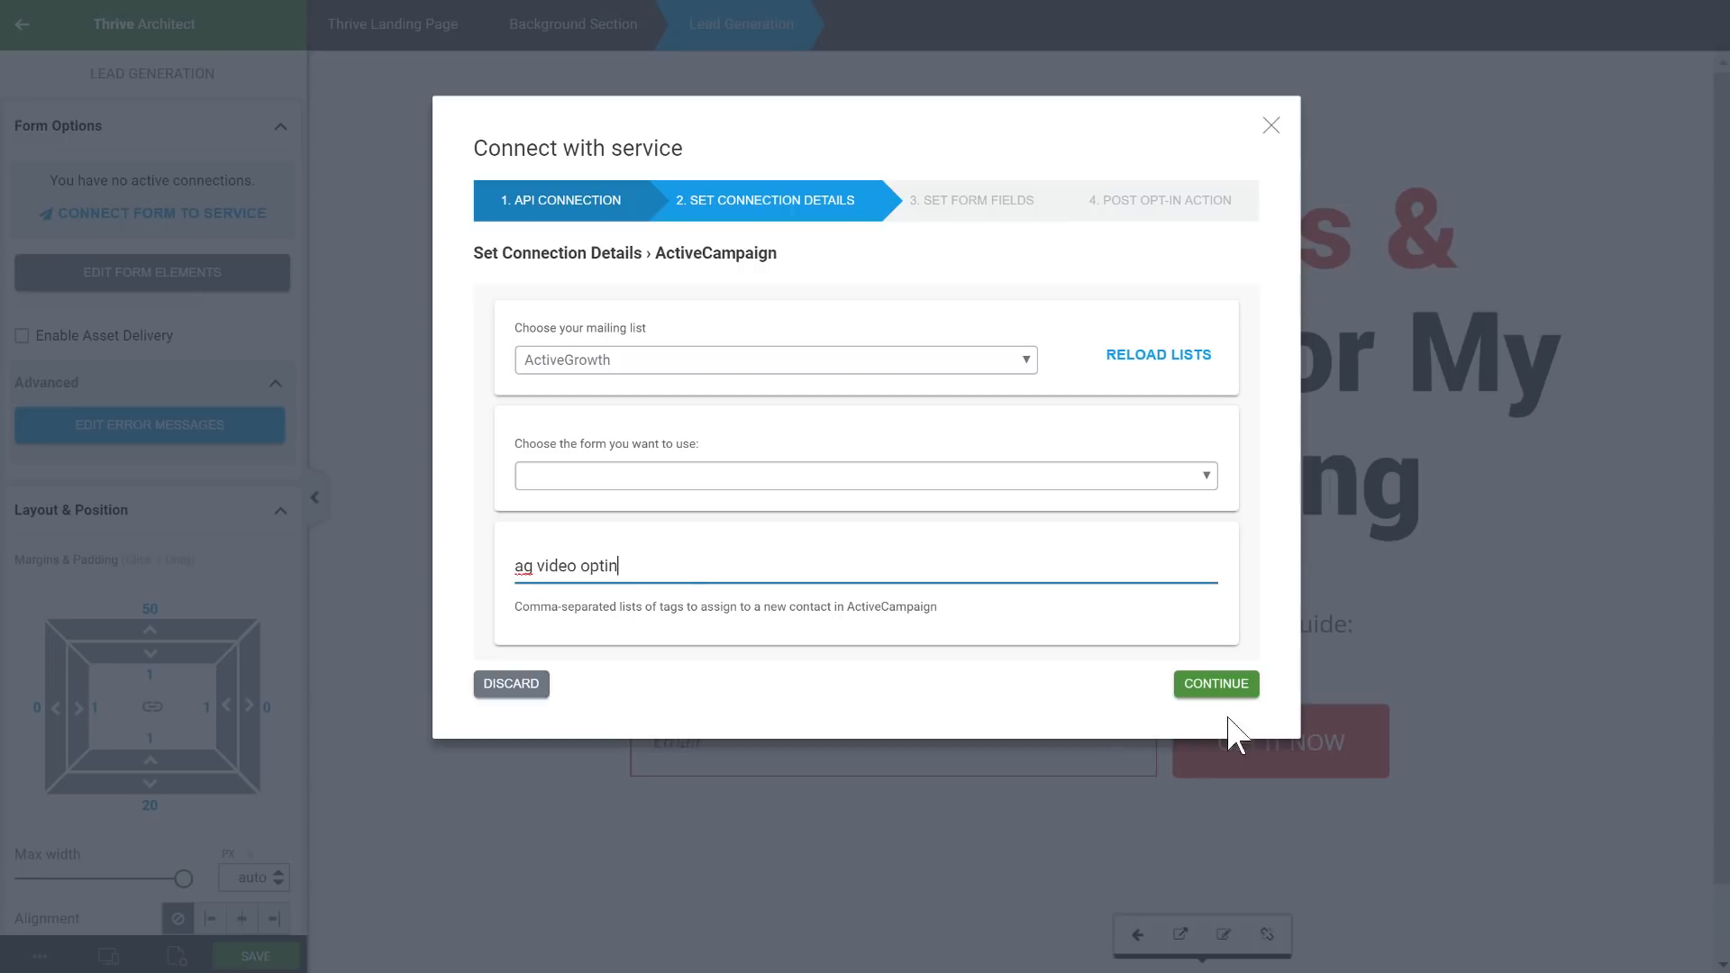
# After opt-in, show a success notification about being signed up and checking the inbox
pyautogui.click(1215, 684)
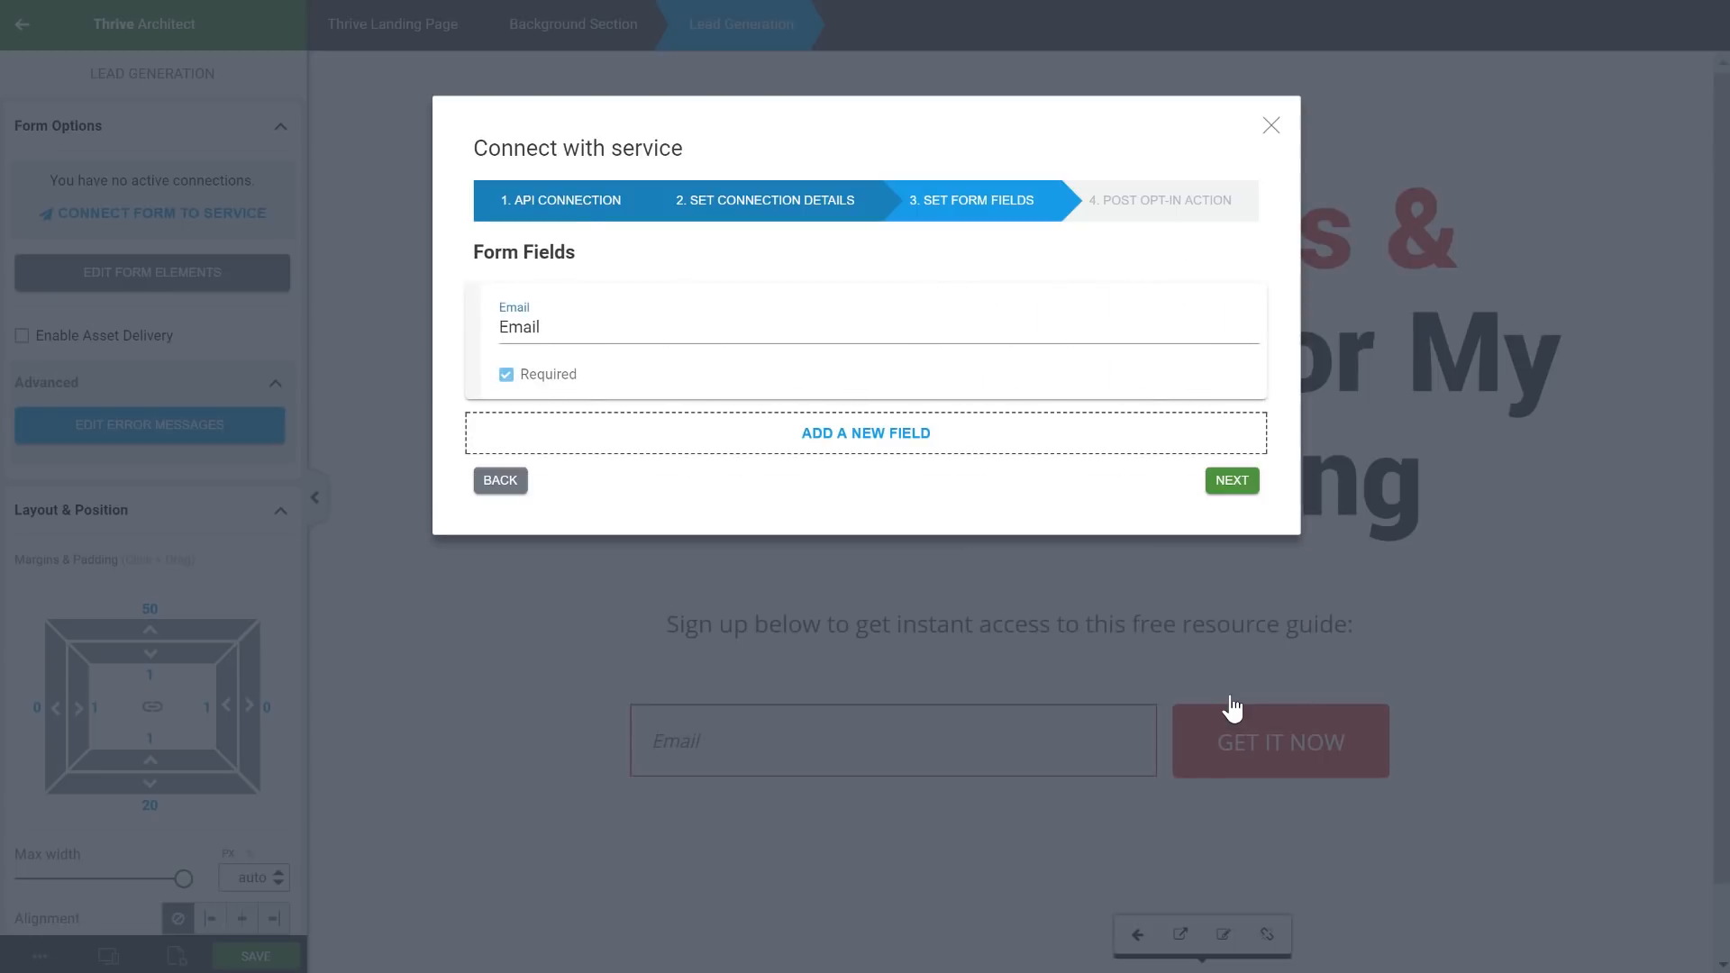
pyautogui.moveTo(934, 550)
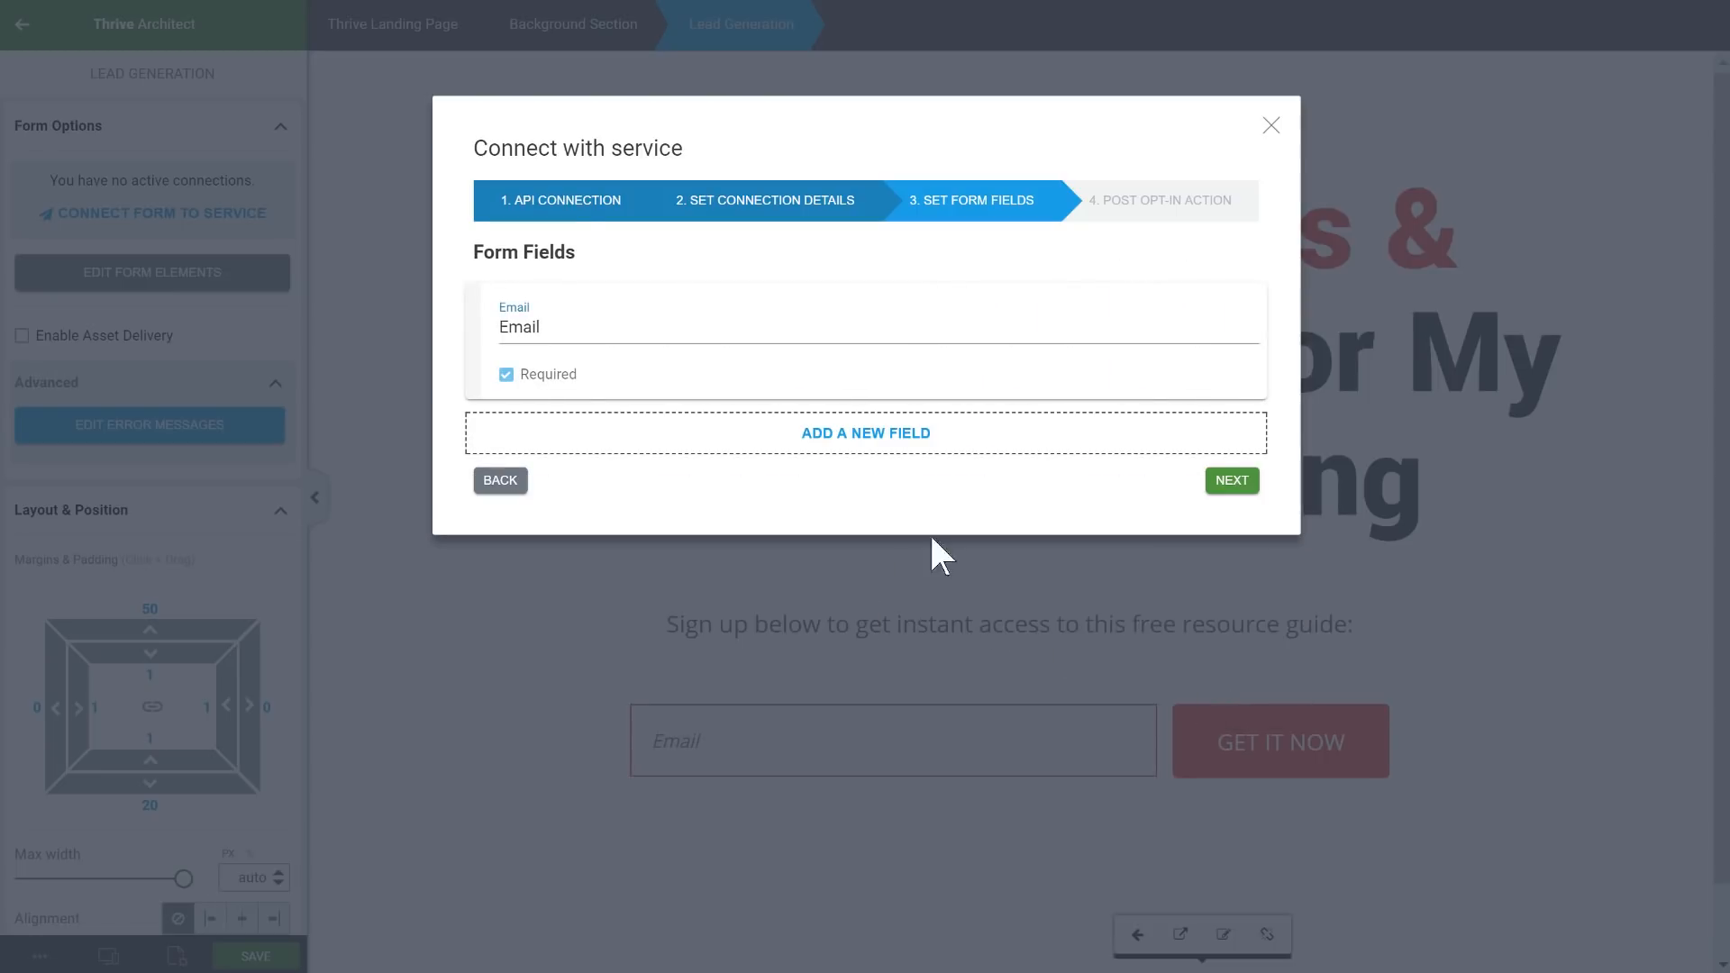
pyautogui.click(1231, 480)
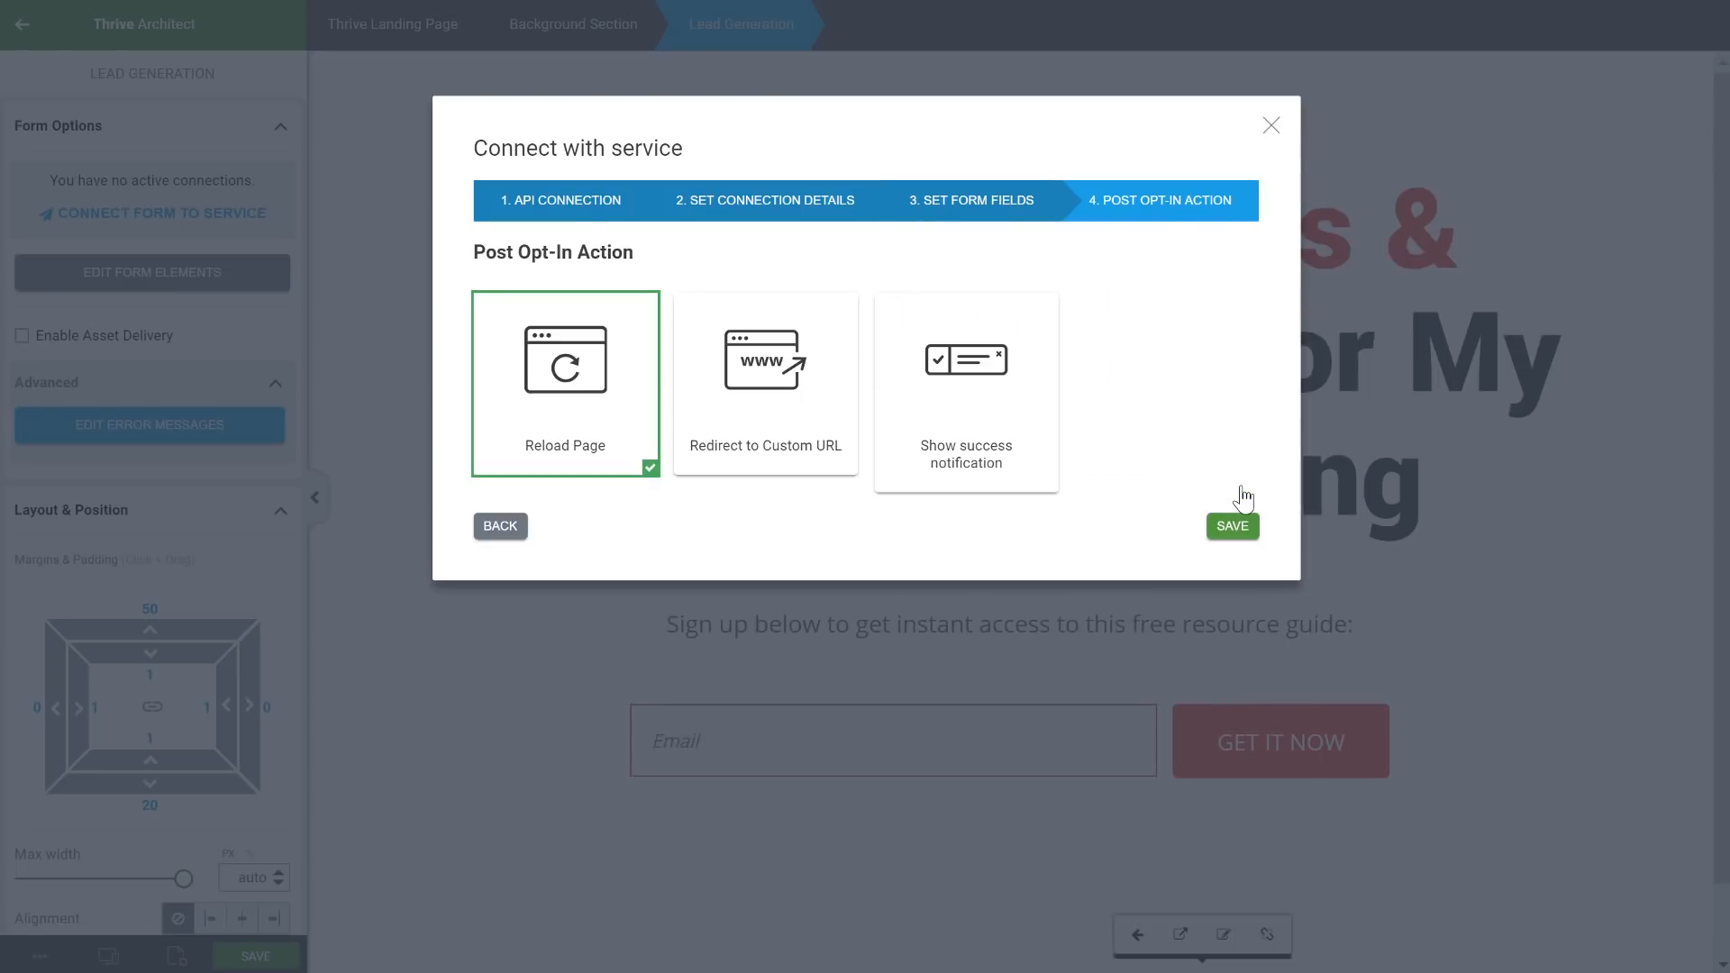
pyautogui.click(765, 383)
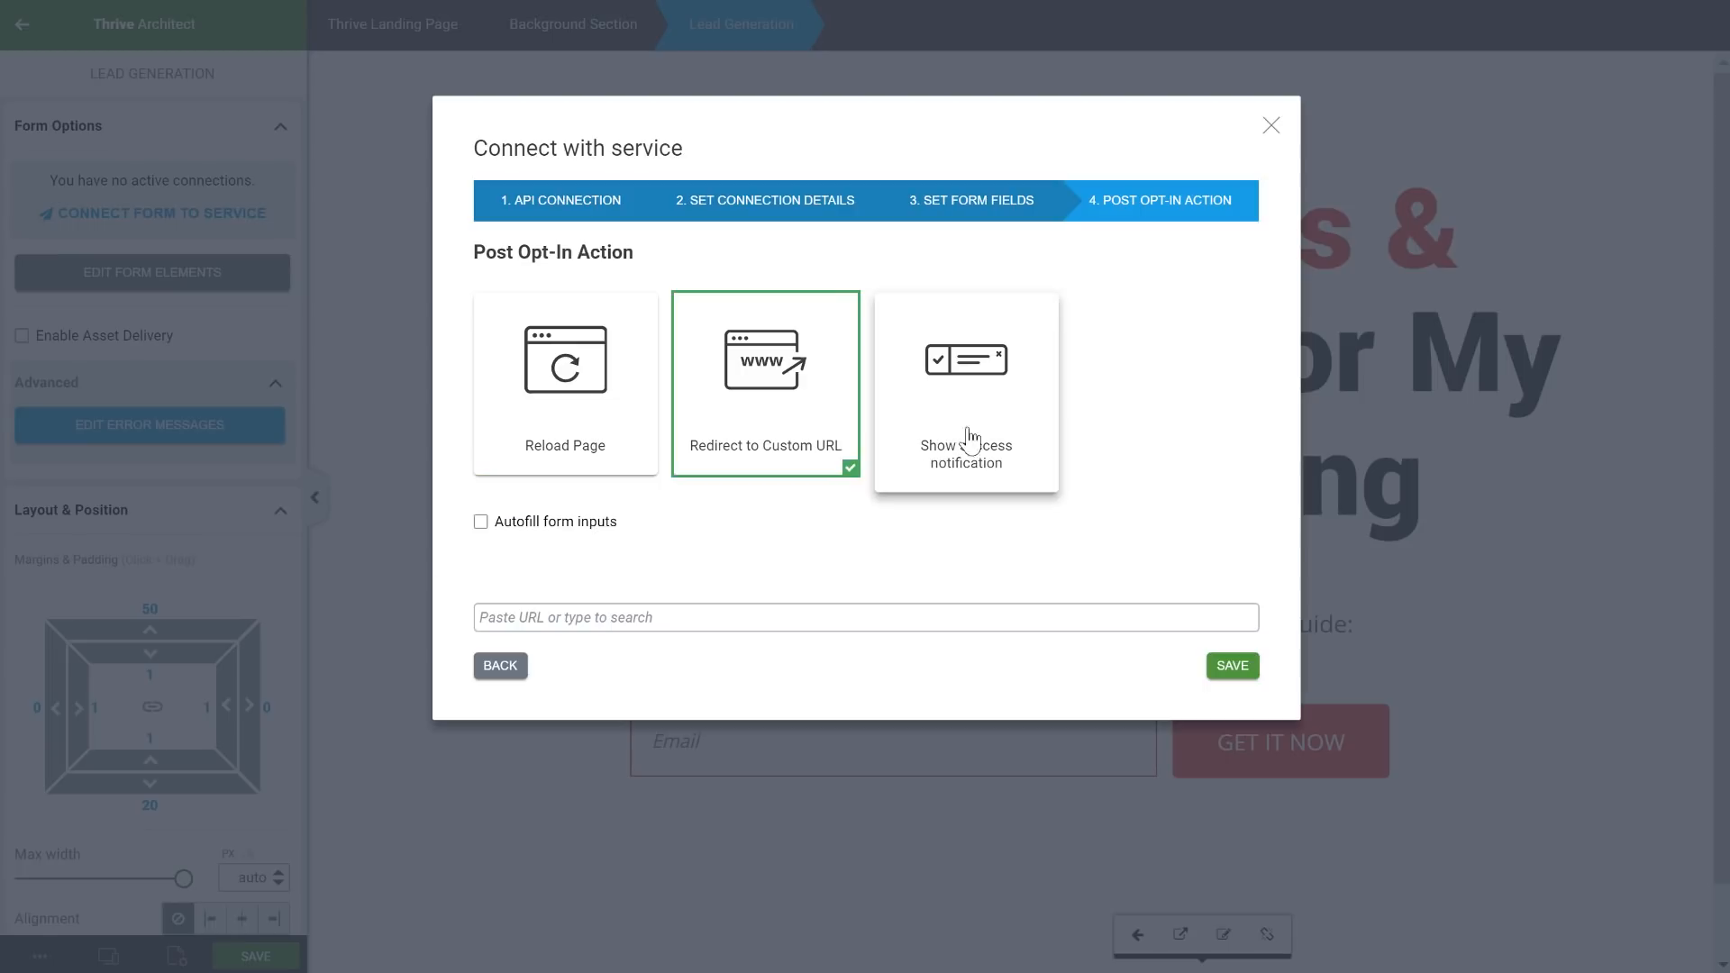
pyautogui.click(965, 382)
pyautogui.write("You've ")
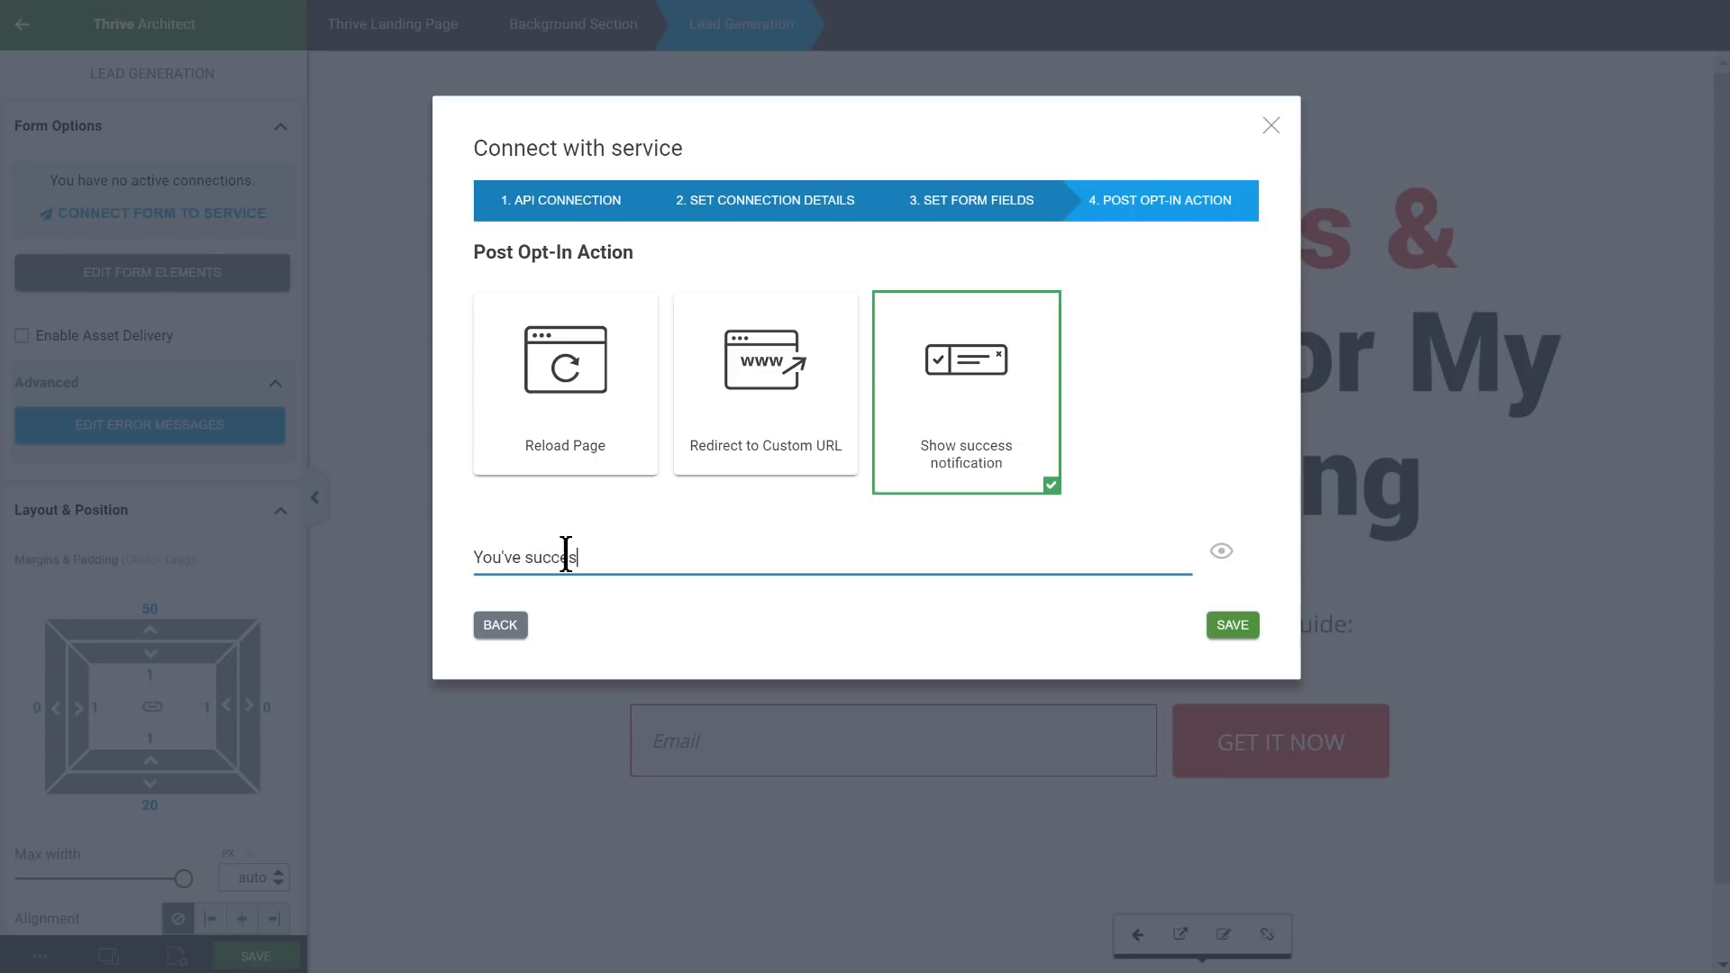
pyautogui.write('successfully signed up! Check your e')
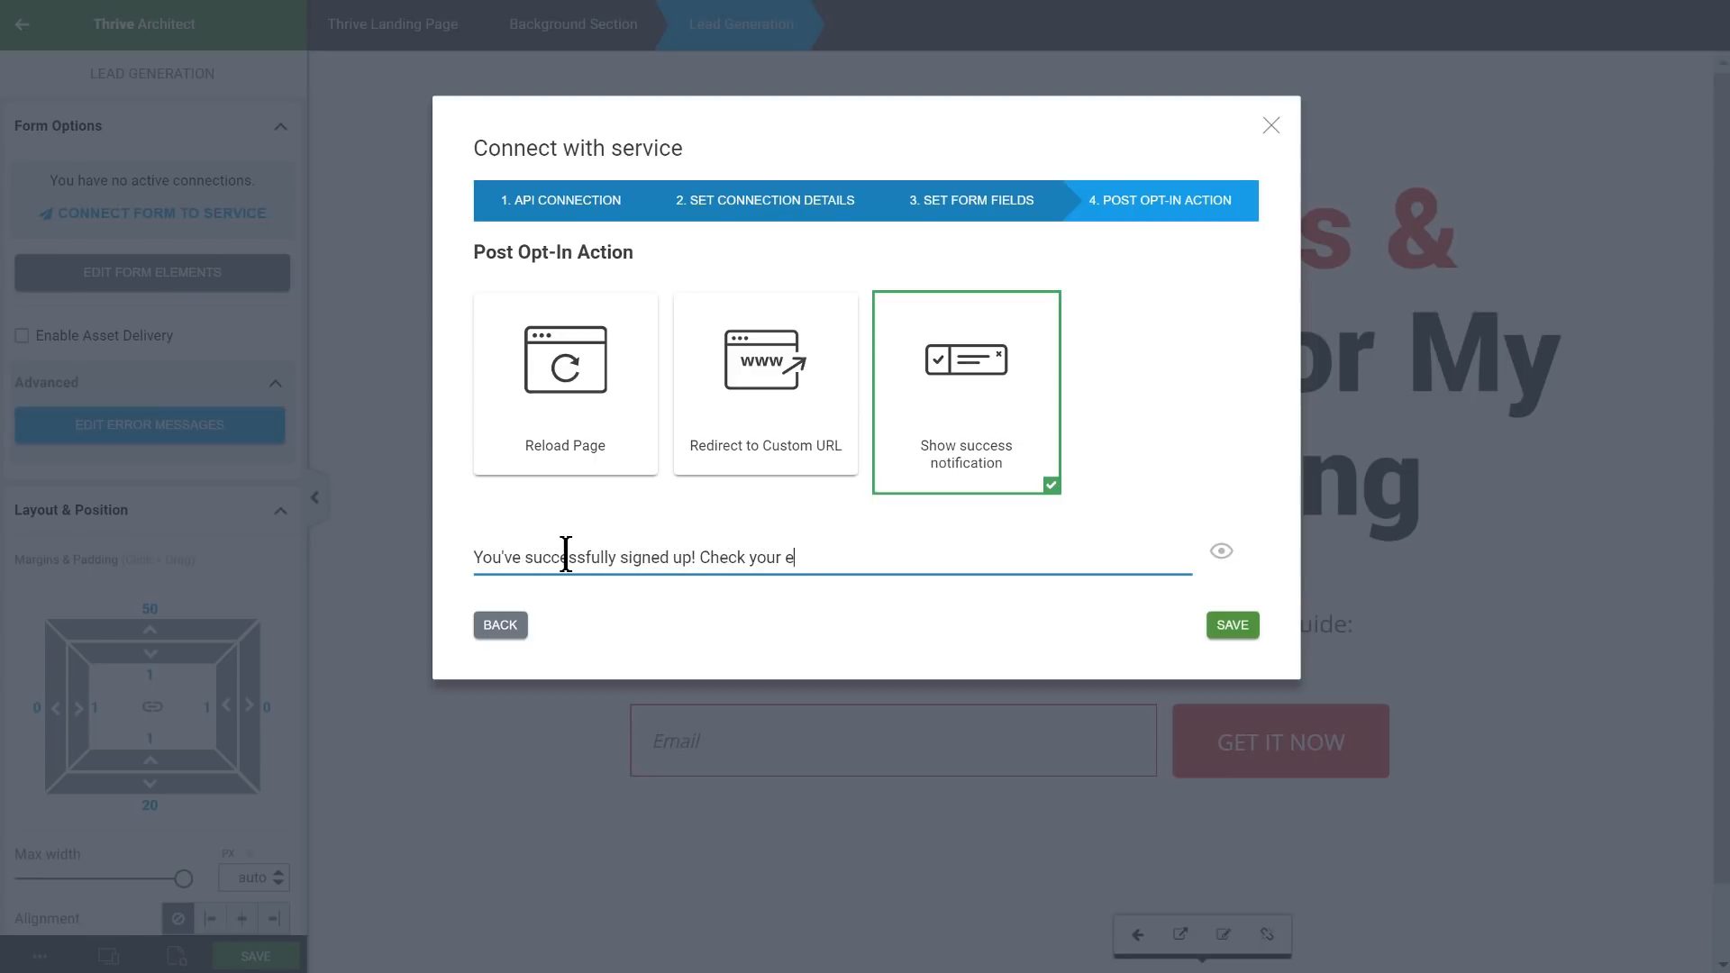
pyautogui.write('mail inbox for the down')
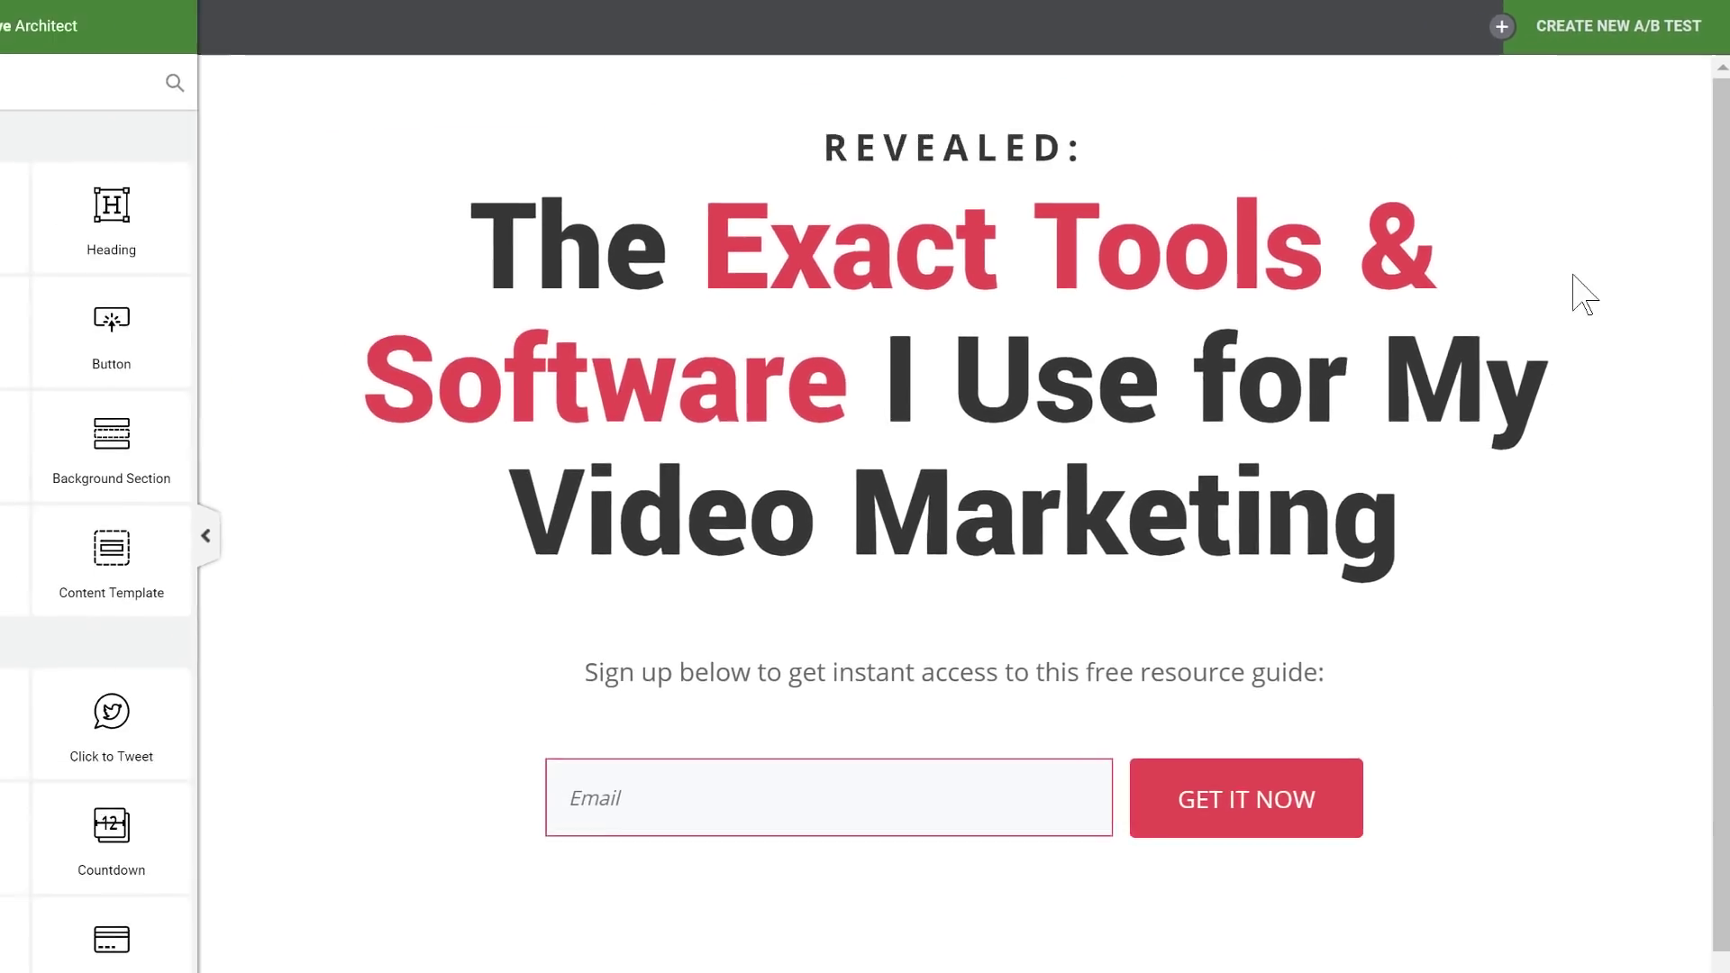
# Create a new A/B test with the page as control and a duplicated variation
pyautogui.click(1619, 26)
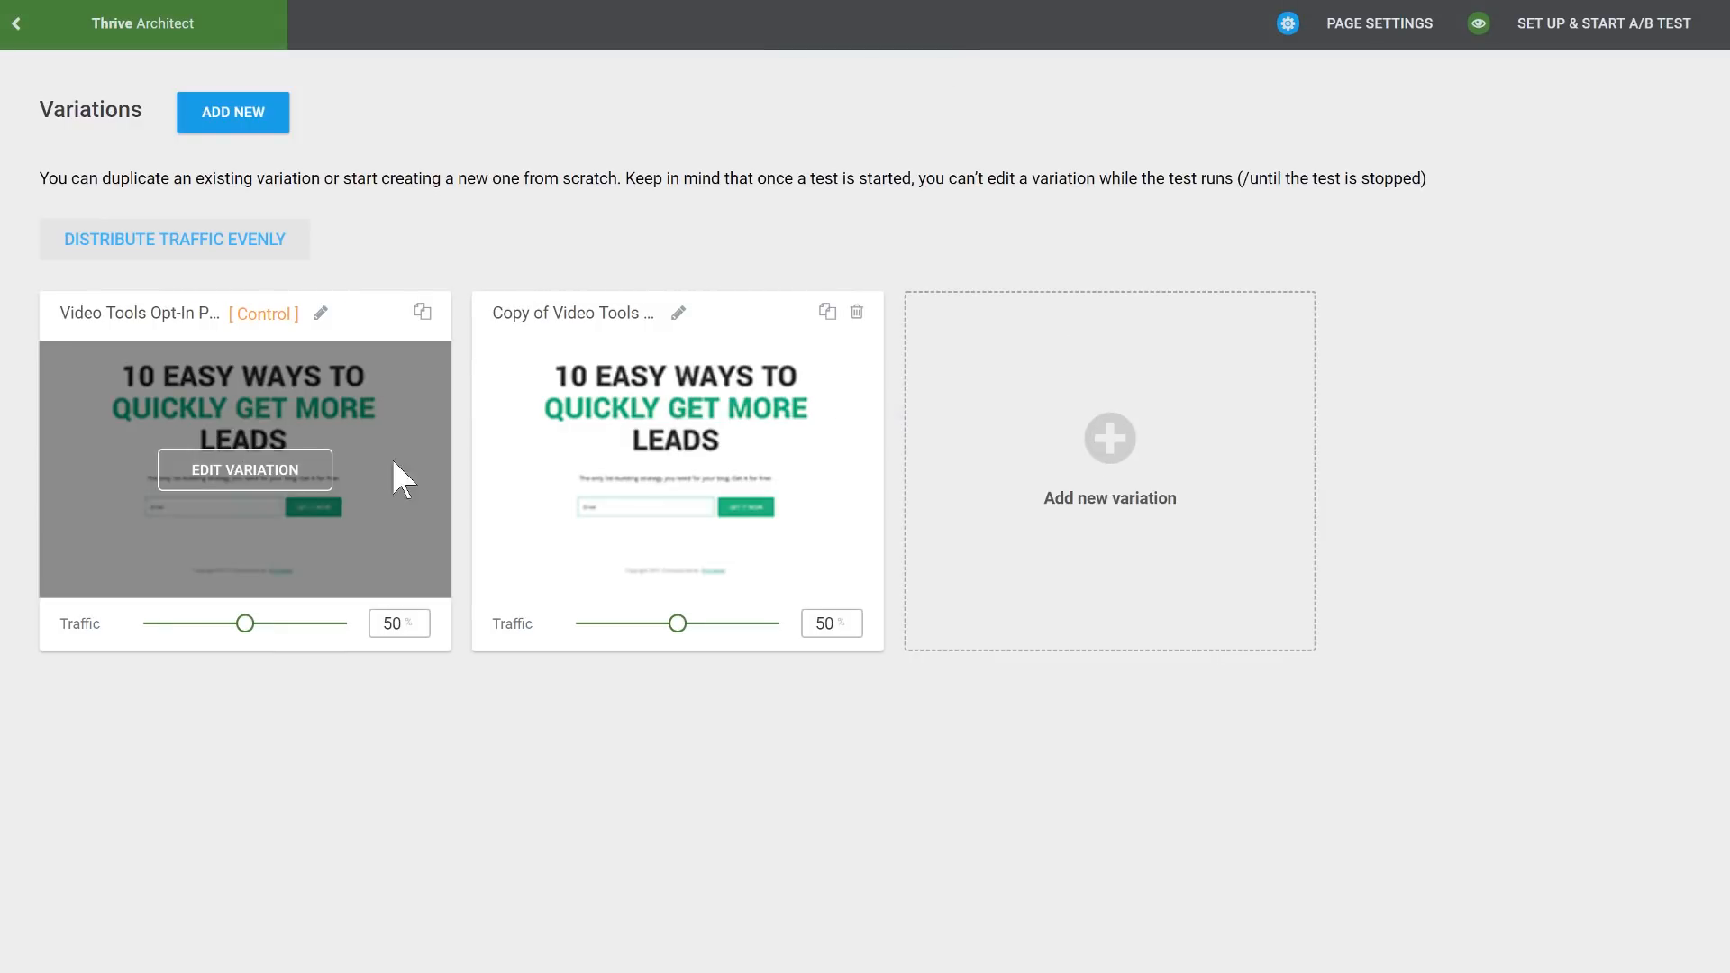
pyautogui.moveTo(710, 439)
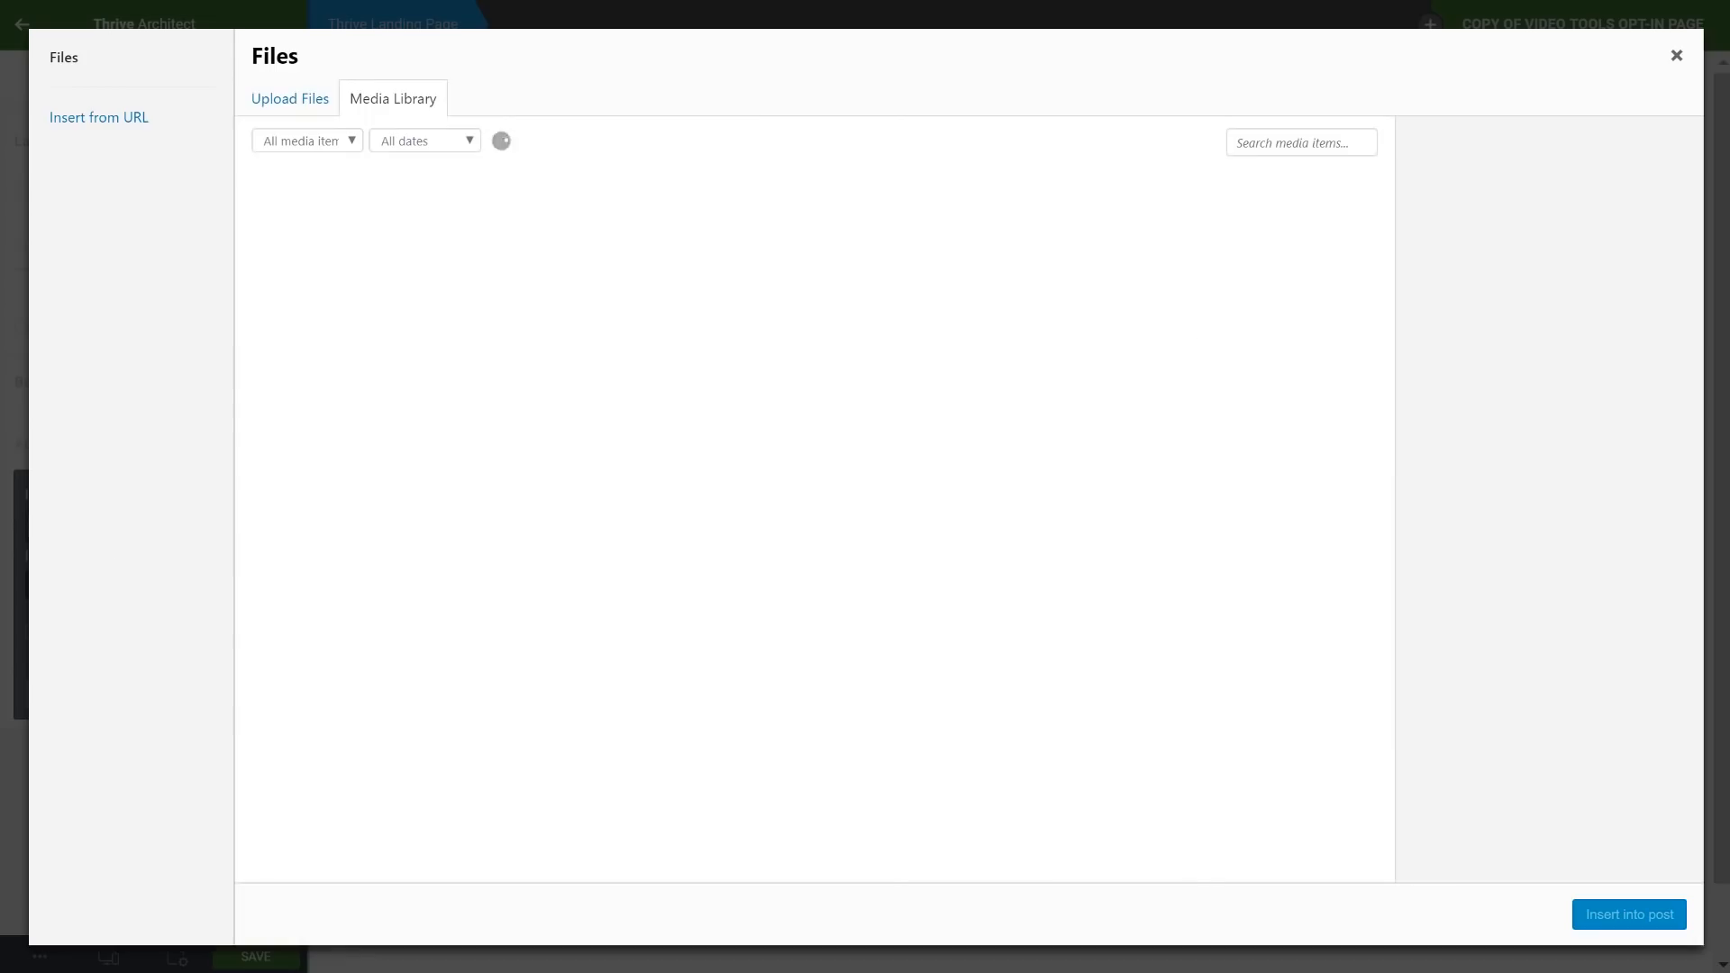
# Set a portrait photo from the media library as the variation's background image
pyautogui.click(1676, 55)
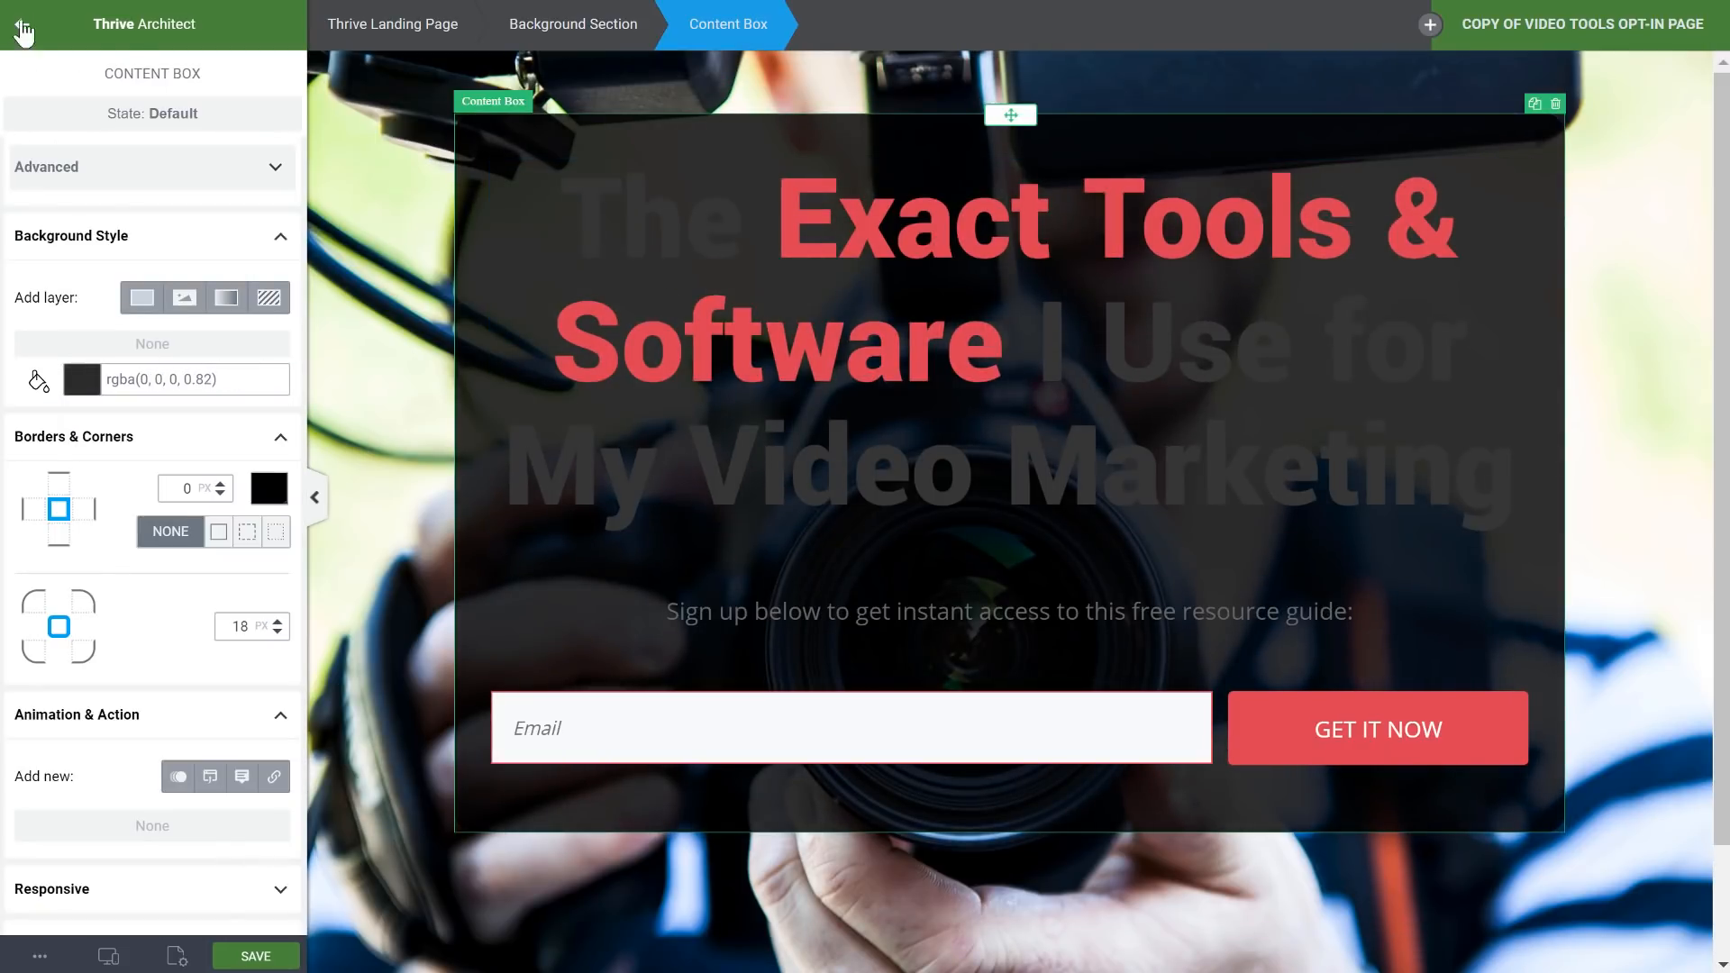
pyautogui.click(183, 297)
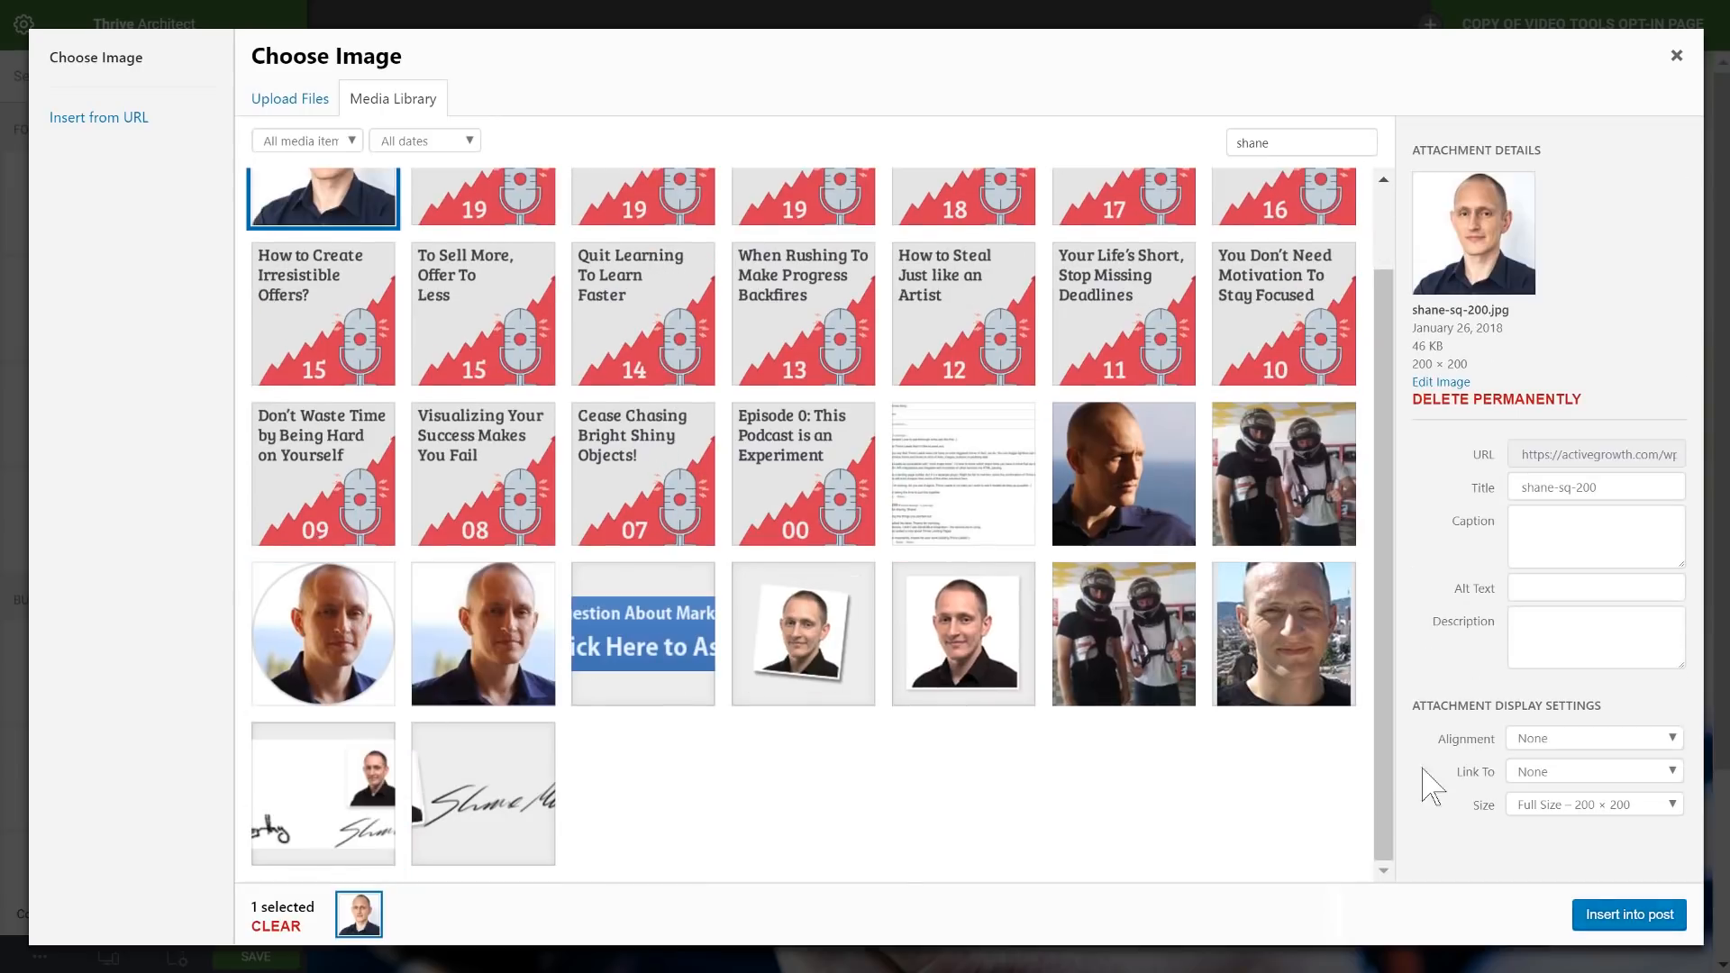
pyautogui.click(1629, 914)
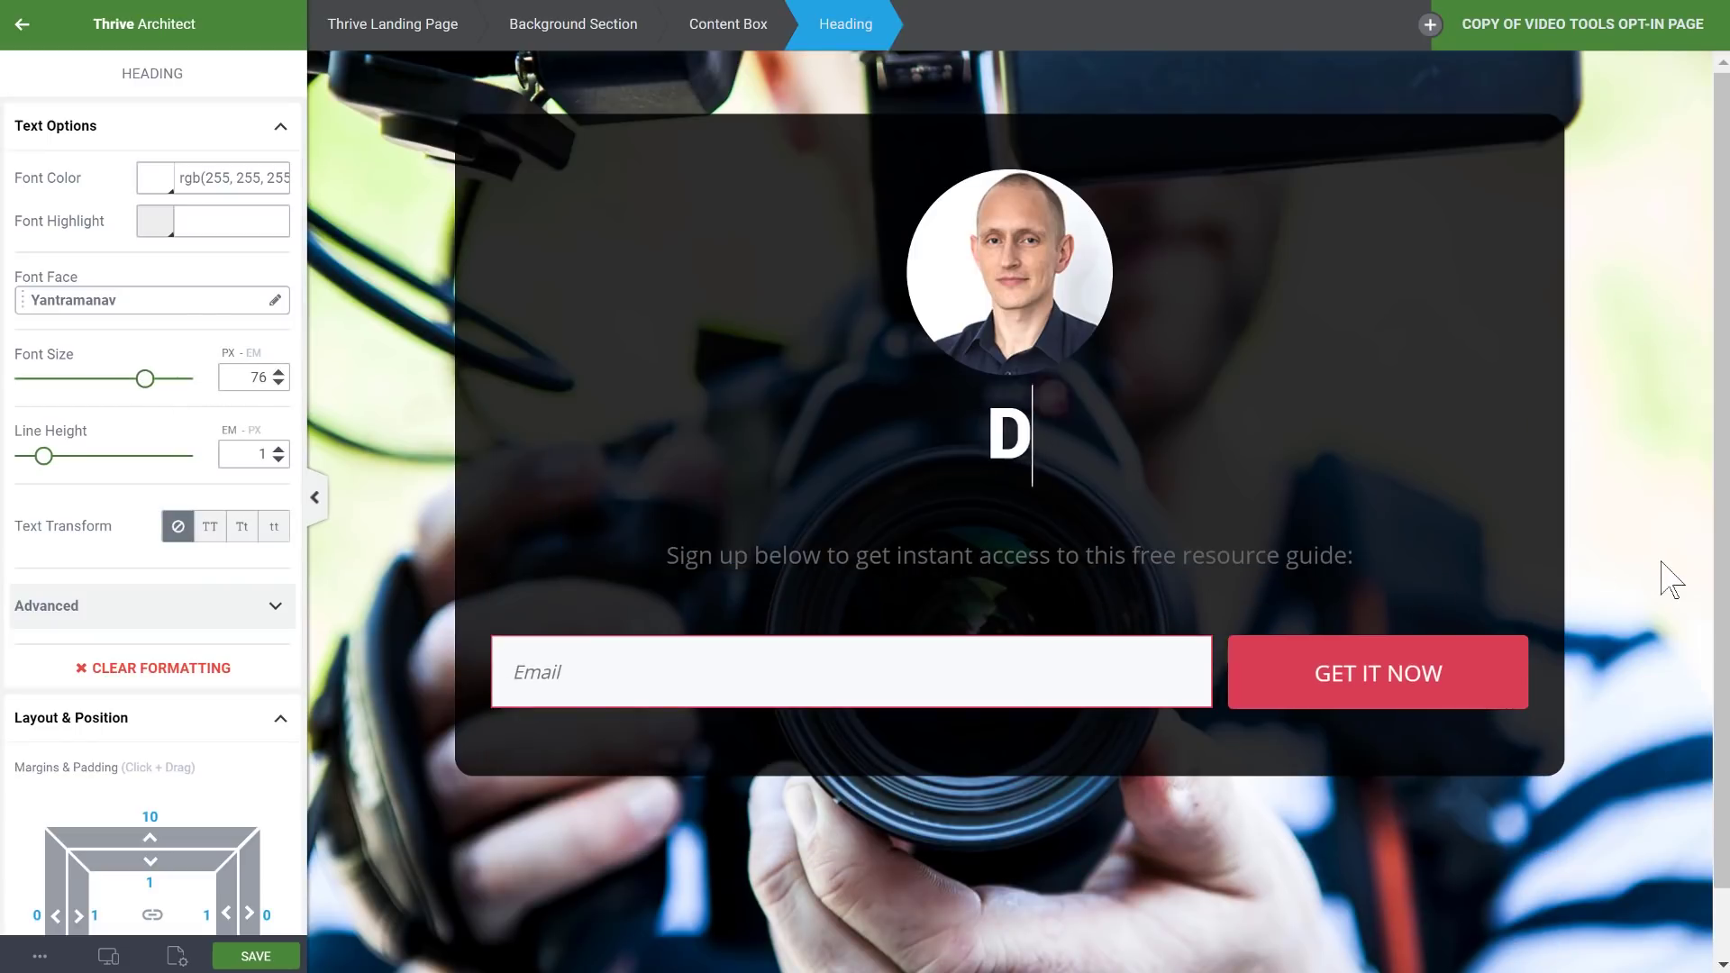
# Retitle it 'Discover the Video Marketing Tools I Can't Live...' and rewrite the intro paragraph
pyautogui.write("Discover the Video Marketing Tools I Can't Live")
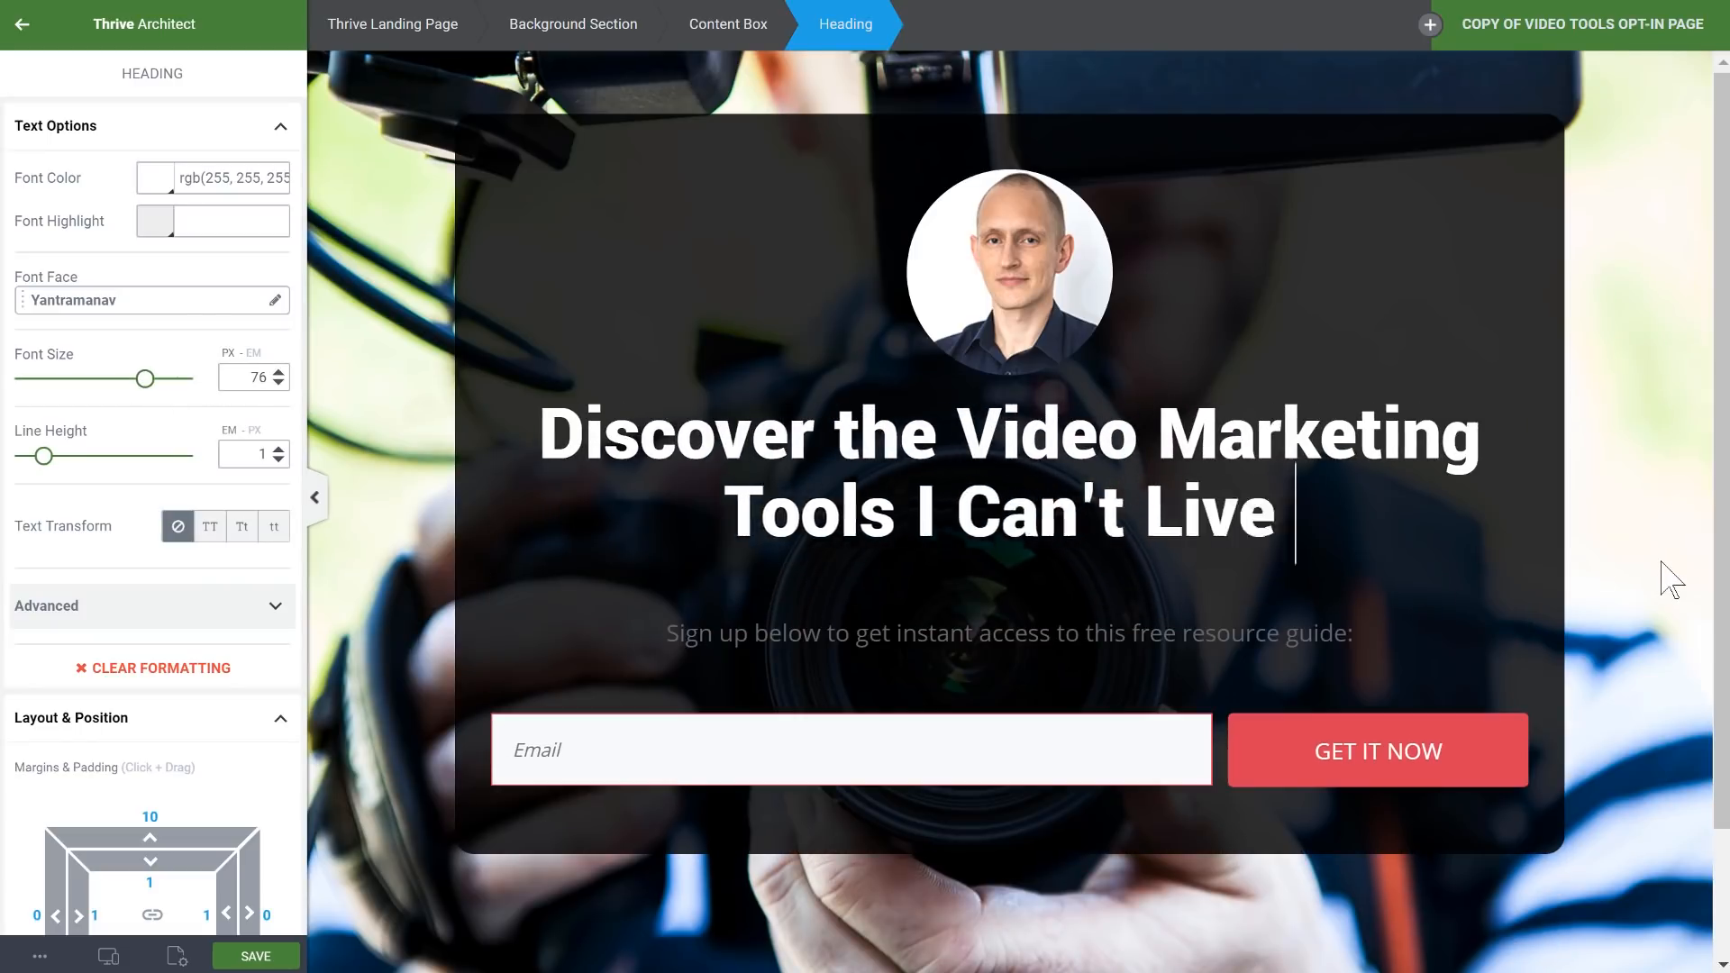
pyautogui.click(1006, 632)
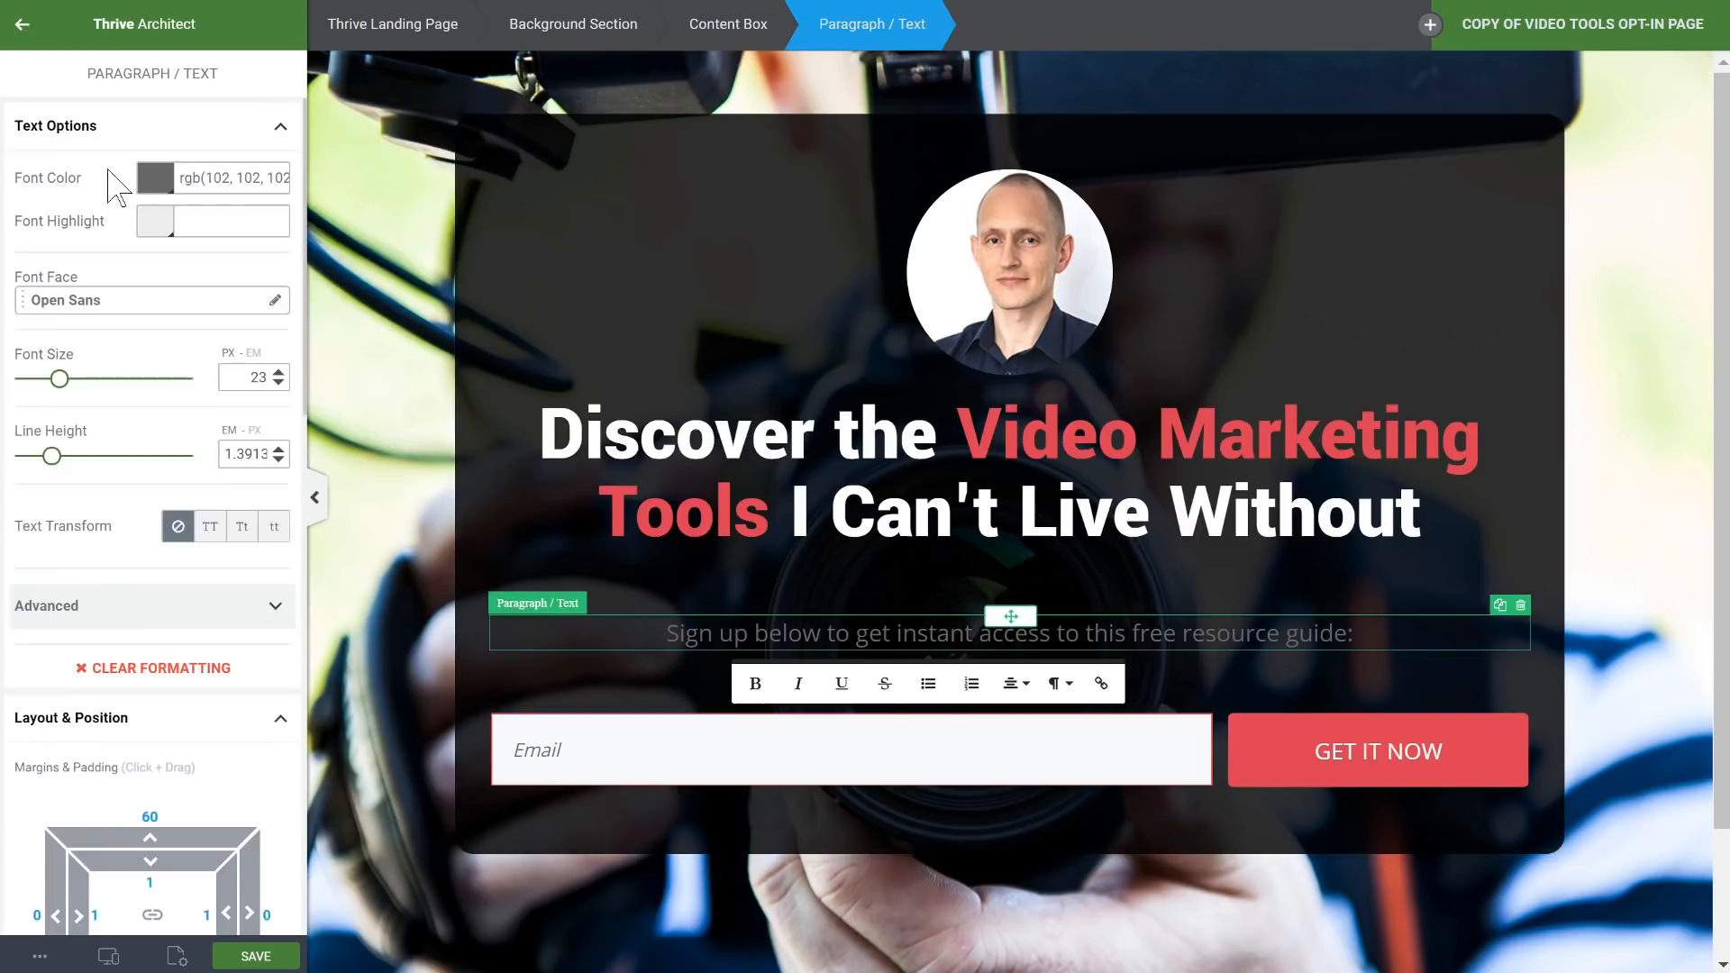
pyautogui.write('From super cheap (but still good) budget equipment to high end camera gear: in this')
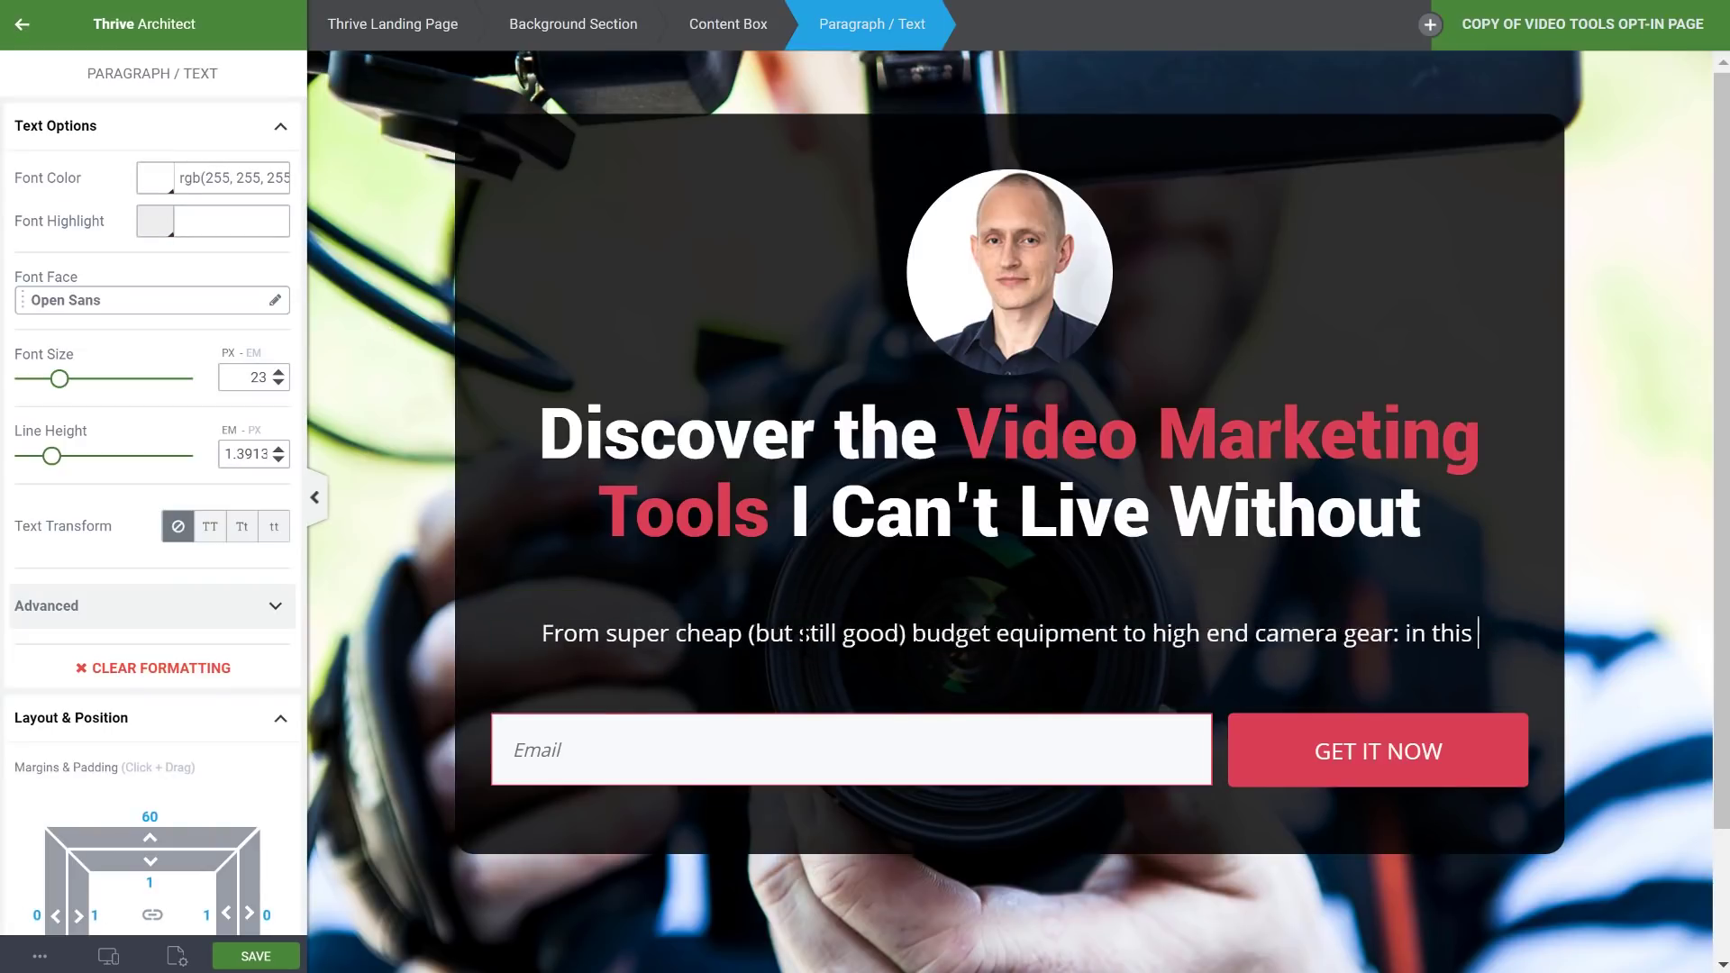
pyautogui.write("guide I reveal everything I've used on my video marketing journey so far.")
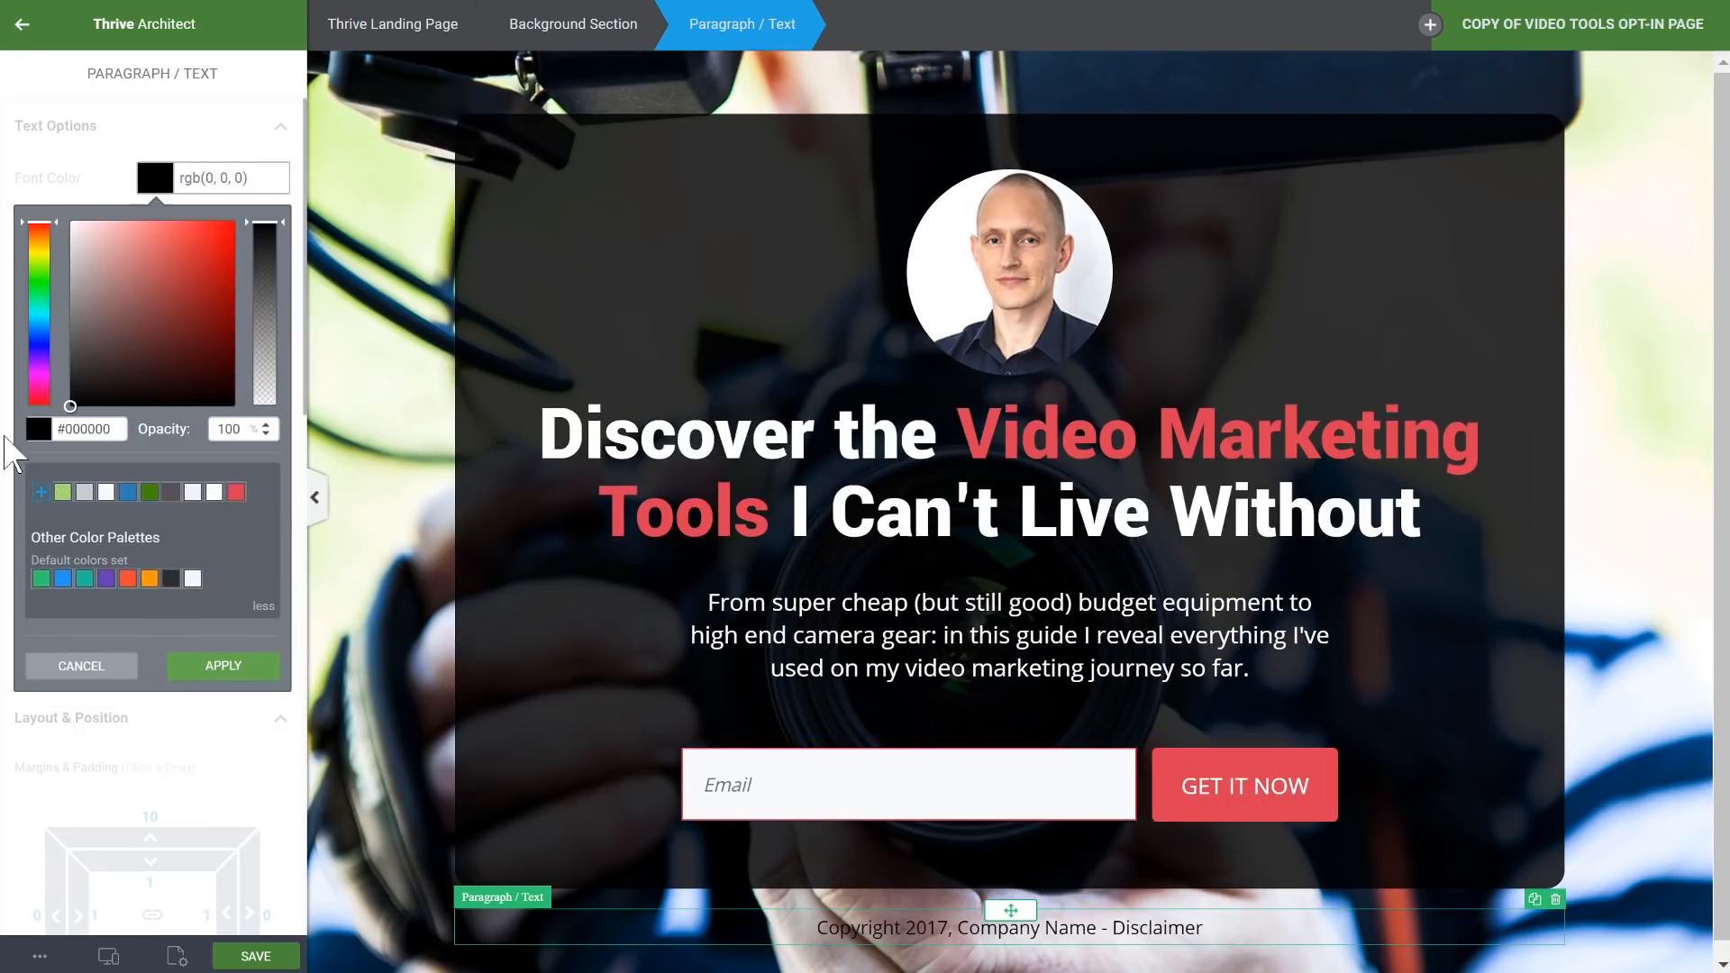
pyautogui.click(392, 23)
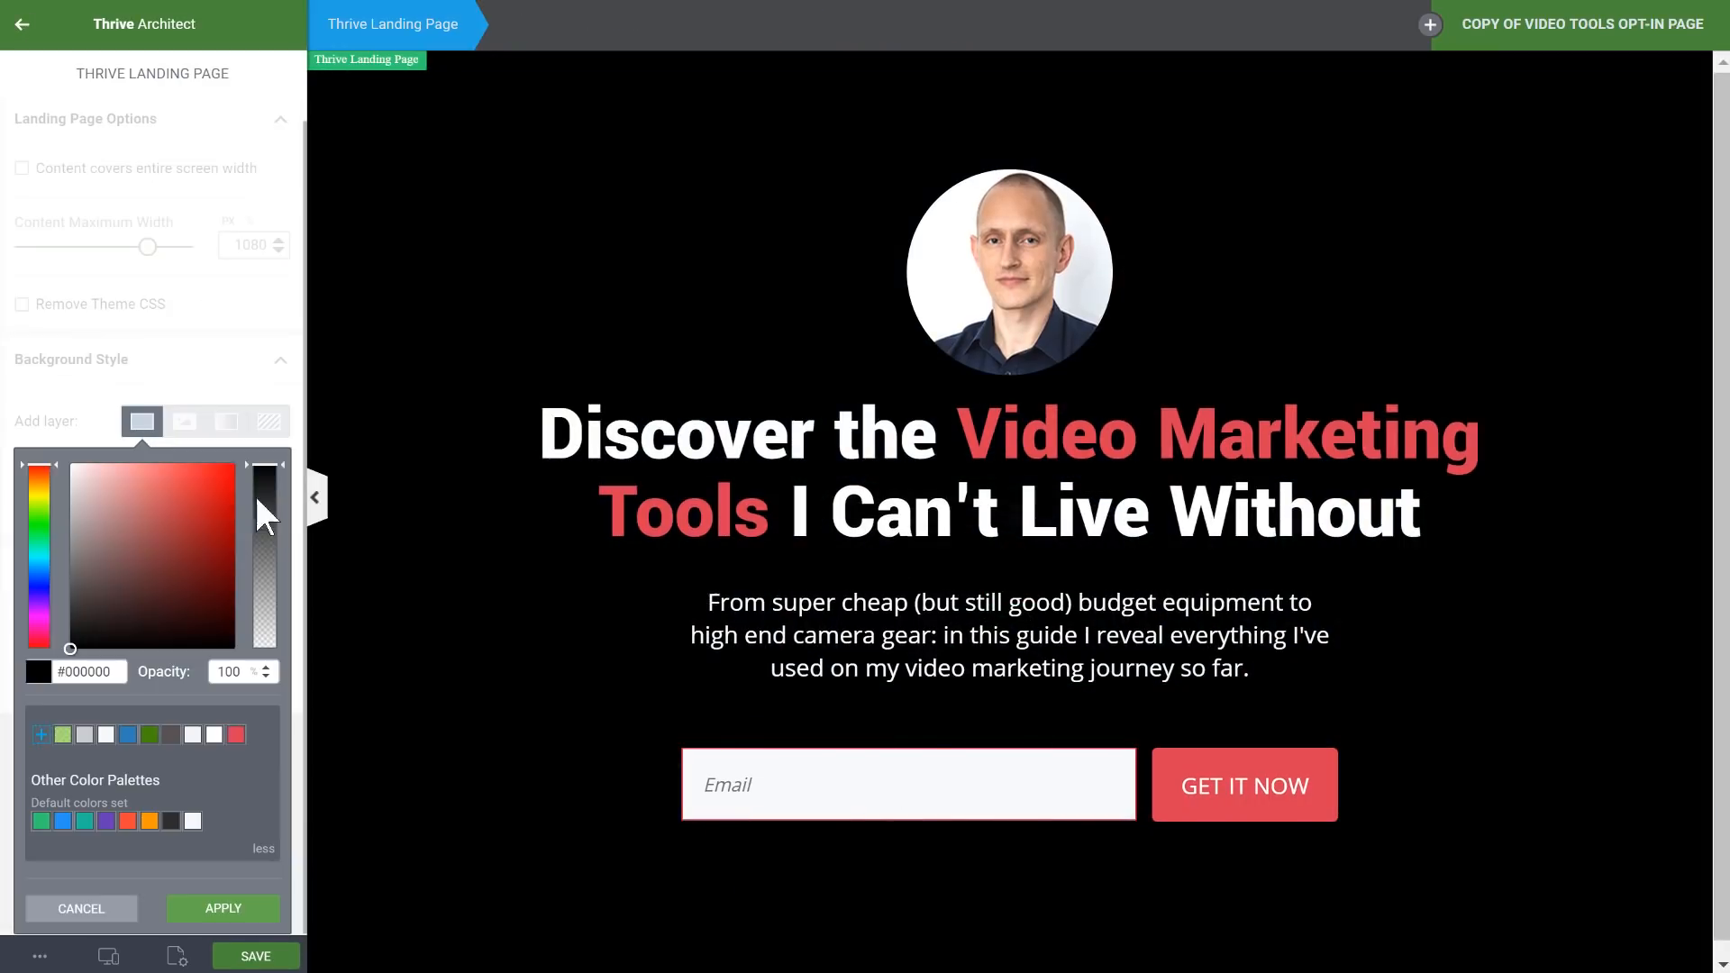
pyautogui.click(222, 909)
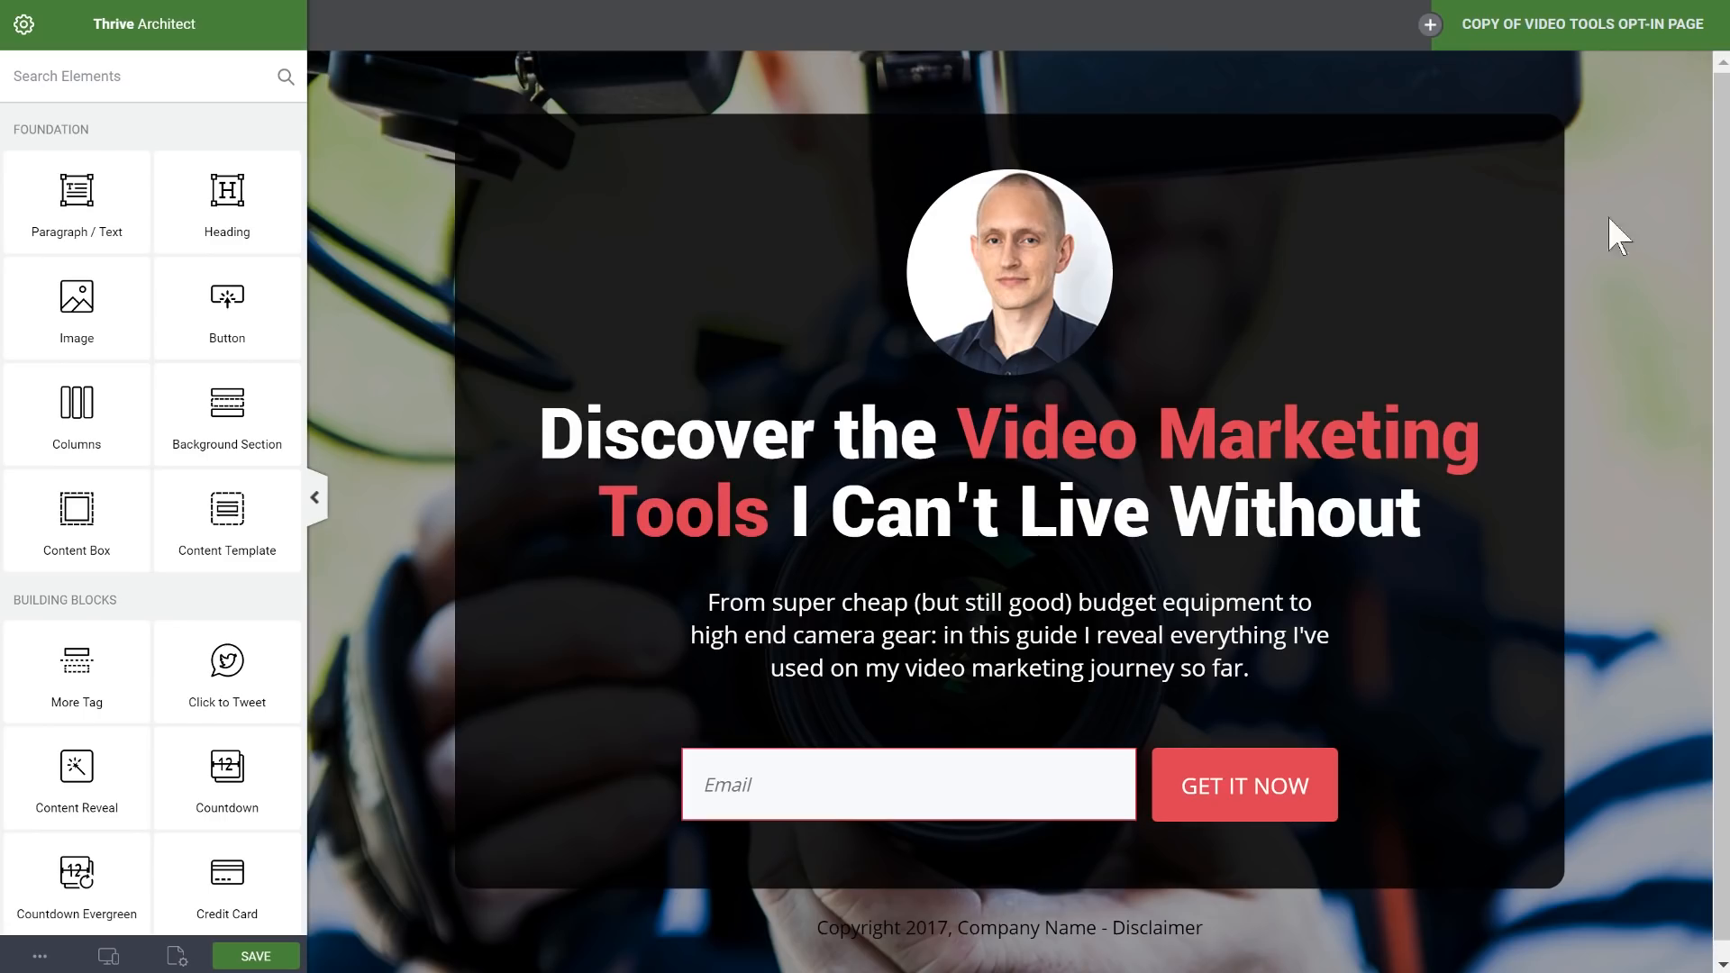
# Exit the editor and rename the copied variation to 'Image Background'
pyautogui.click(860, 472)
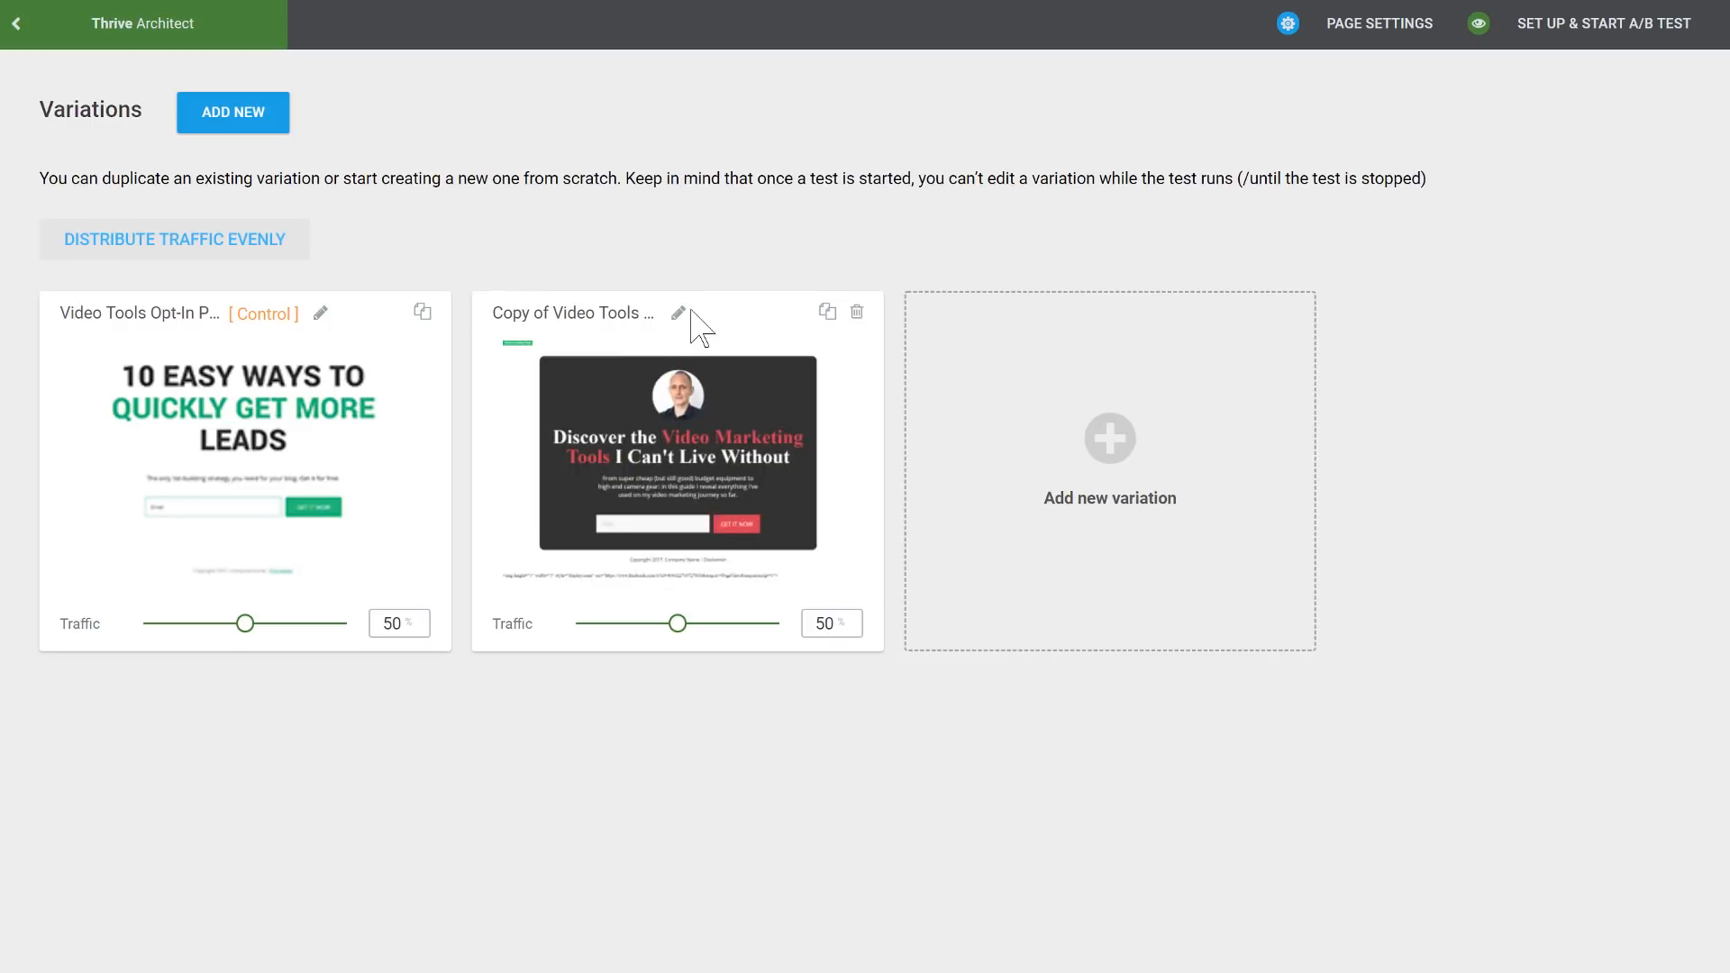
pyautogui.click(679, 312)
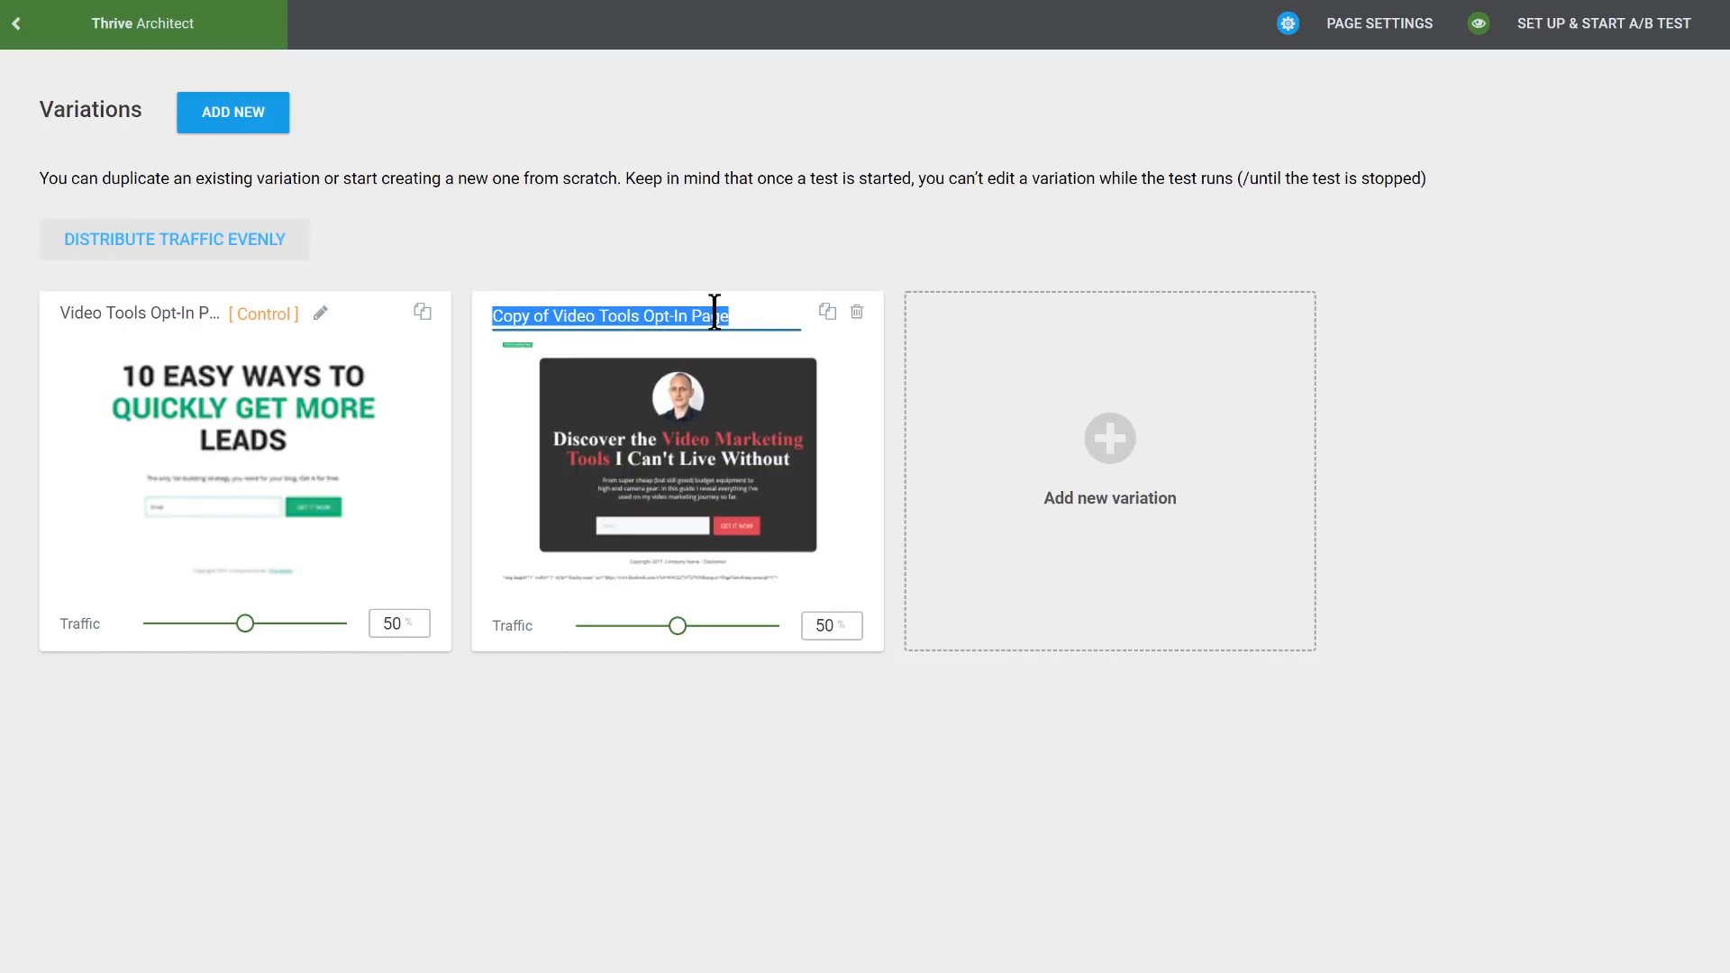
pyautogui.write('Image Background')
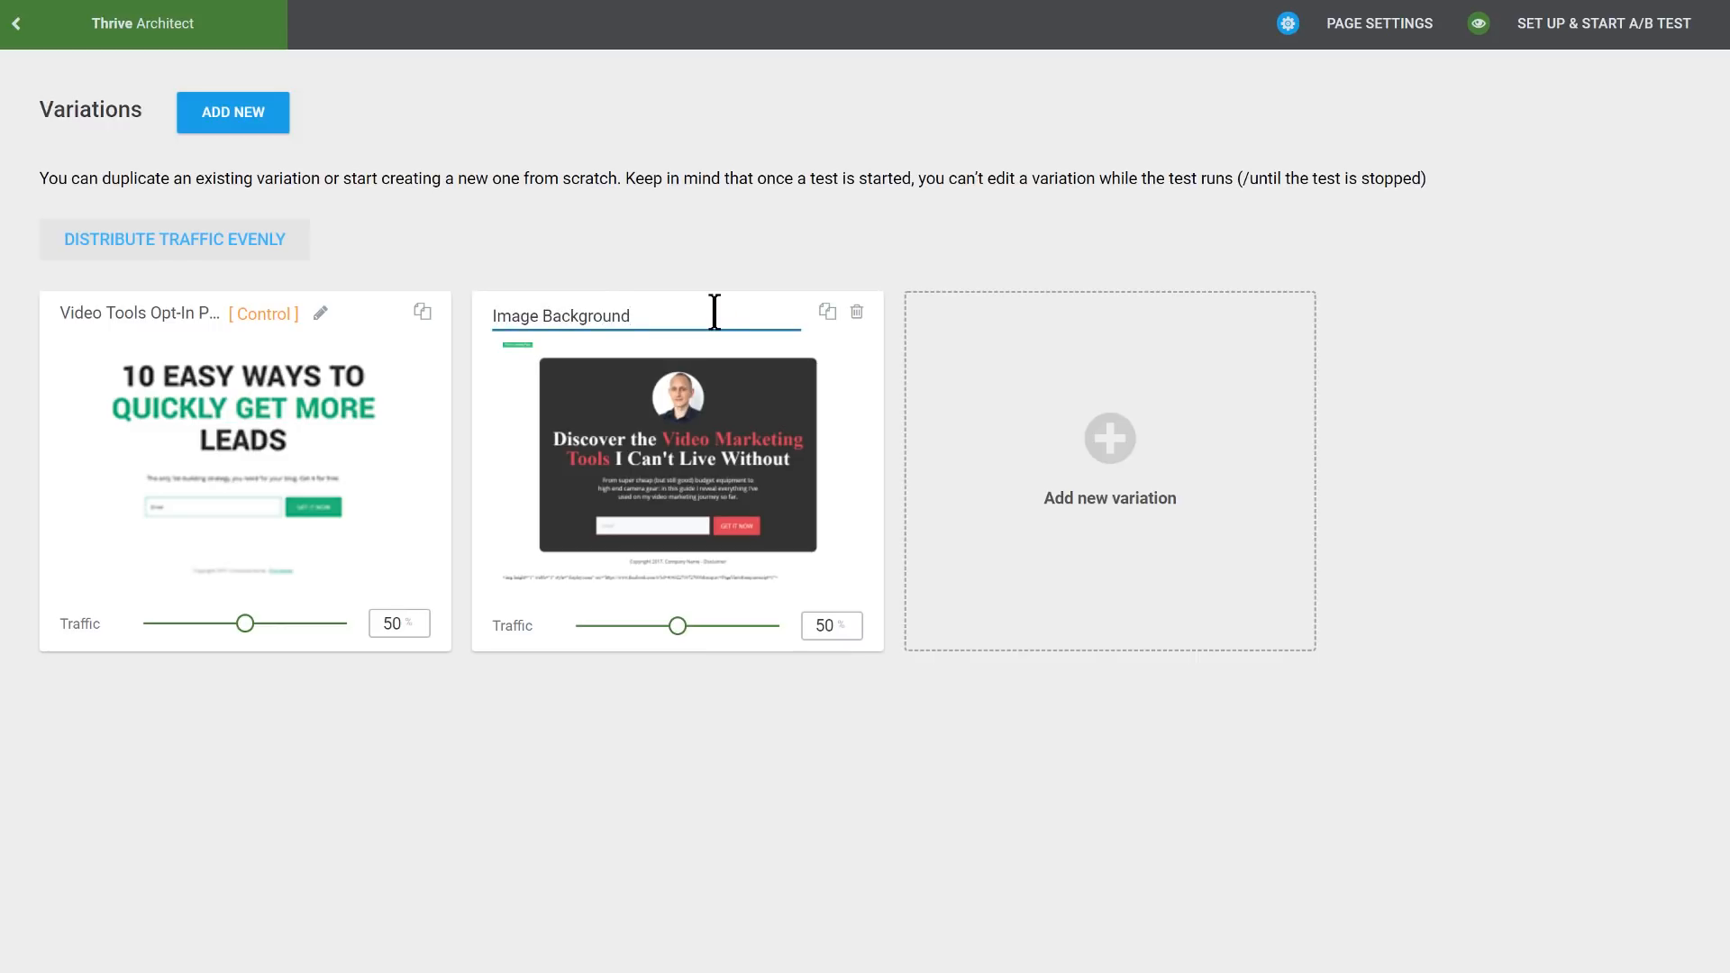
pyautogui.moveTo(652, 549)
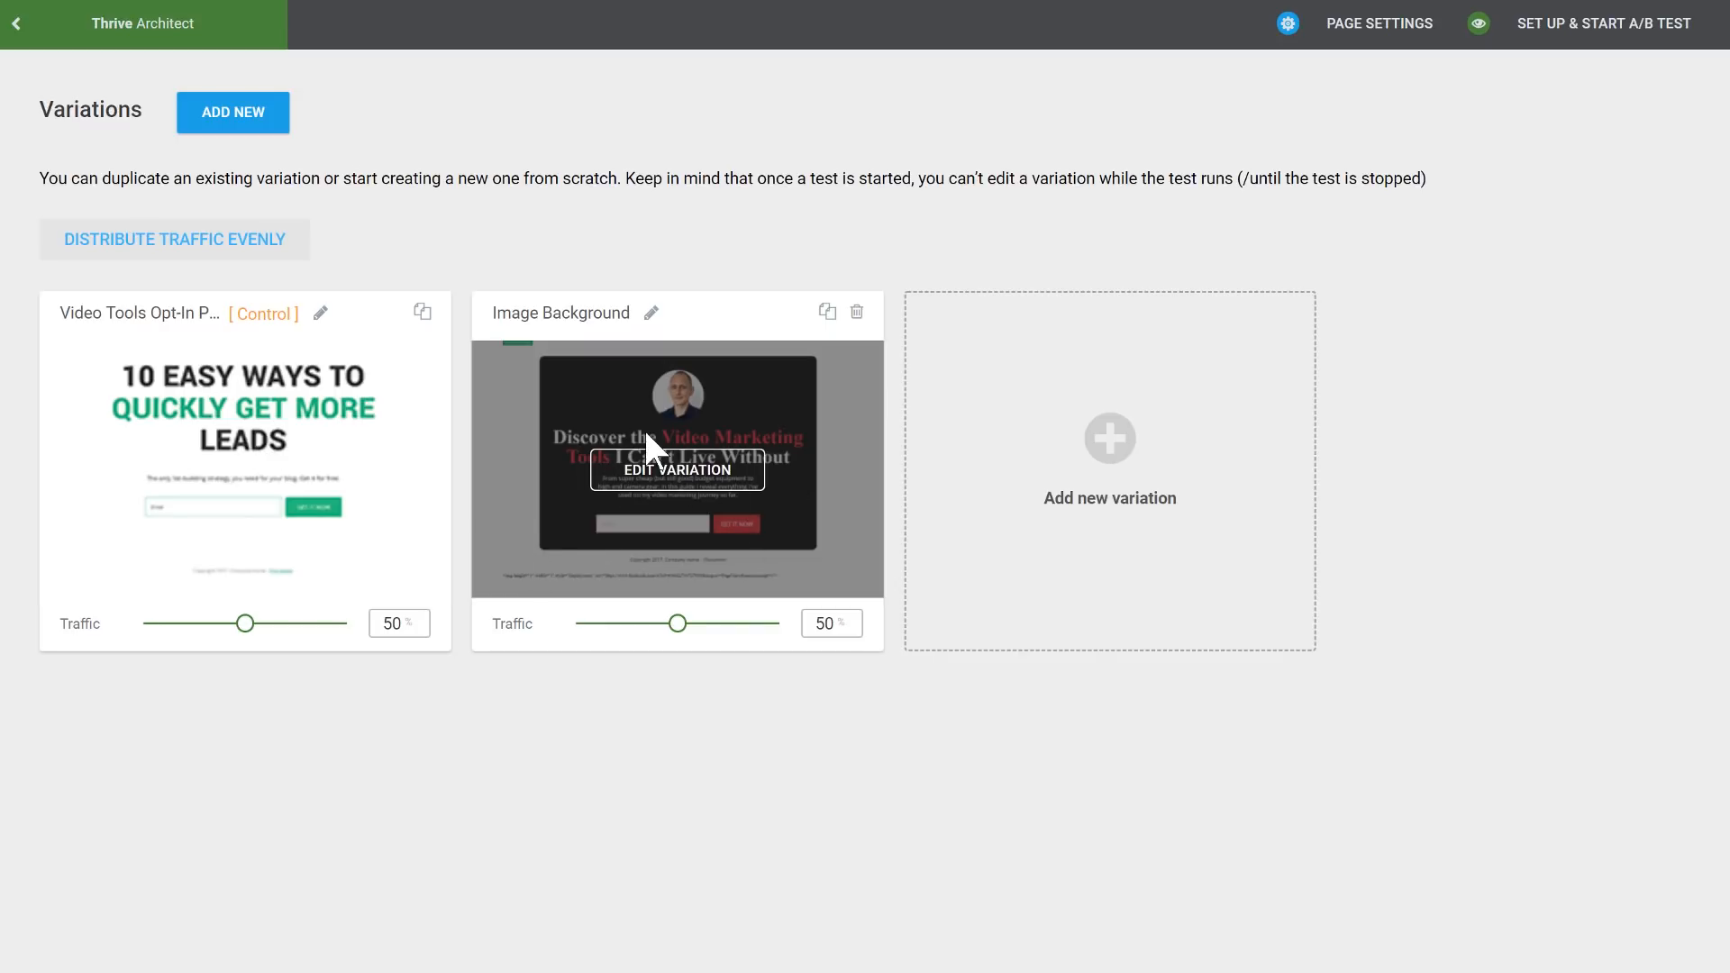
pyautogui.moveTo(1110, 255)
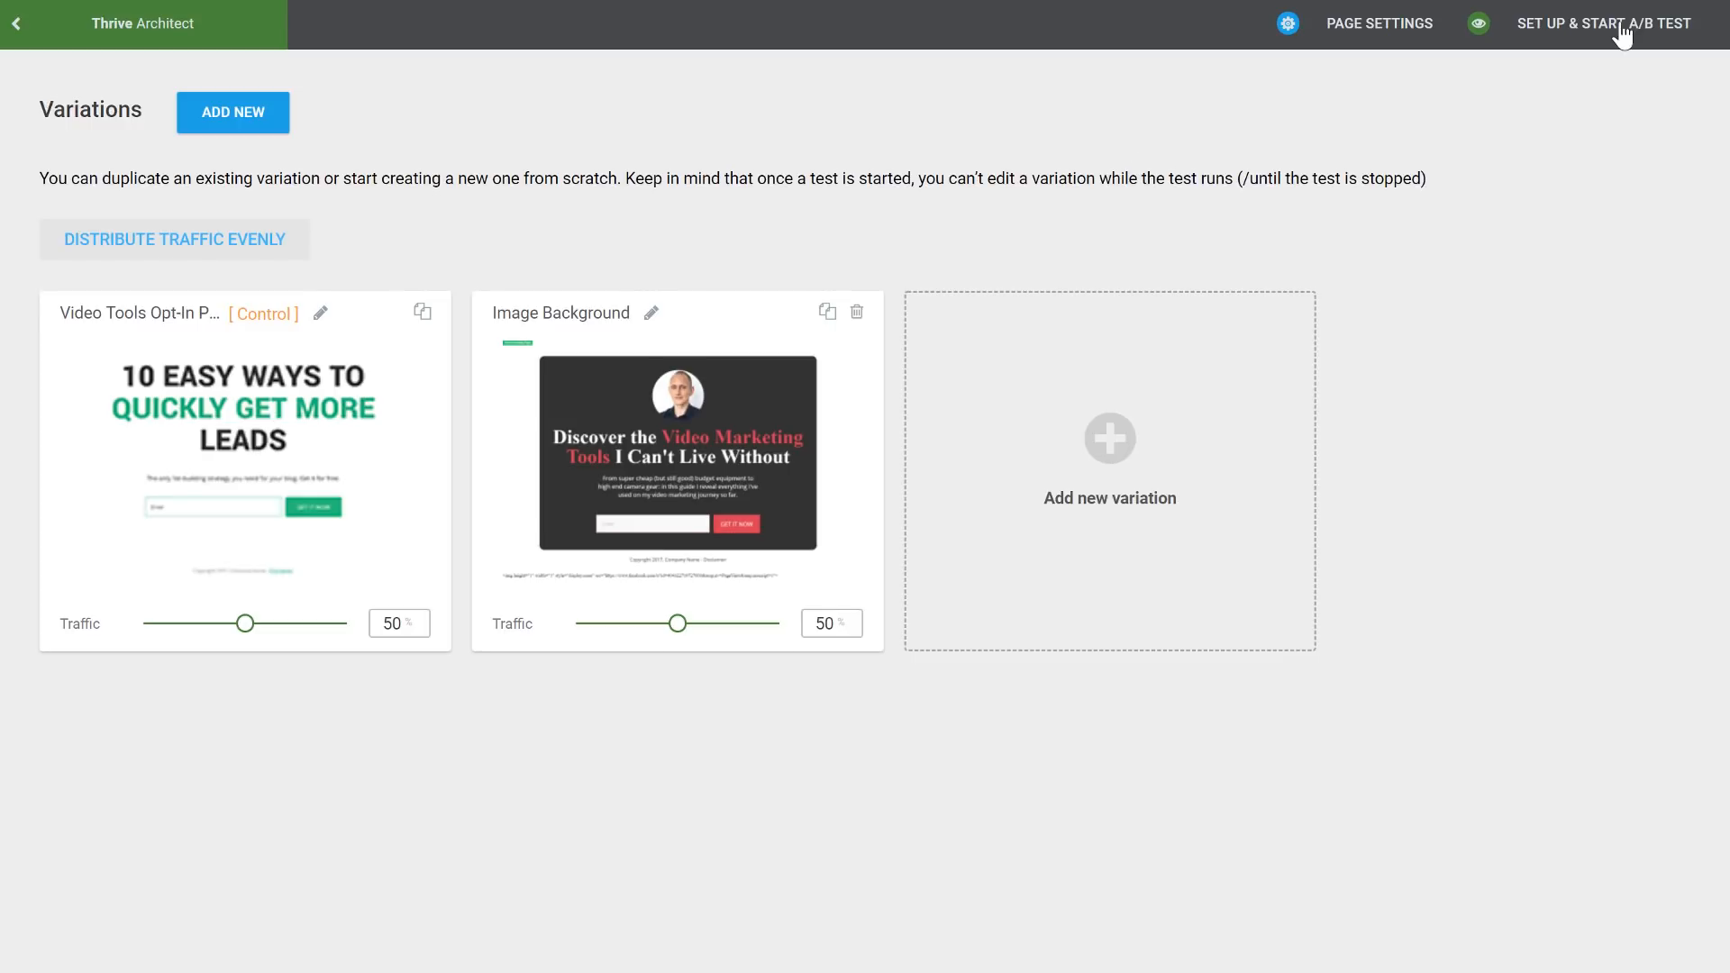
# Name the test 'Copy only vs. image background', describe the visual branding version, and enable auto-winner
pyautogui.click(1605, 23)
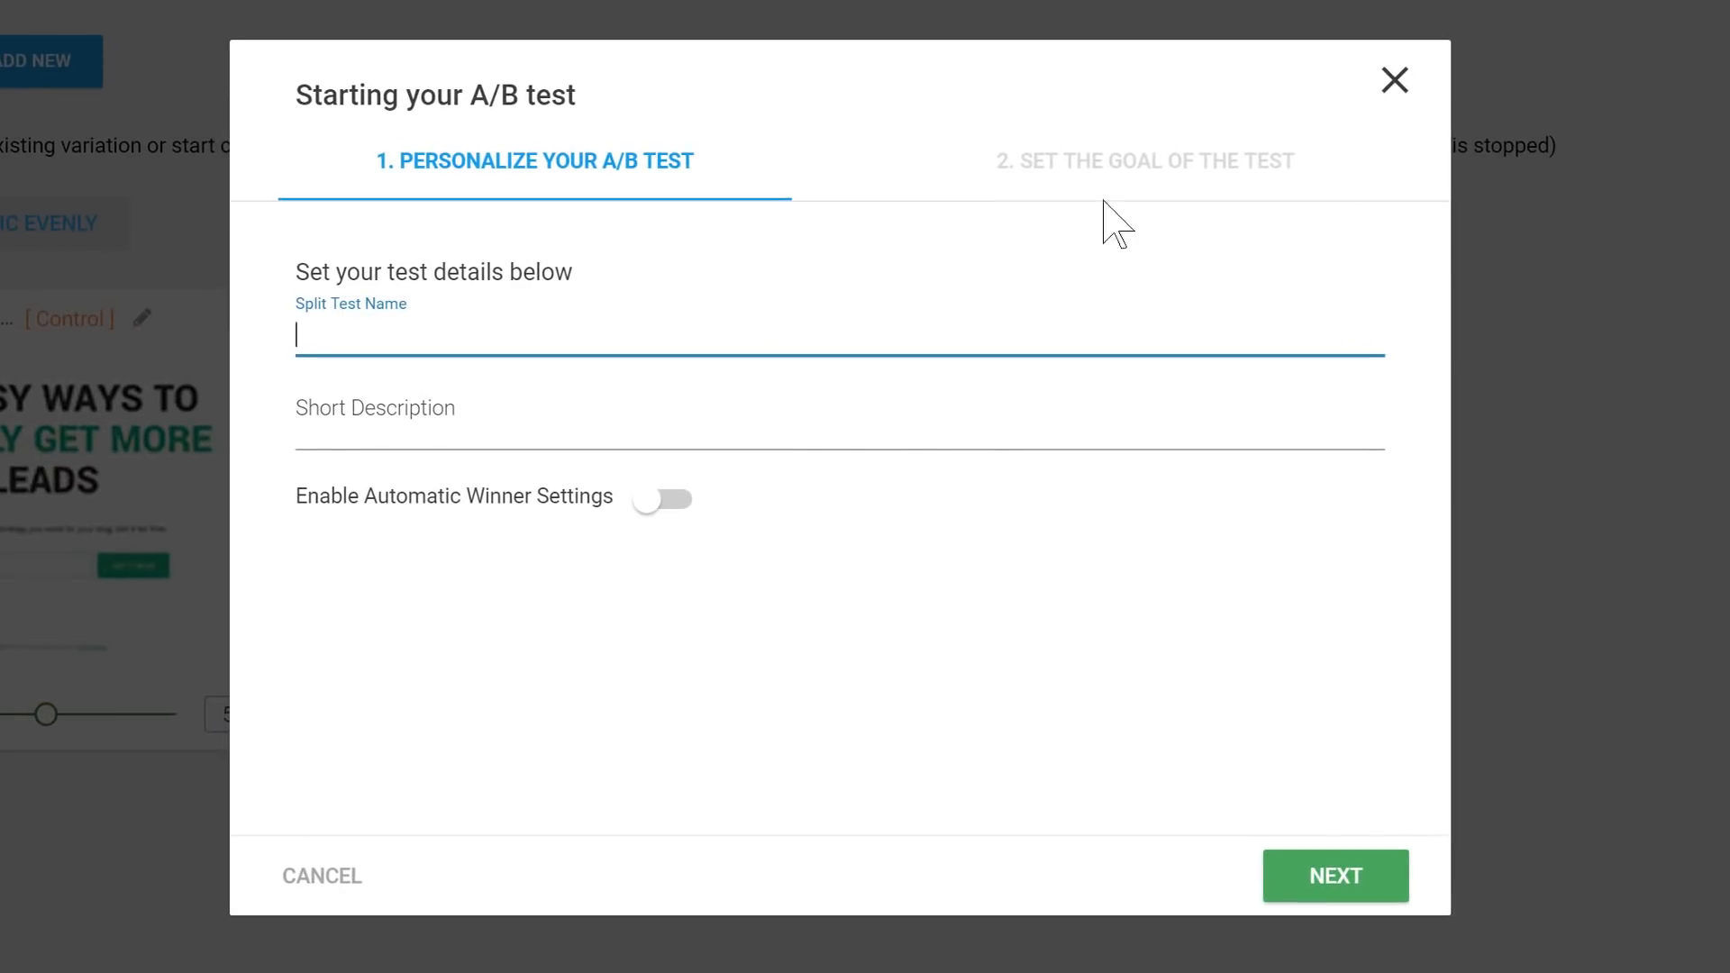
pyautogui.write('Copy only vs. image background')
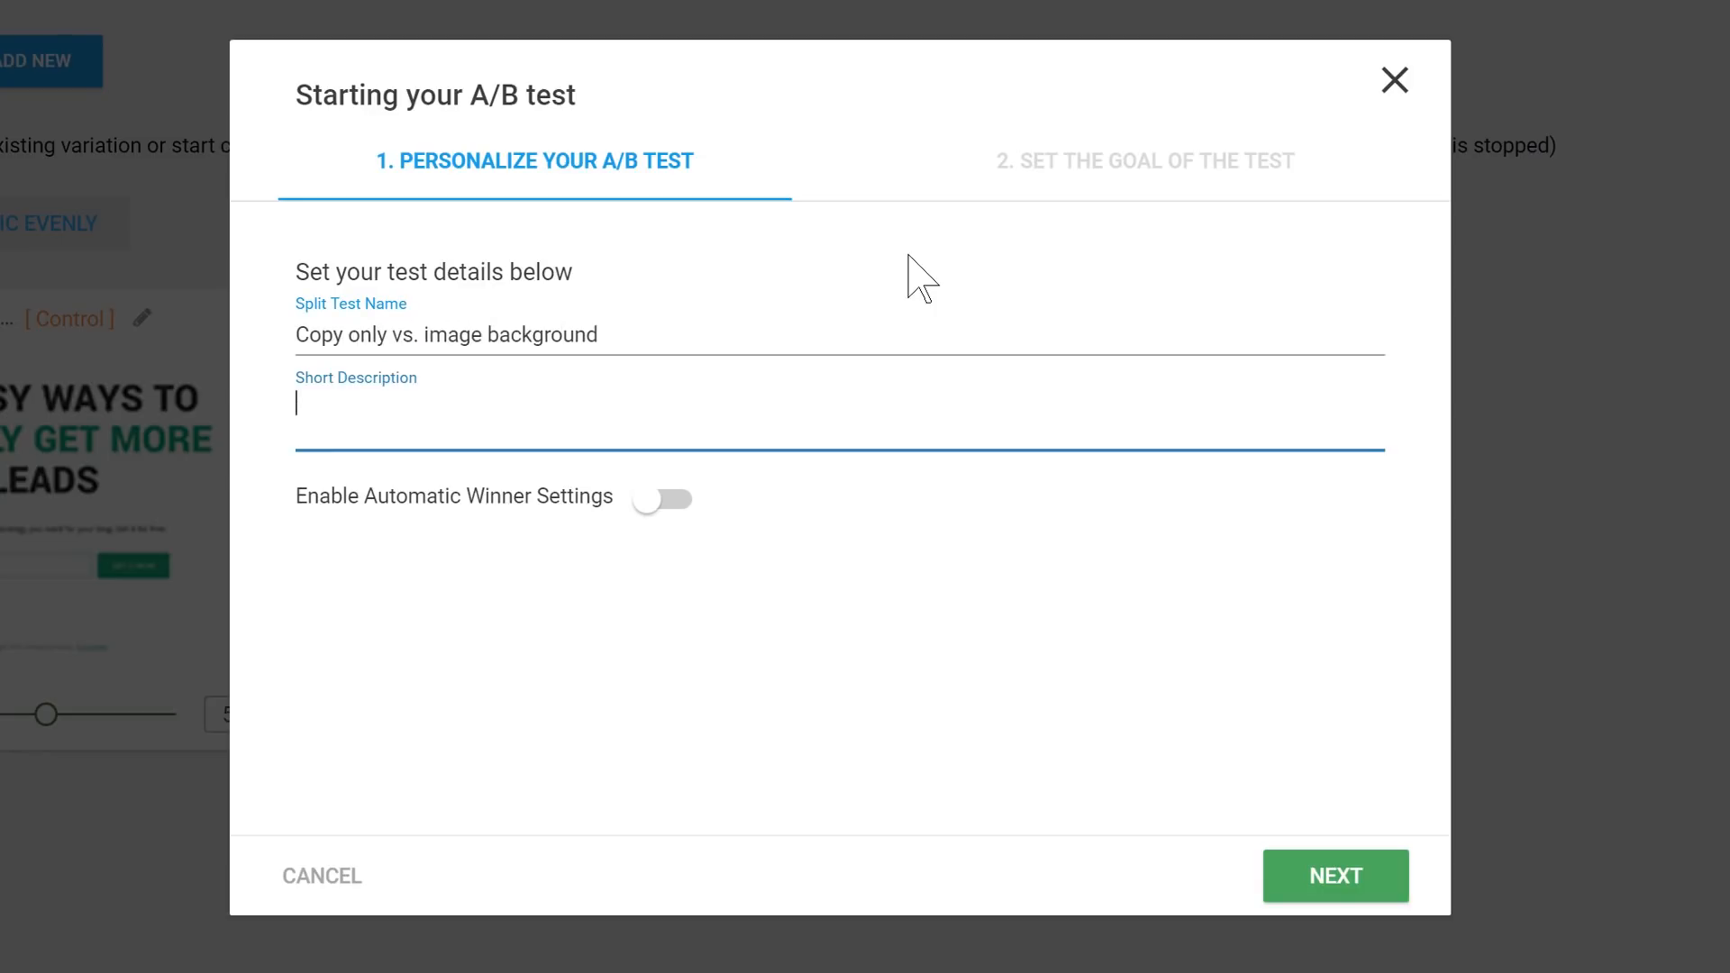
pyautogui.write('Testing')
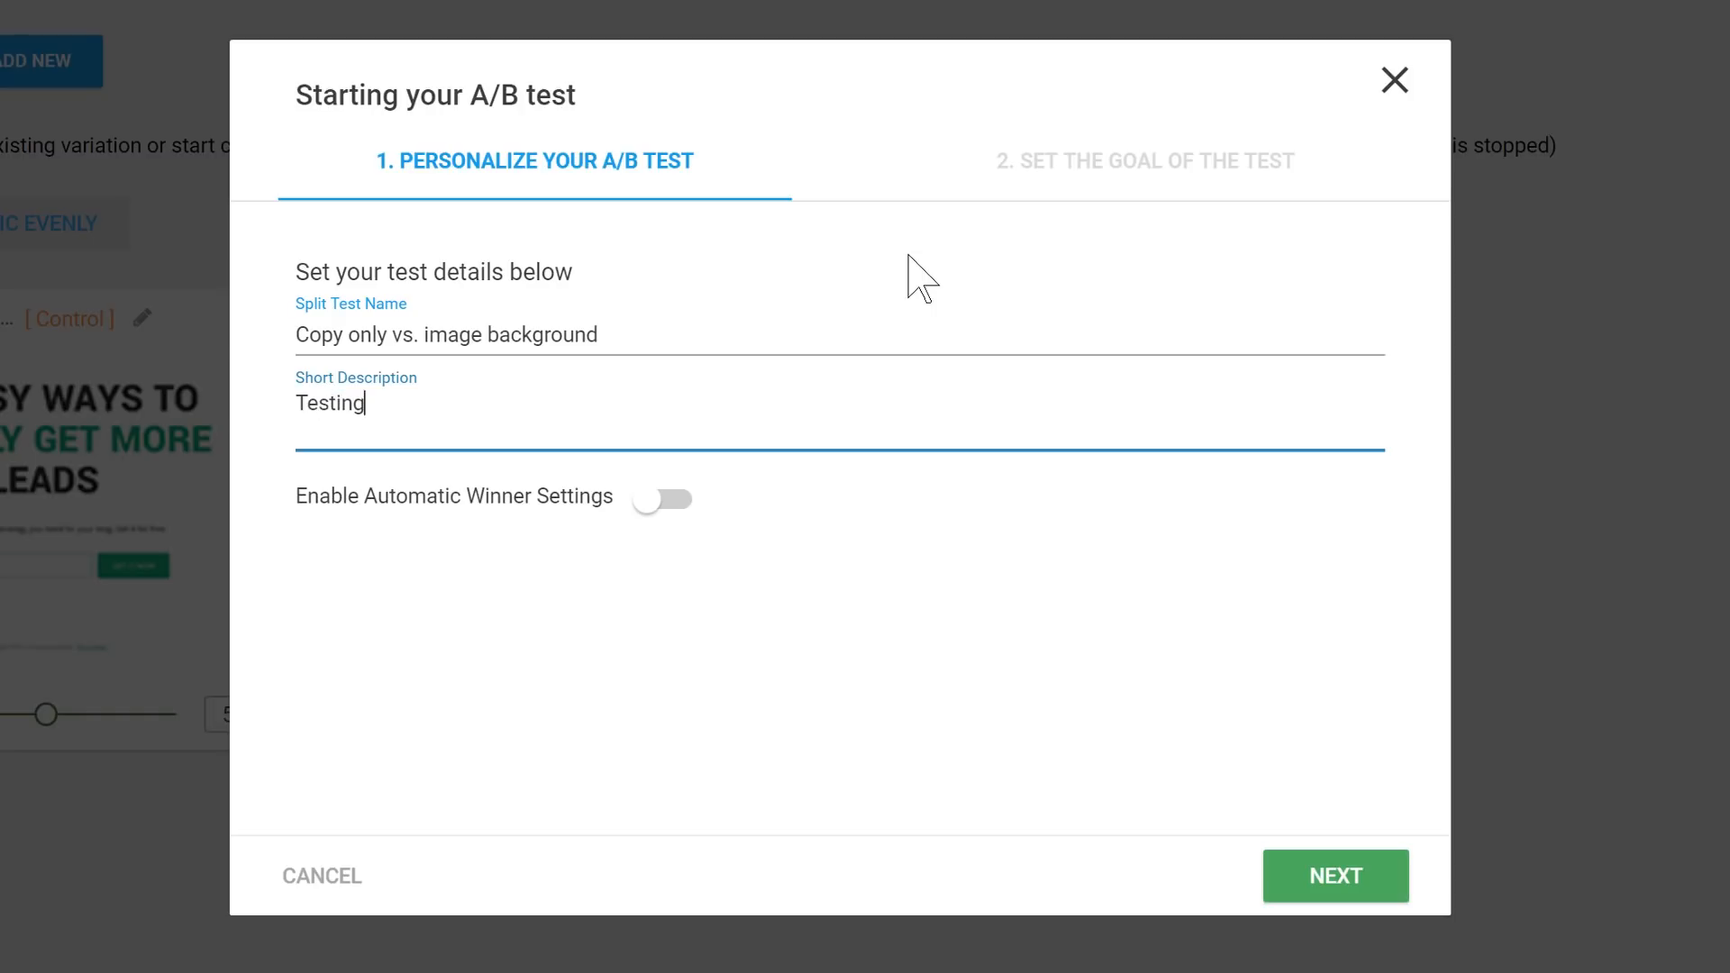
pyautogui.write('a copy-only page against a')
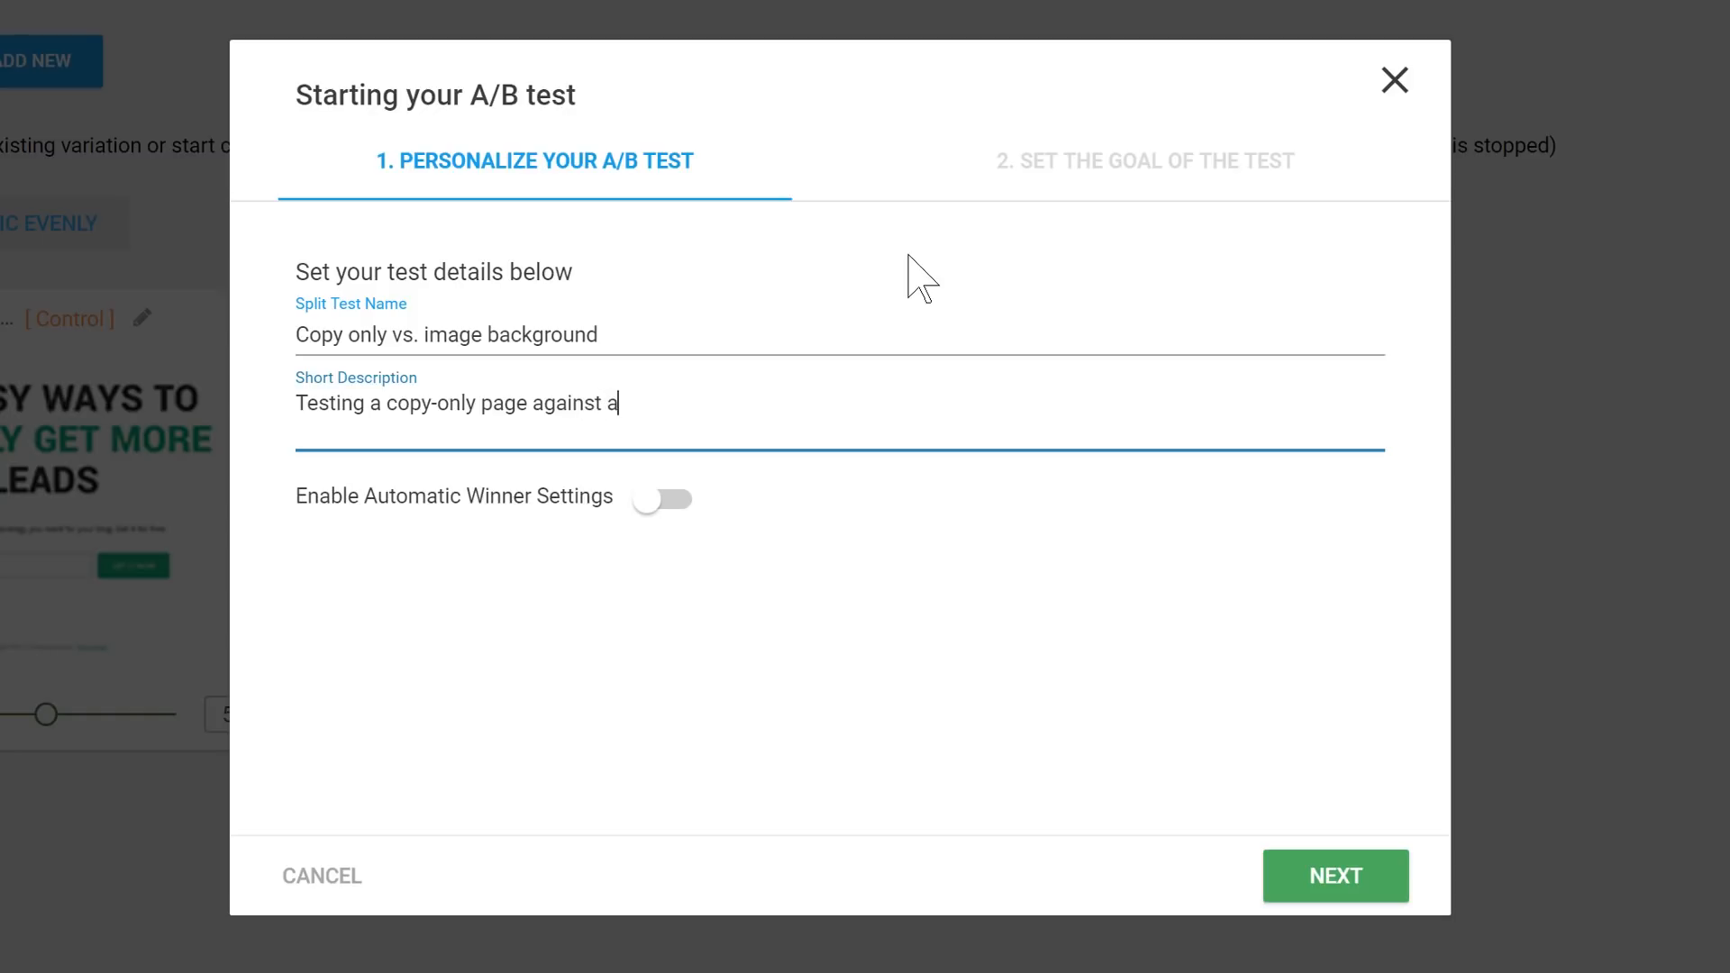
pyautogui.write('more visual a')
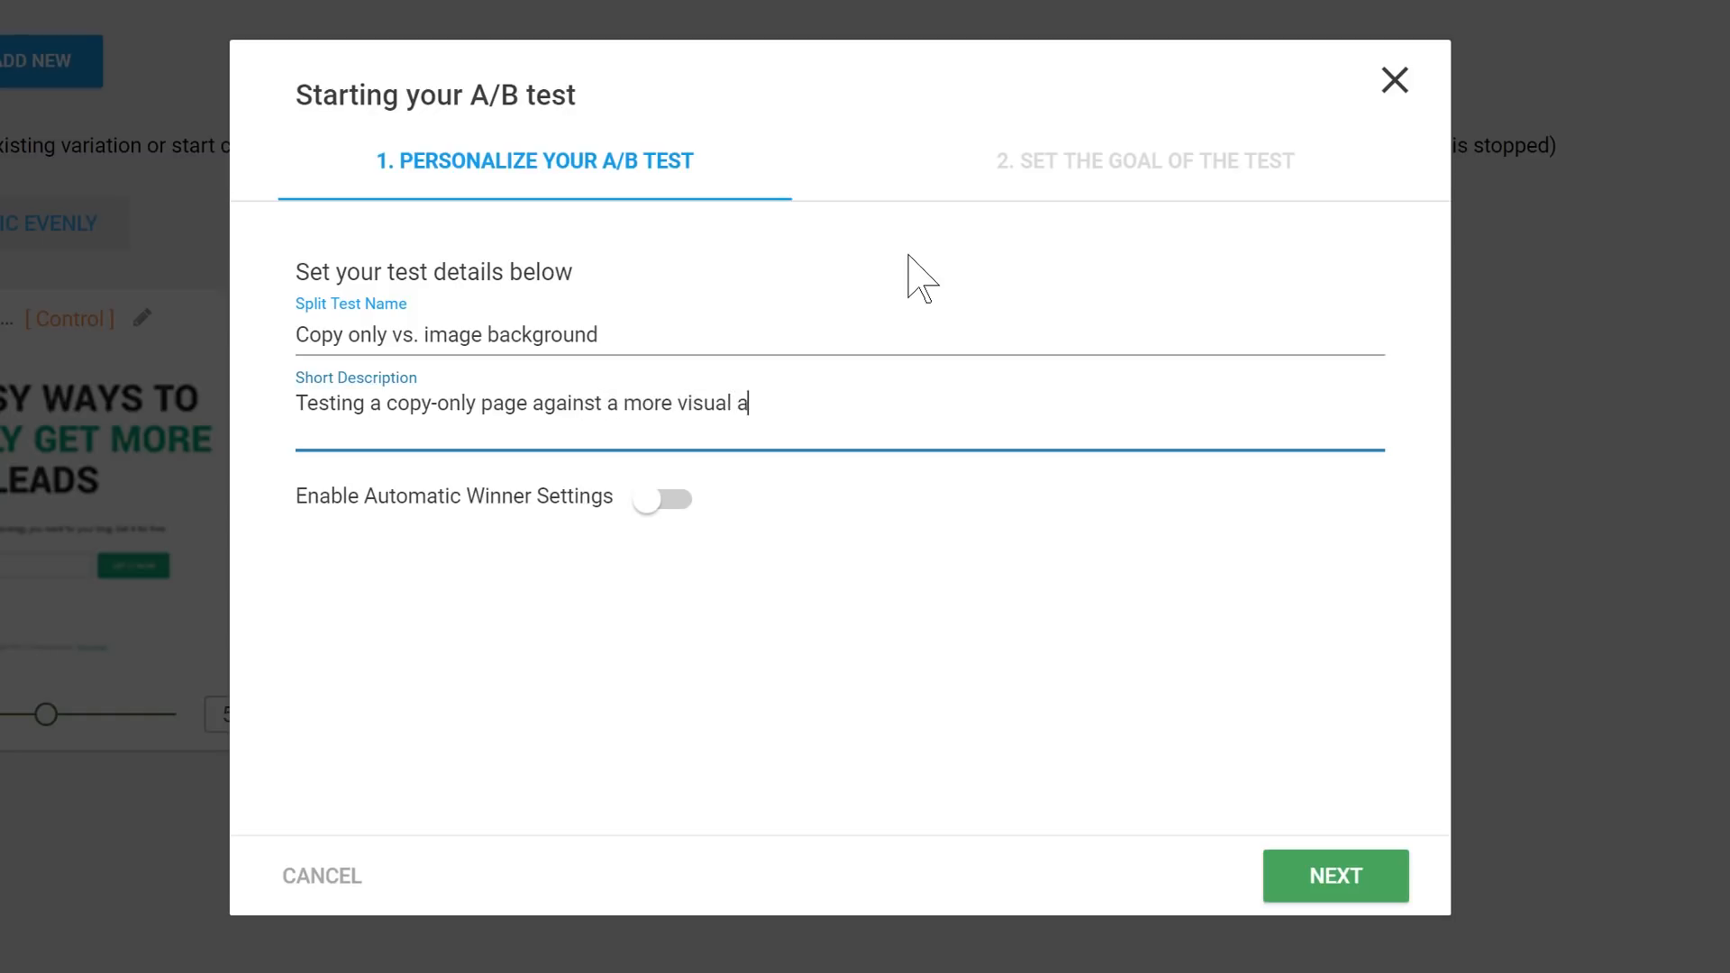
pyautogui.write('nd more personal')
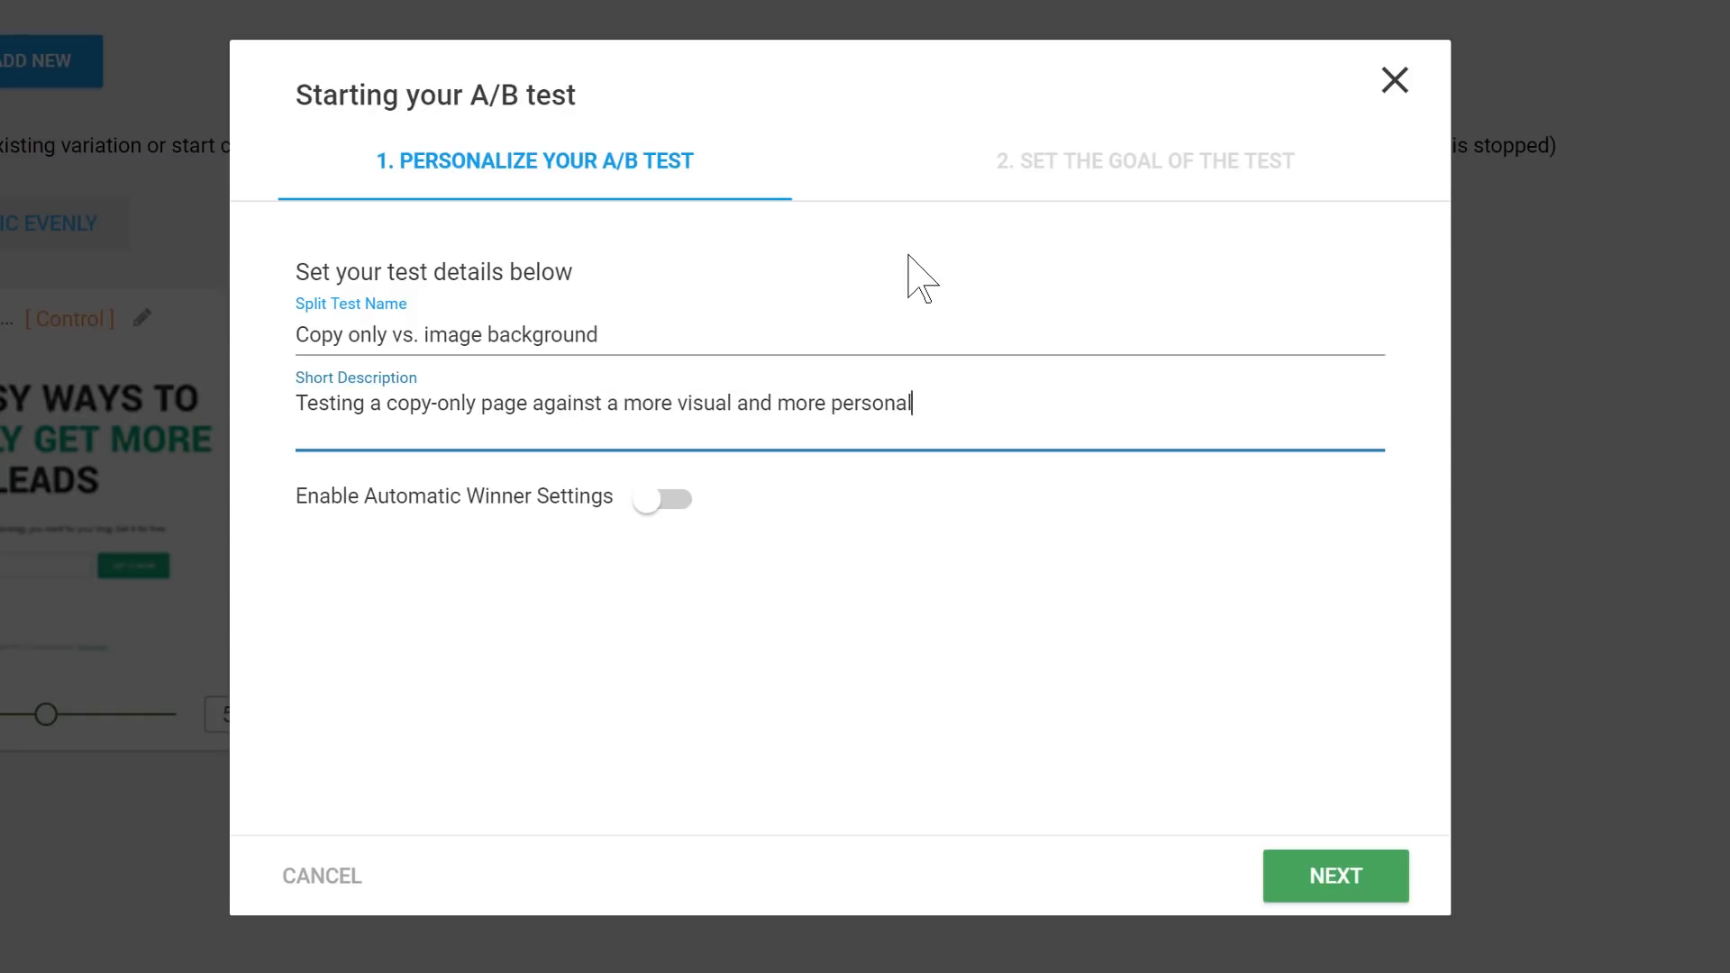
pyautogui.write('branding f')
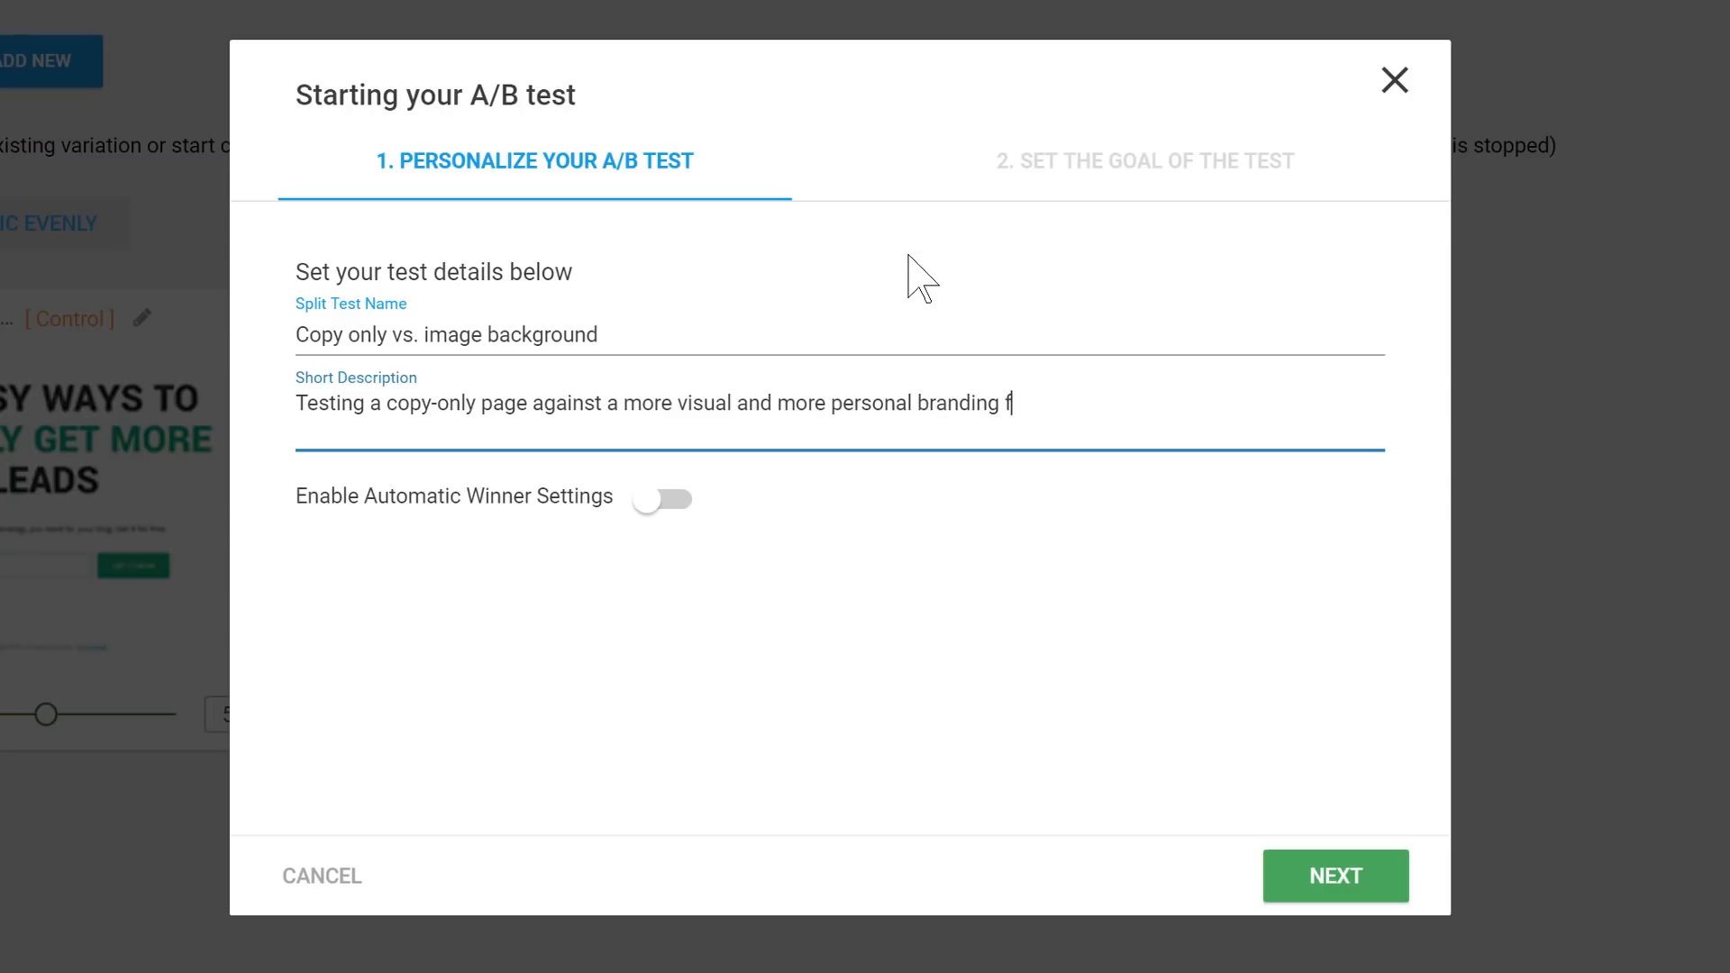
pyautogui.write('ocused version.')
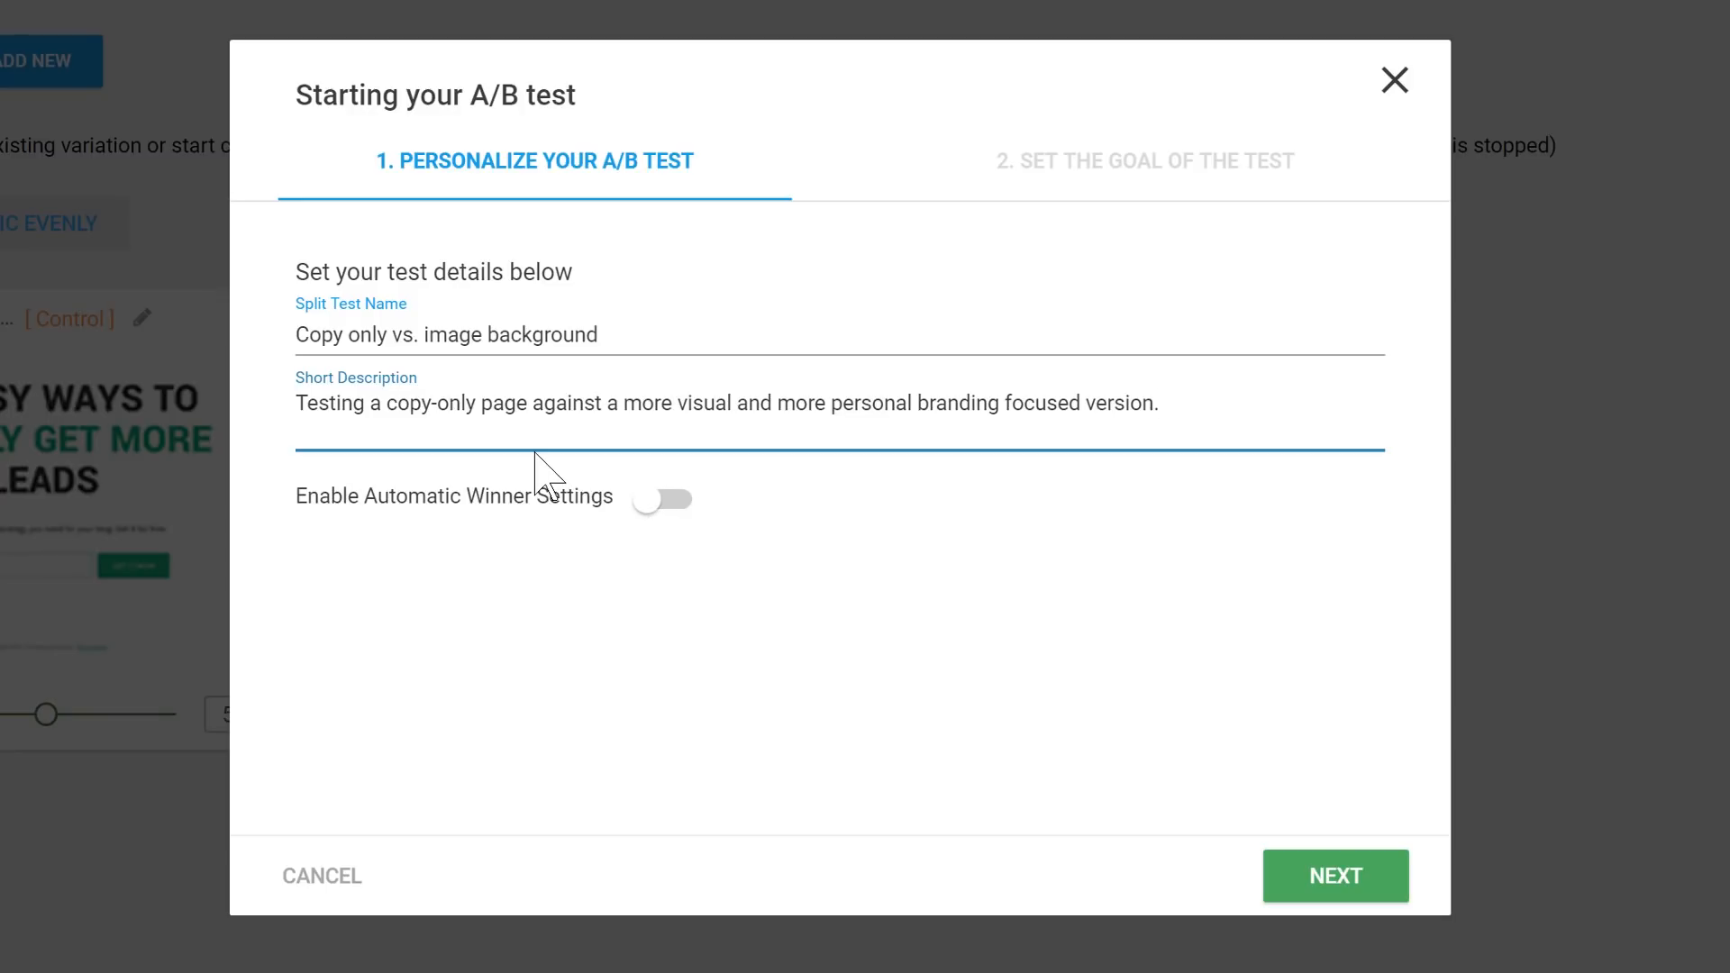
pyautogui.click(661, 499)
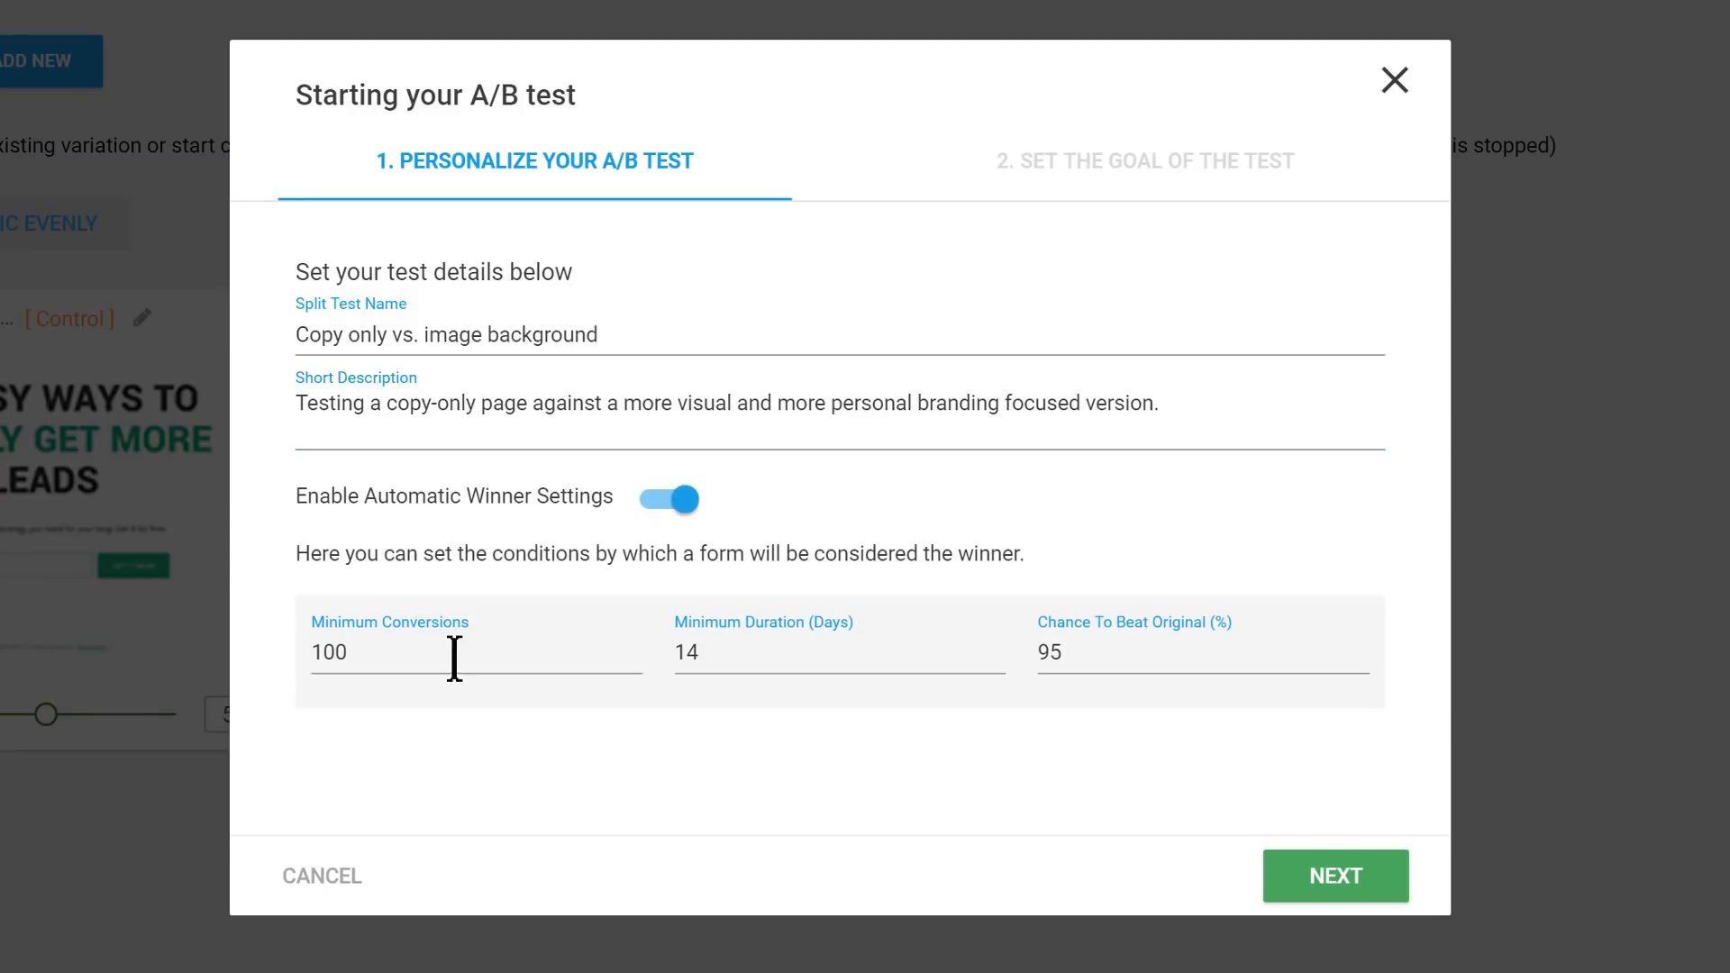
pyautogui.moveTo(1319, 909)
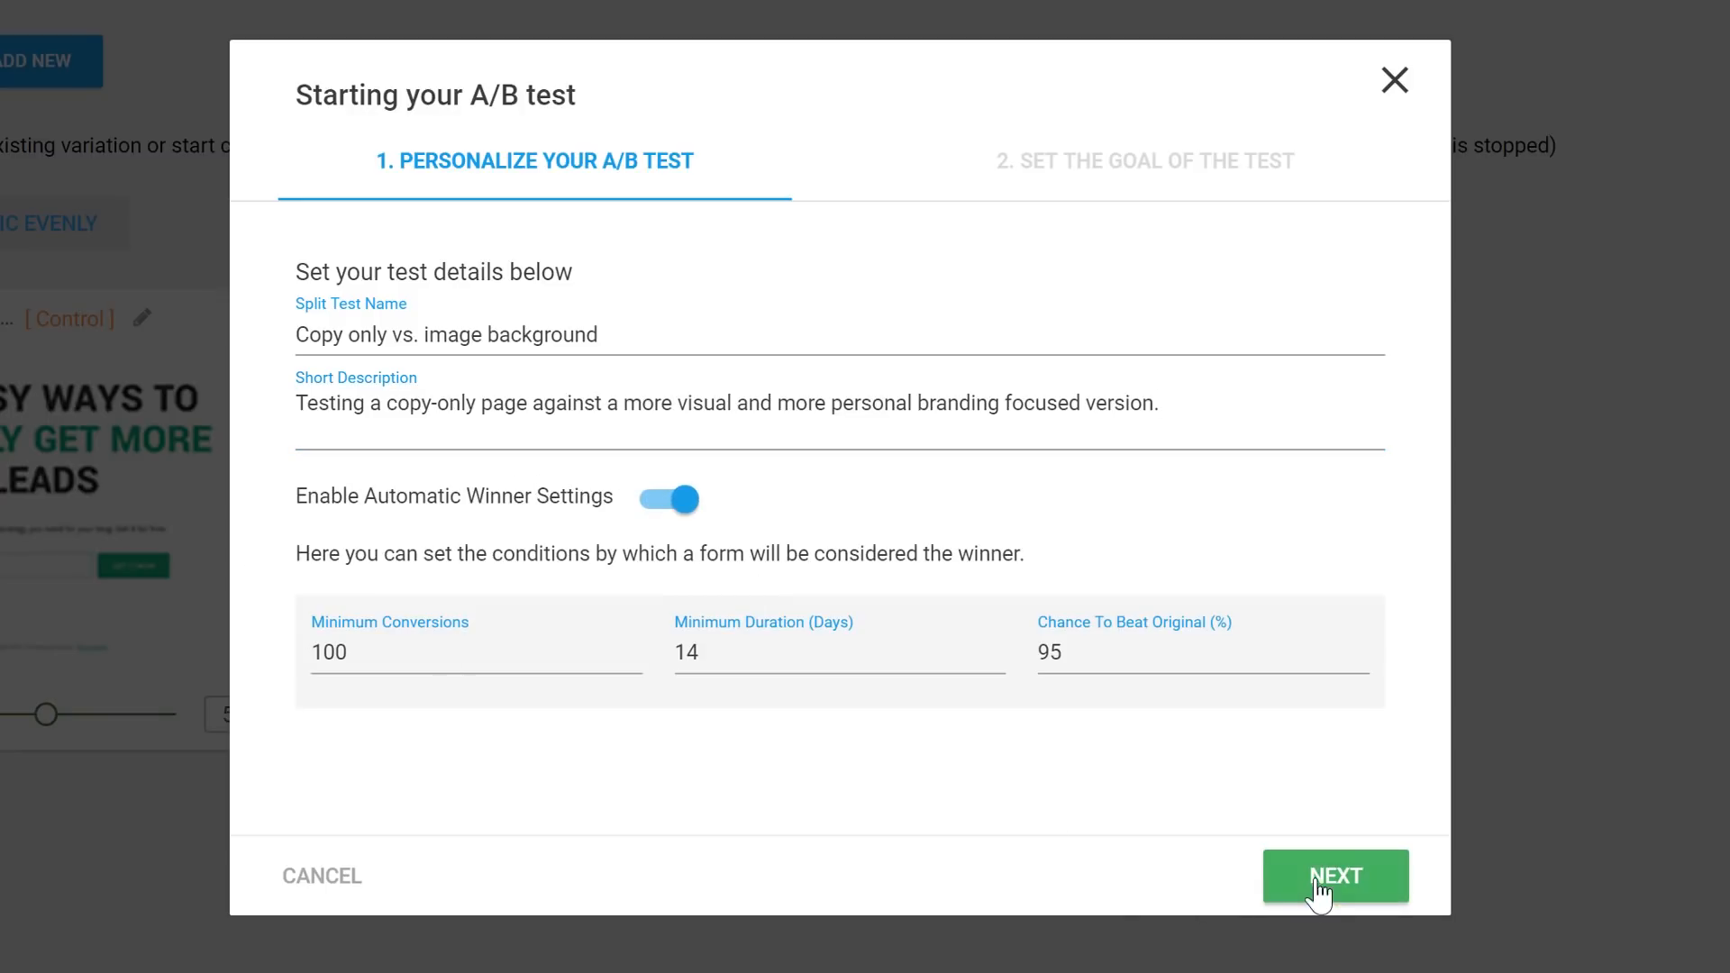
# Choose Subscriptions as the test goal and start the A/B test
pyautogui.click(1334, 875)
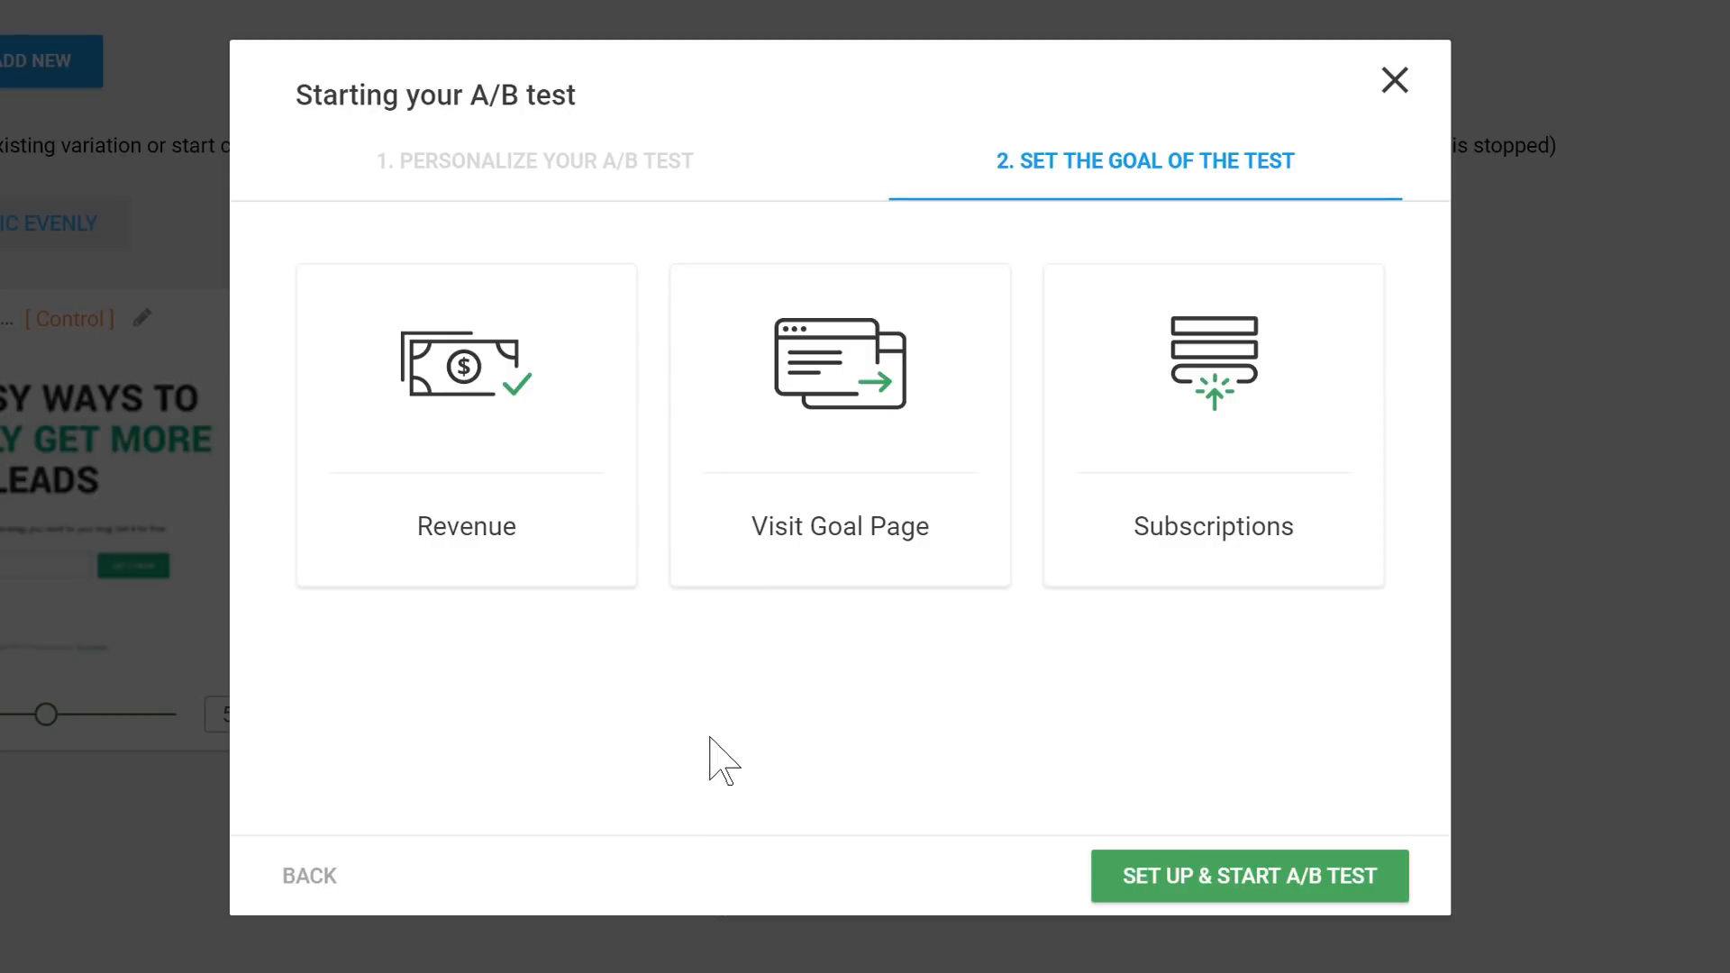
pyautogui.click(1213, 425)
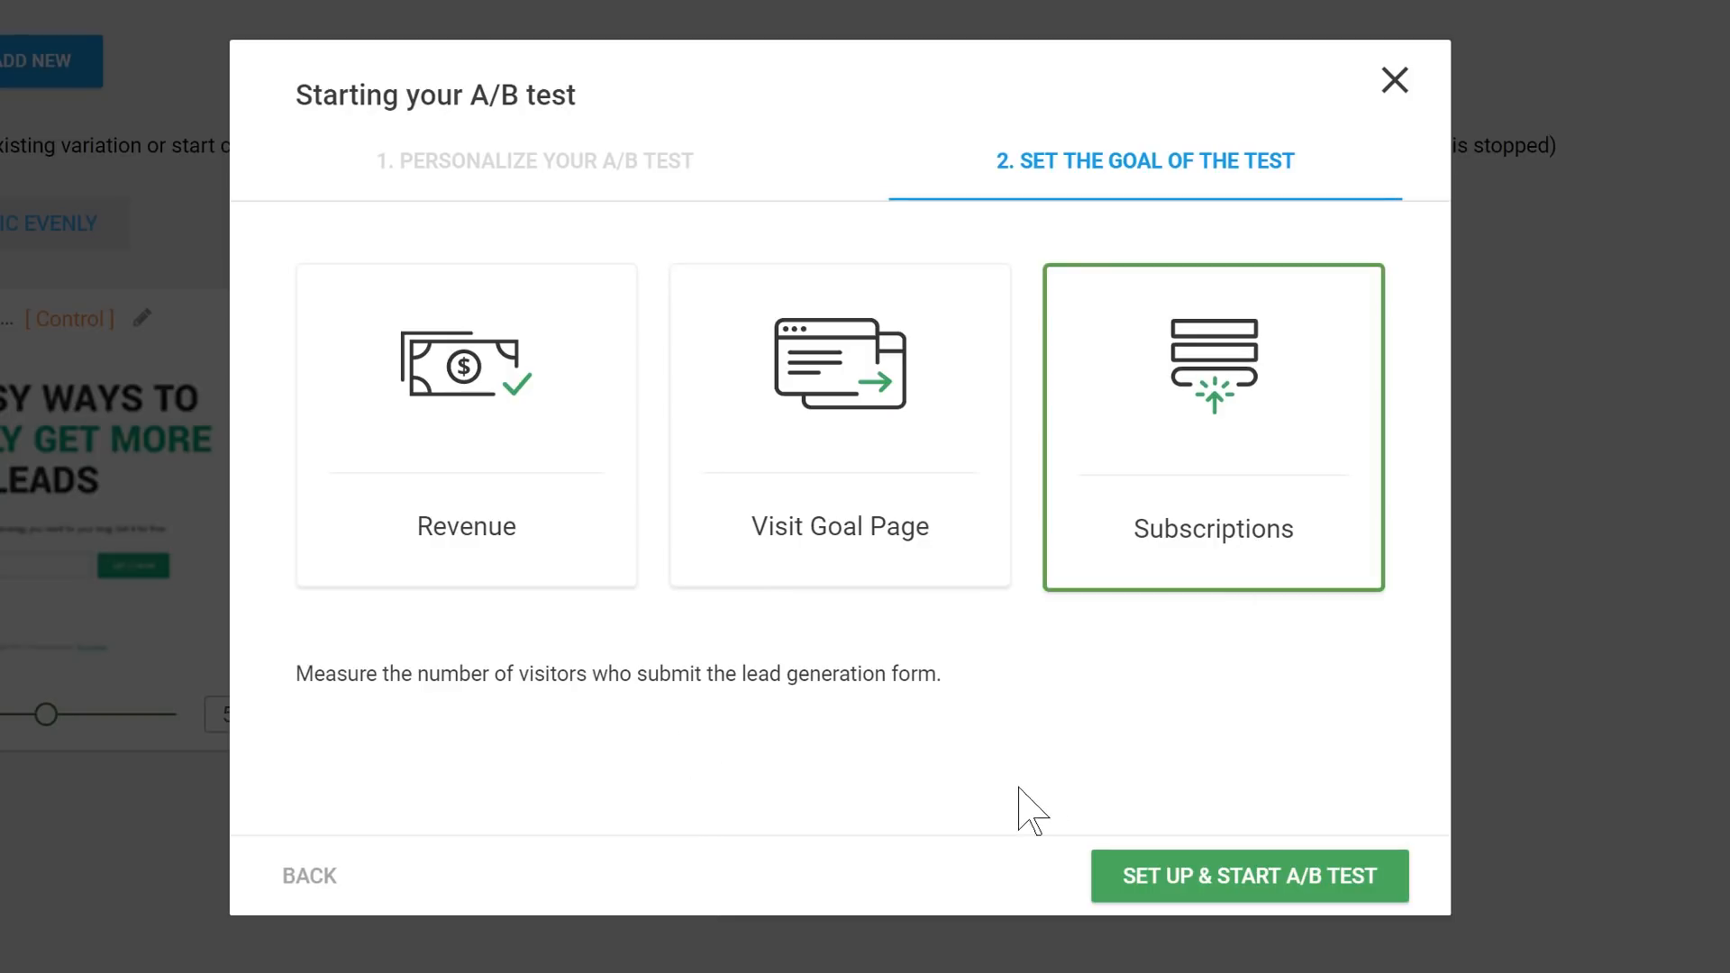
pyautogui.moveTo(1241, 281)
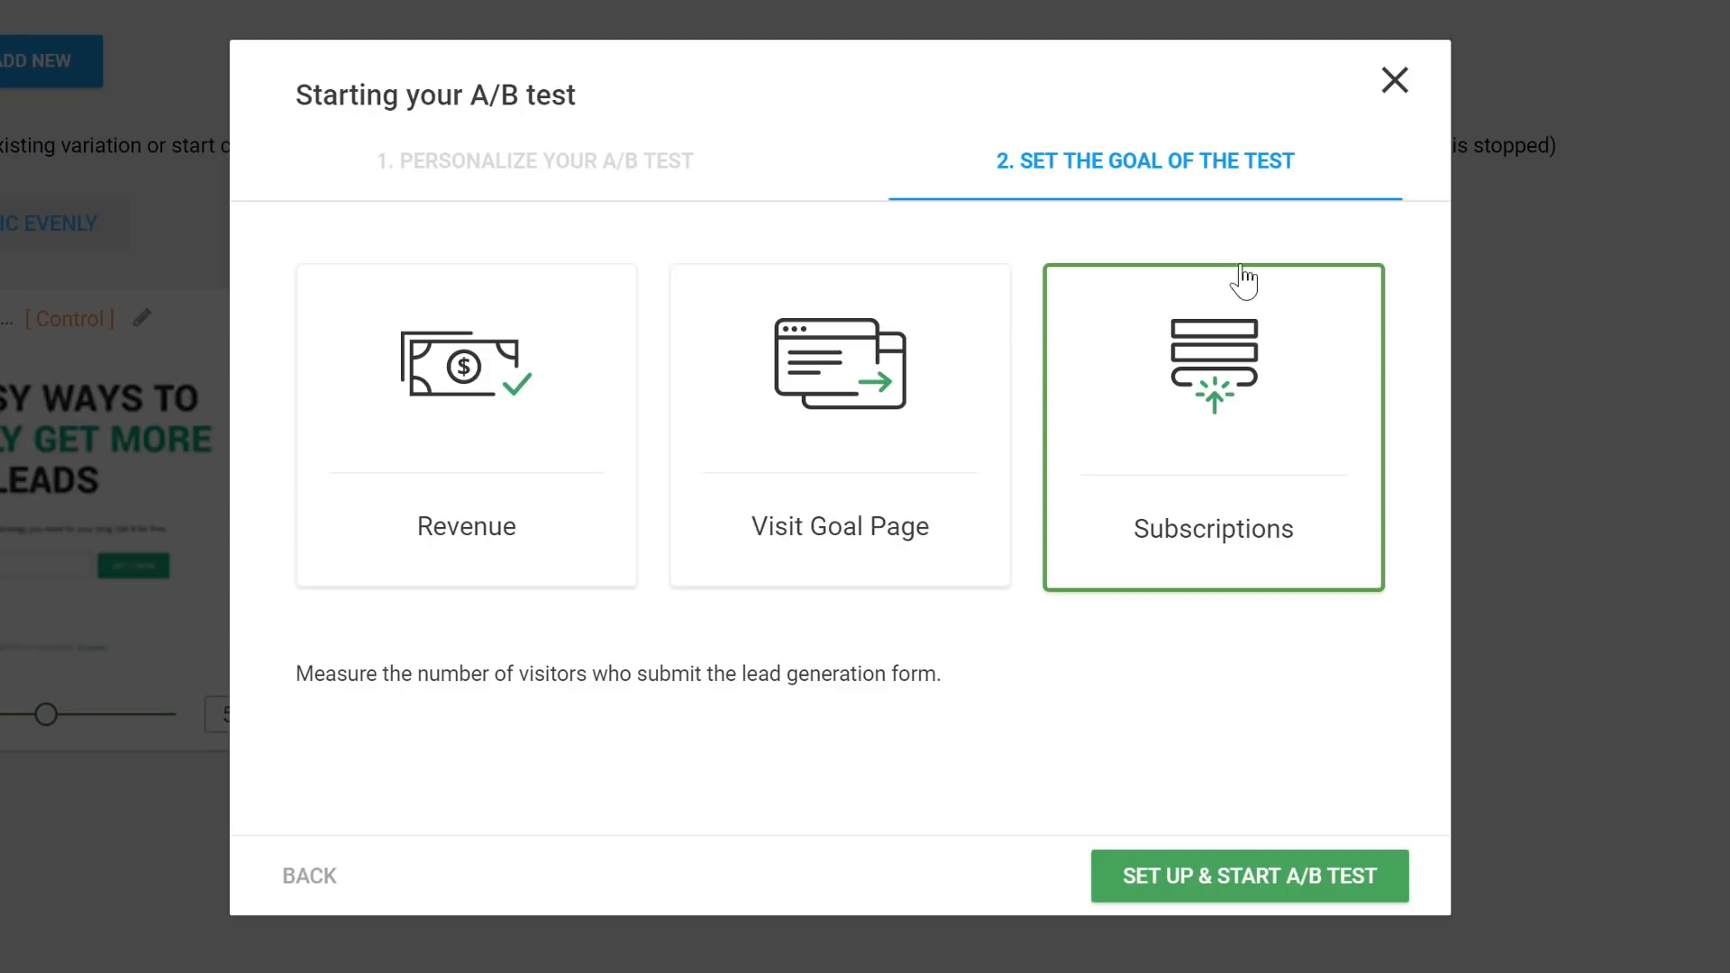
pyautogui.moveTo(1196, 640)
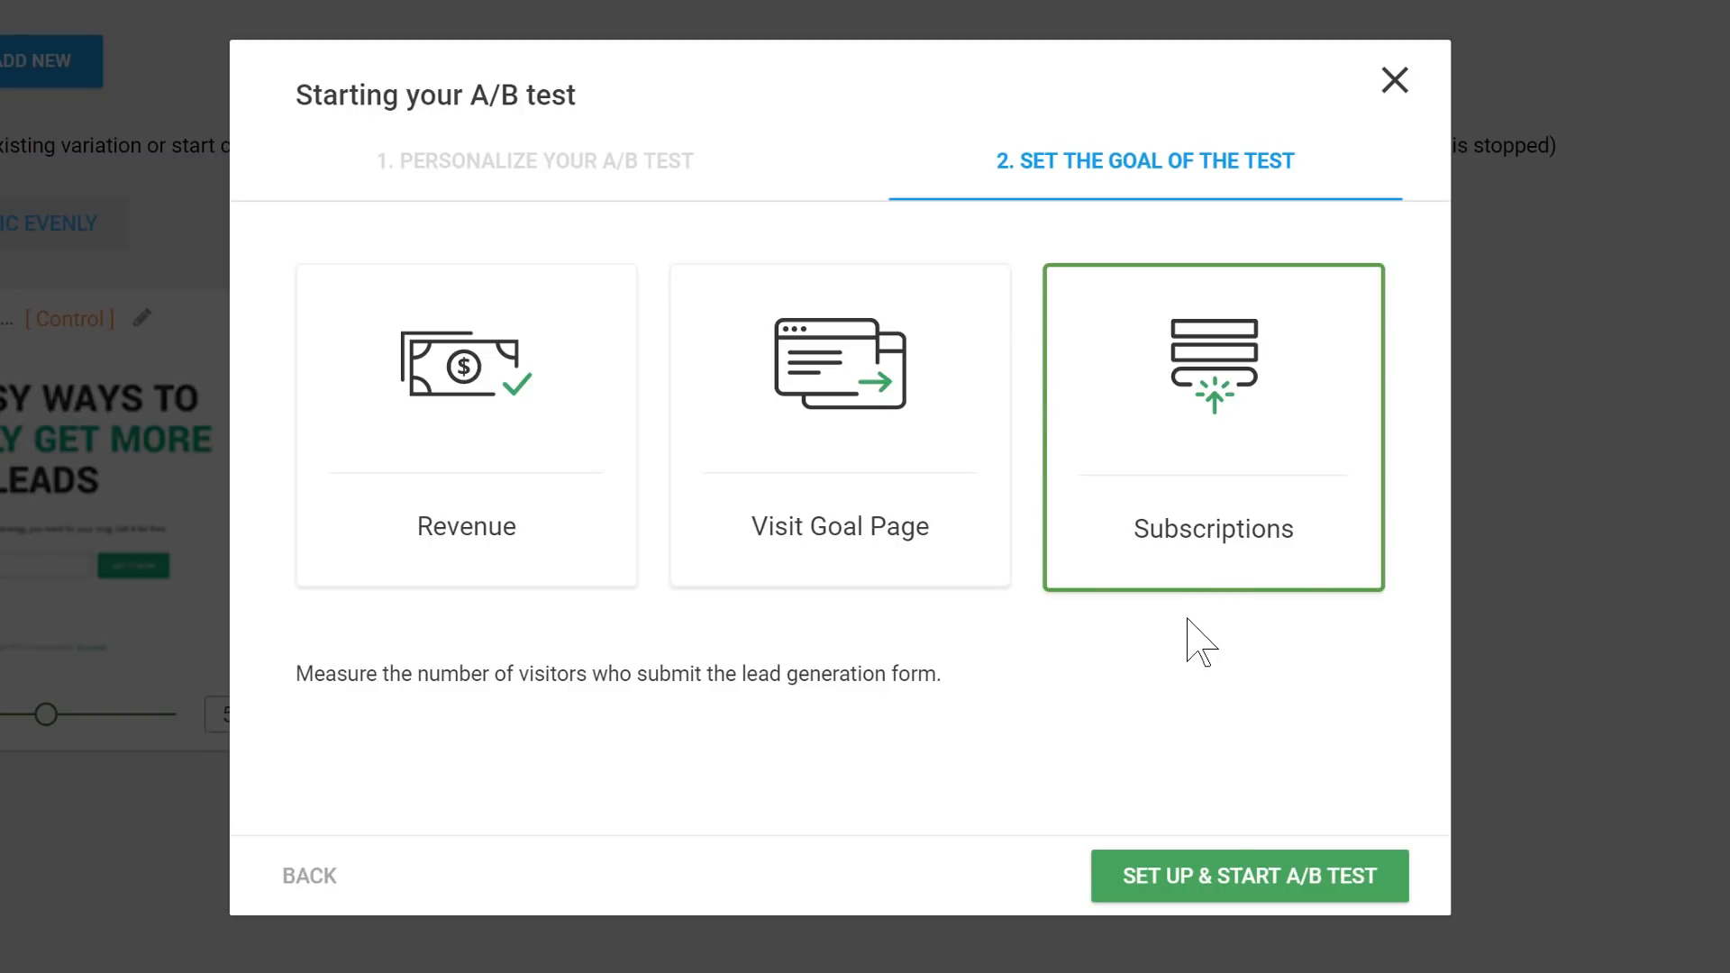
pyautogui.moveTo(1037, 659)
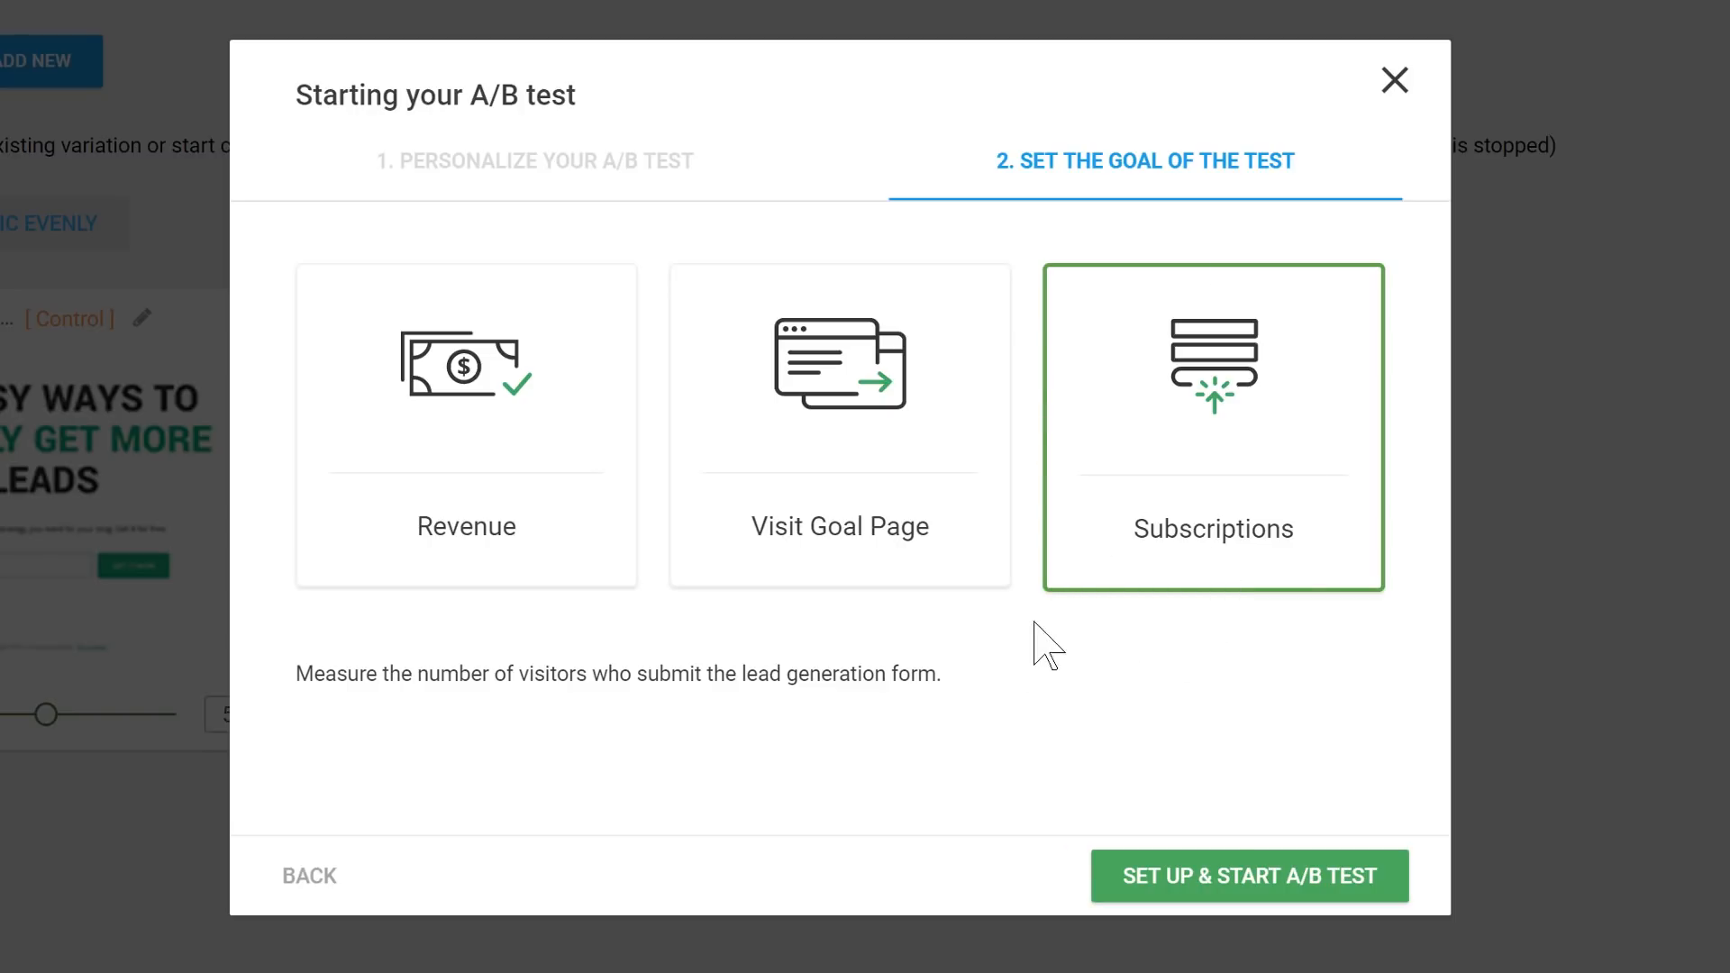
pyautogui.moveTo(1079, 707)
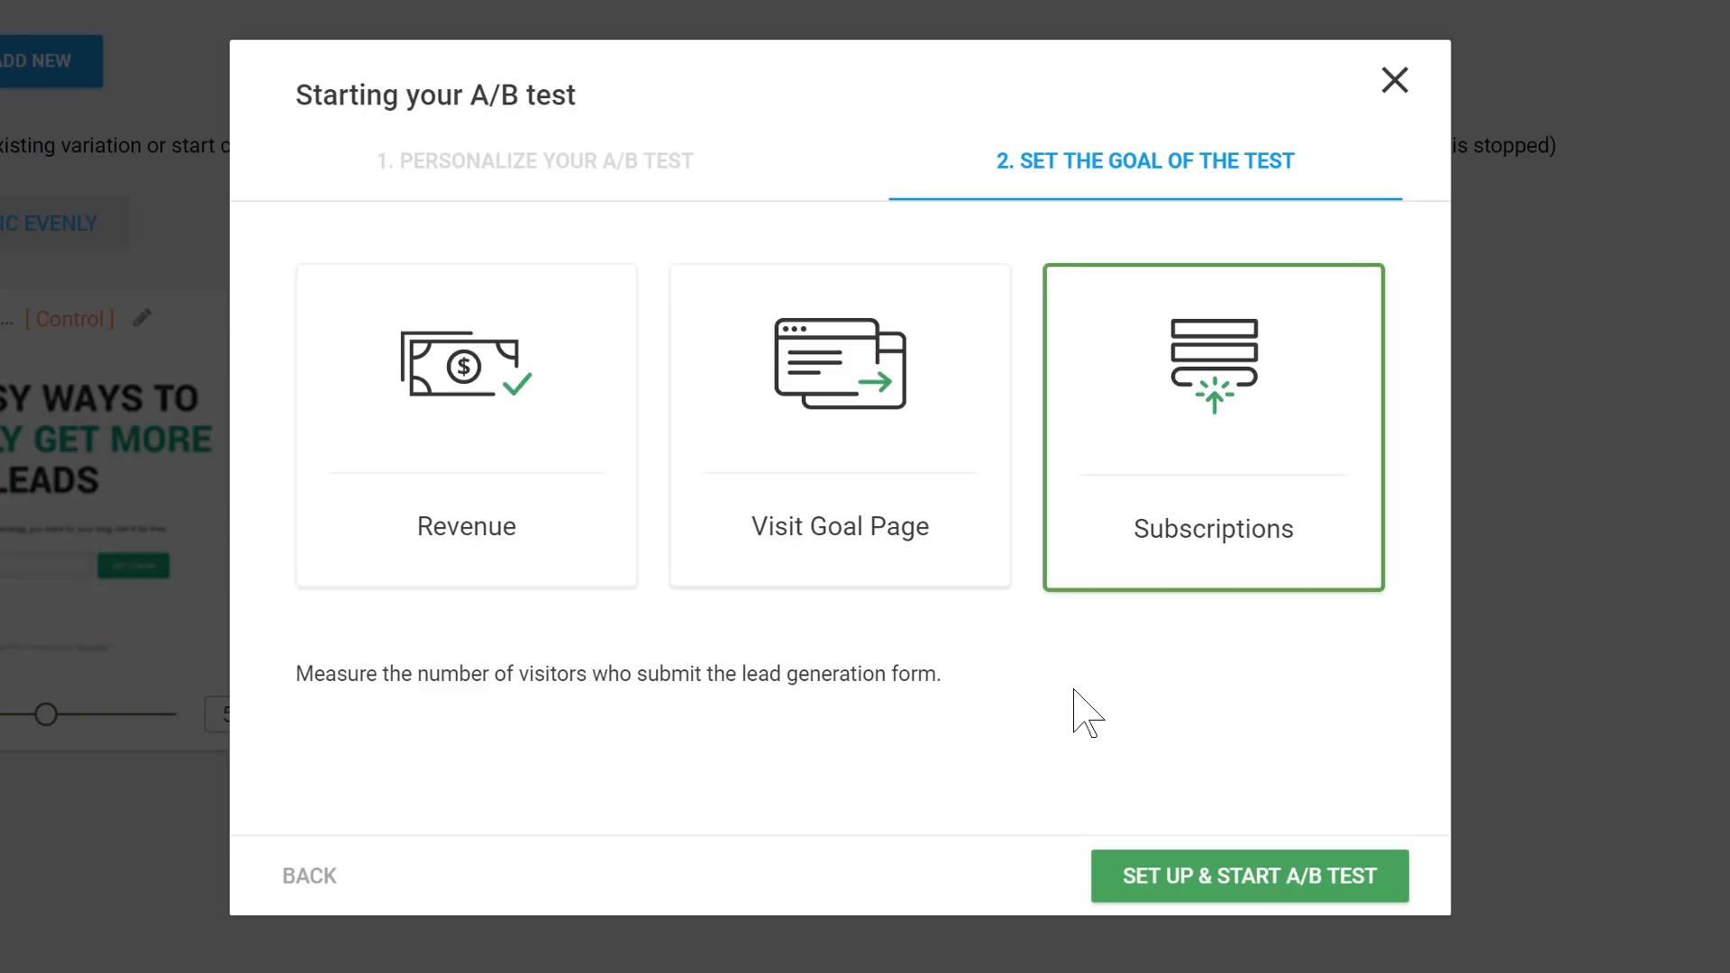
pyautogui.click(1250, 876)
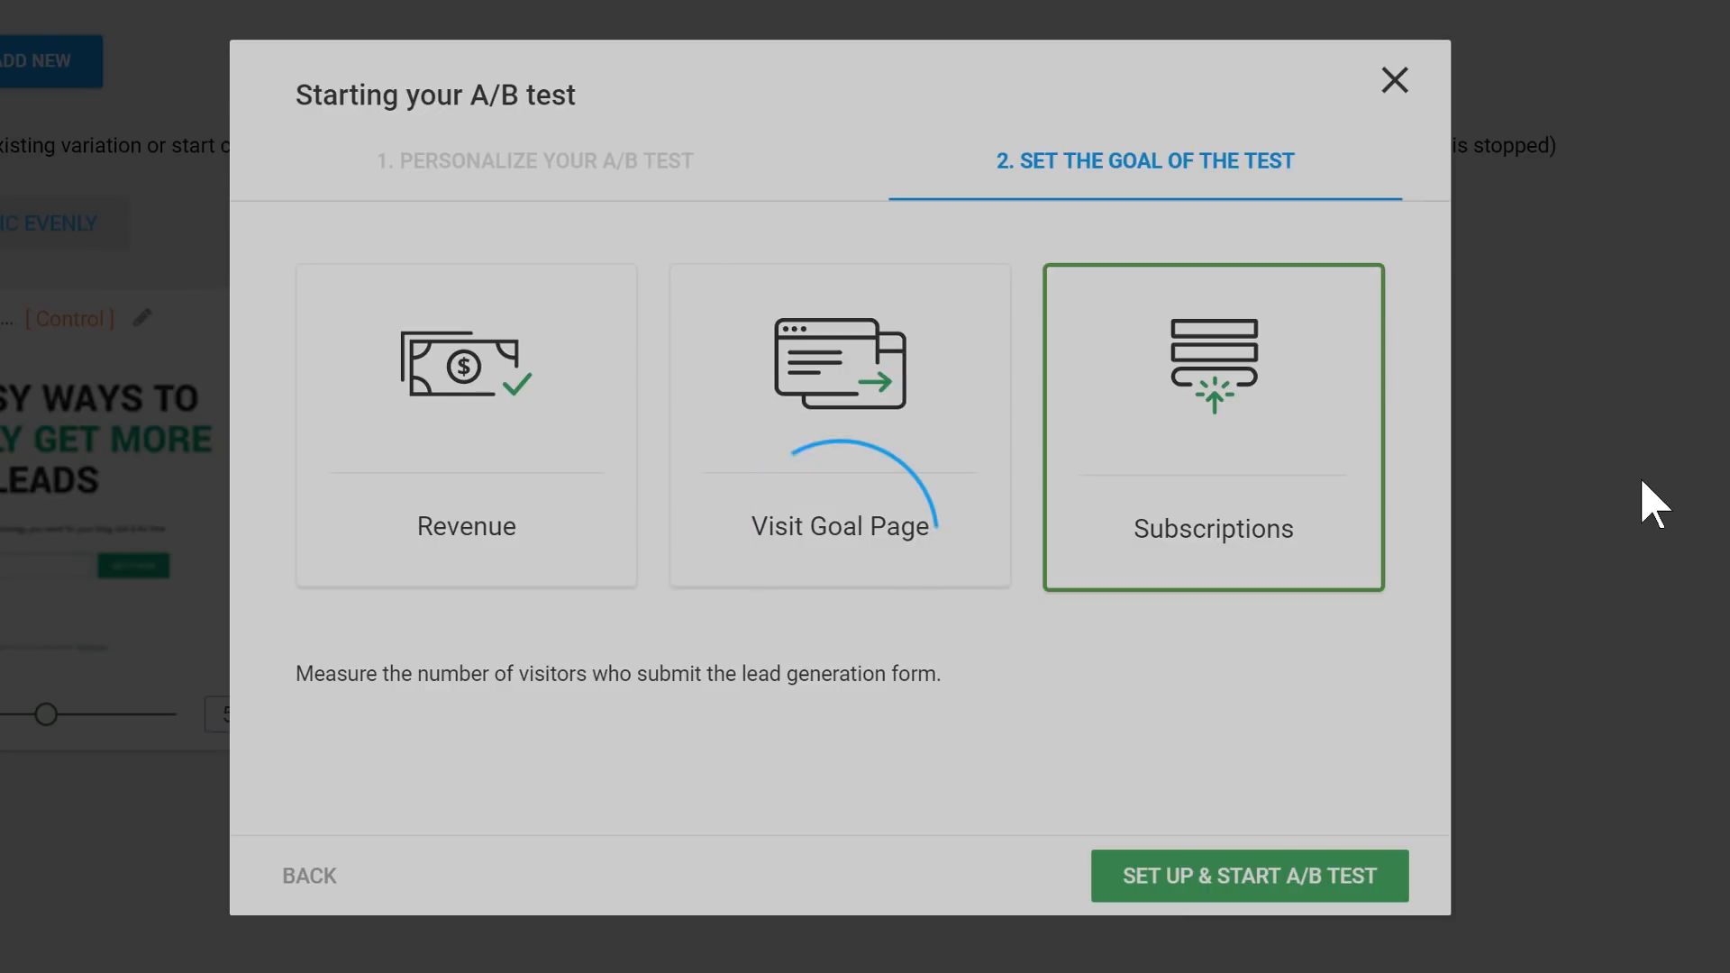
pyautogui.click(1250, 876)
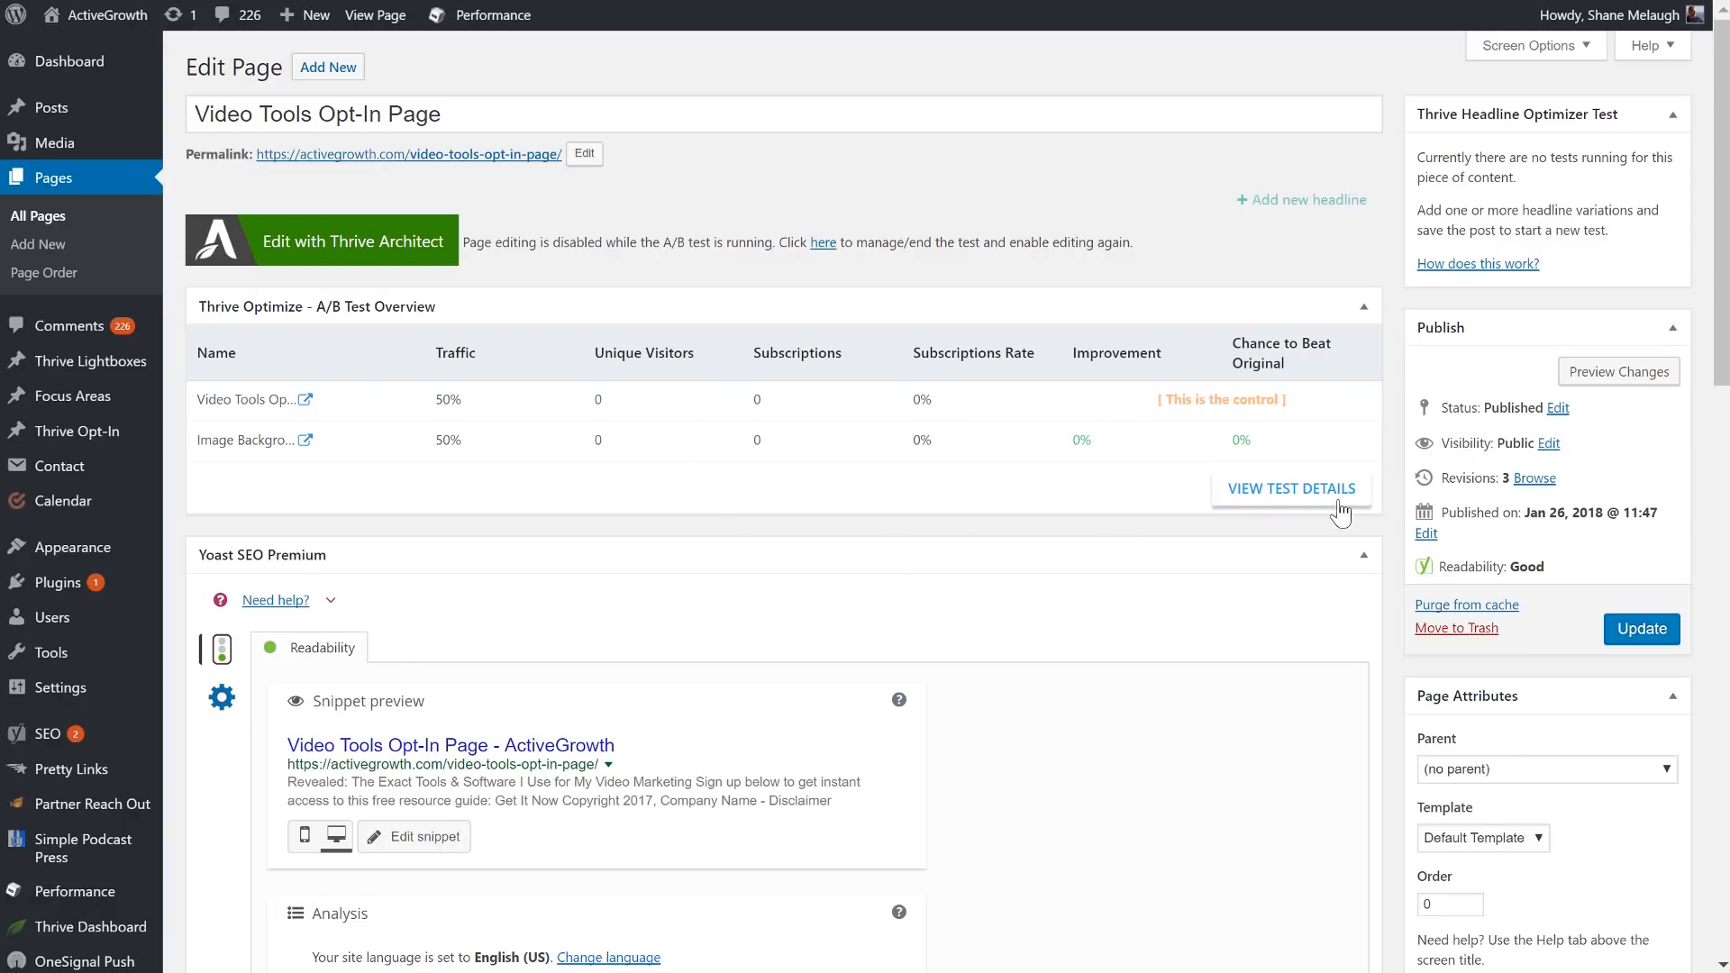
# Open View Test Details and scroll to the subscriptions graph and variation traffic split
pyautogui.click(1291, 489)
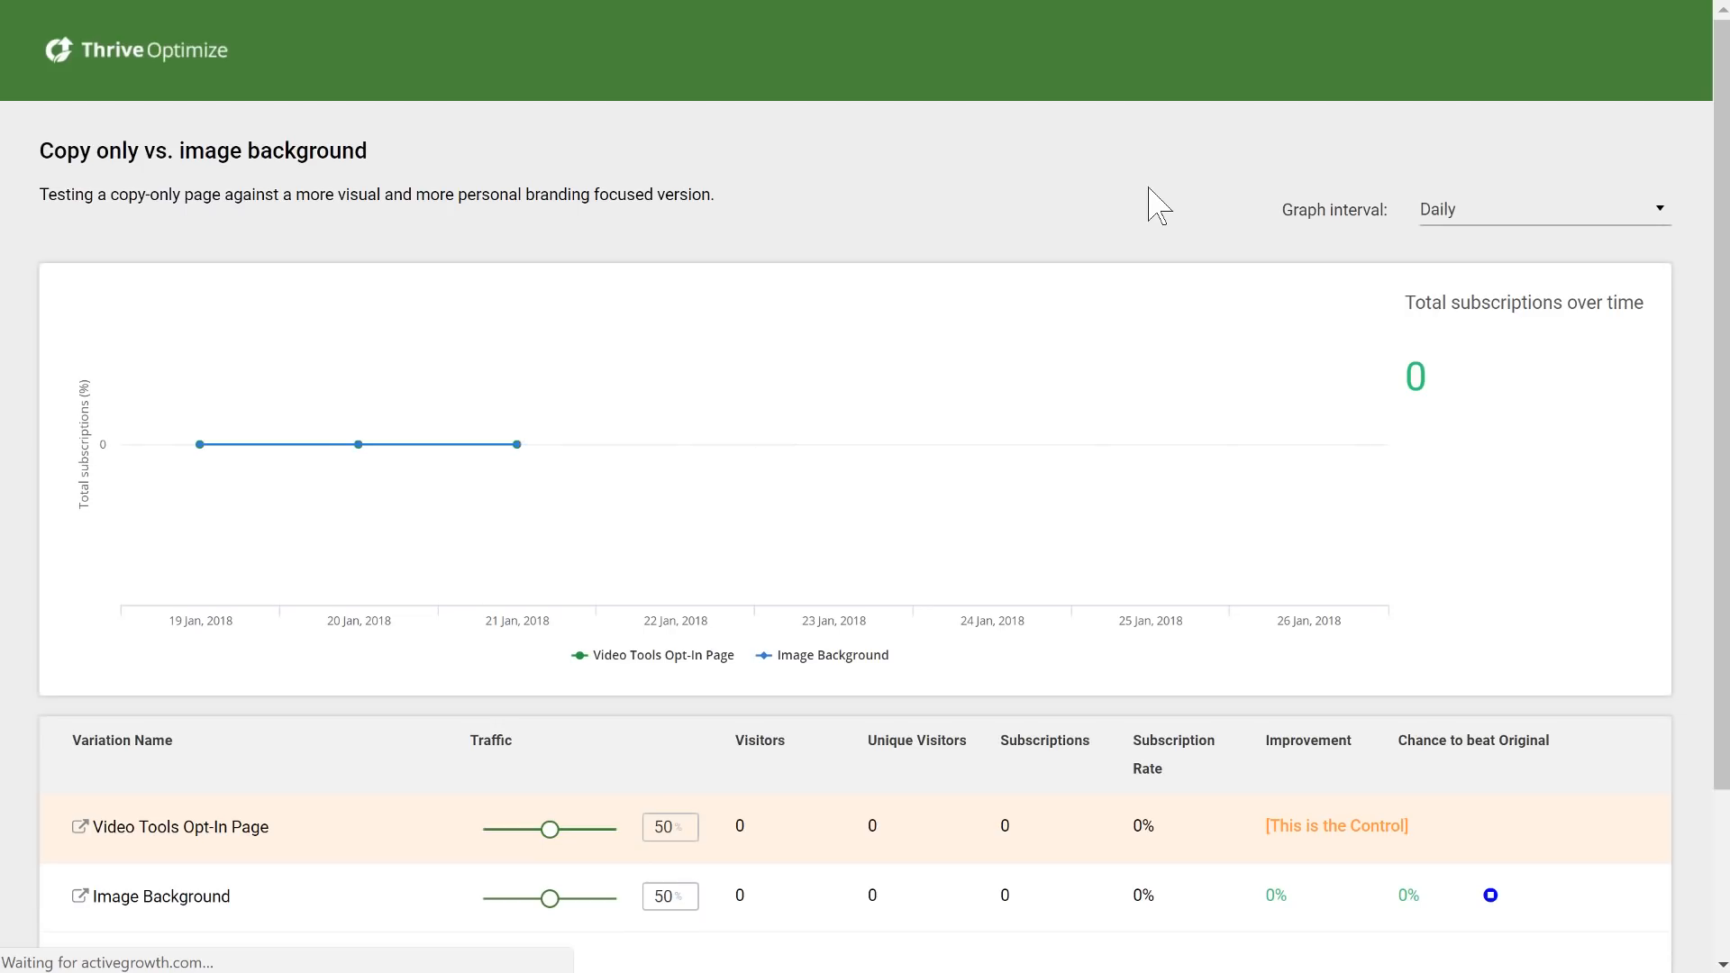
pyautogui.scroll(-3)
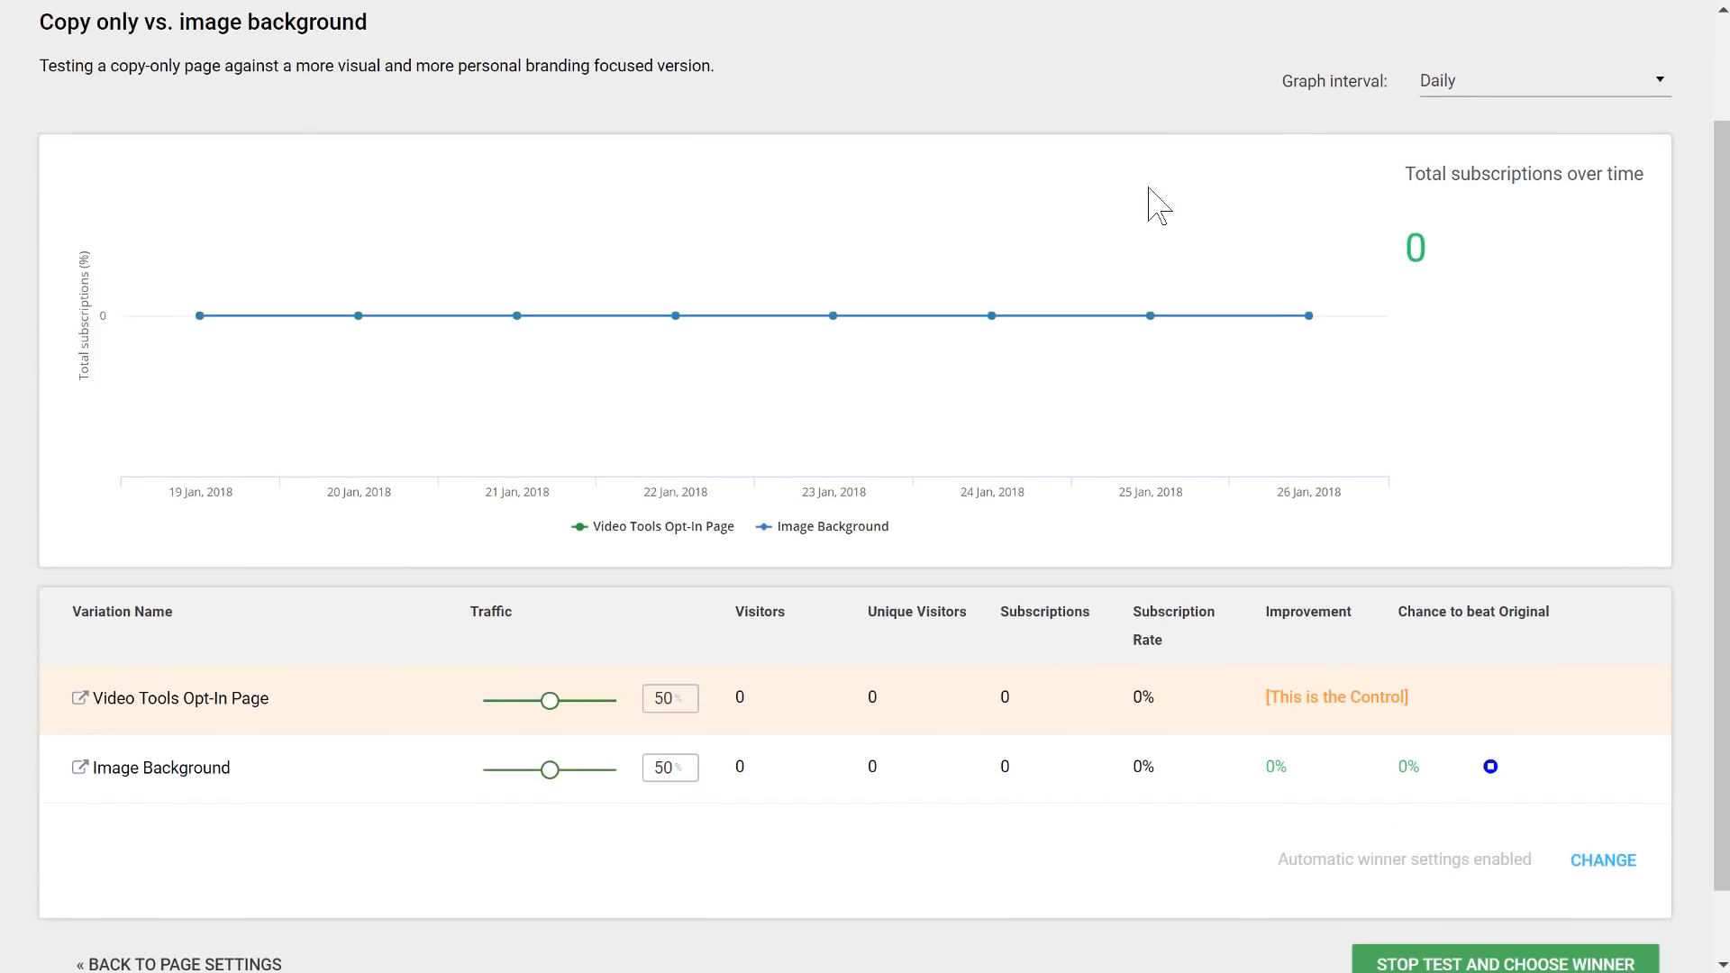